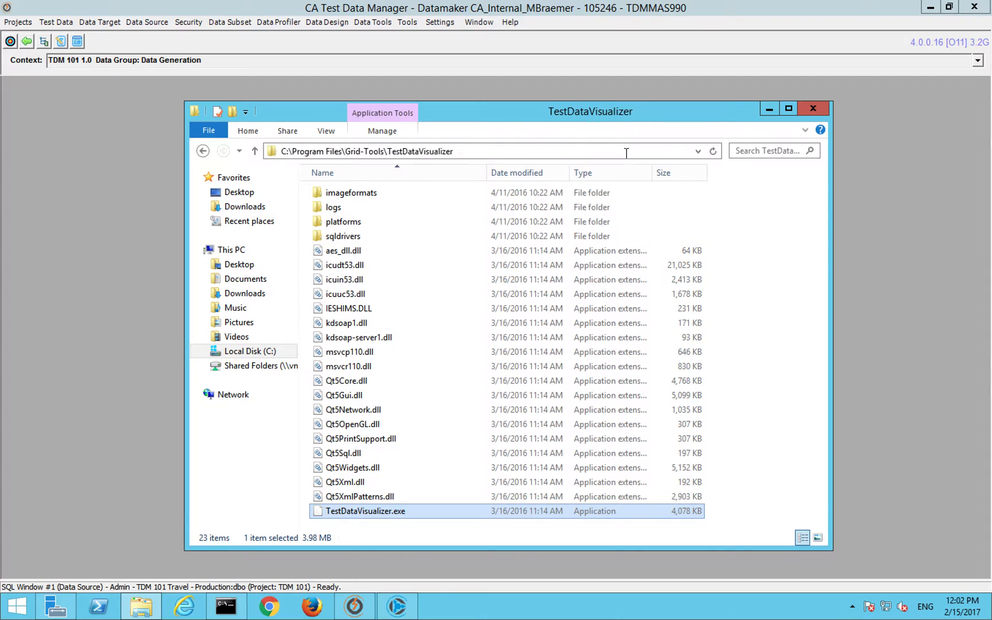
Step: Dismiss the program folder window and run the SELECT query on the PEOPLE table
click(444, 151)
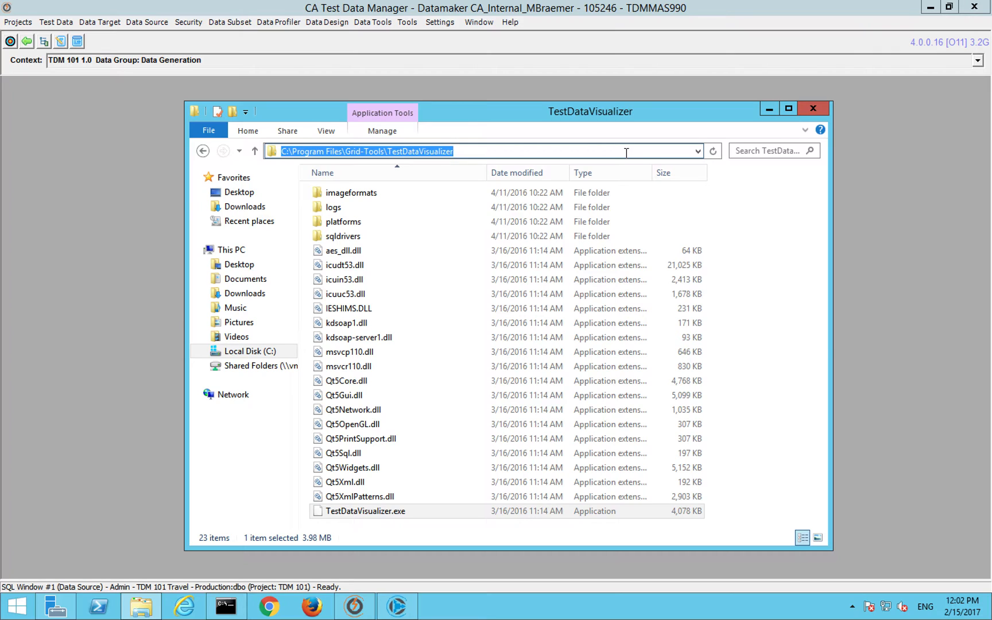
mouse_move(215, 176)
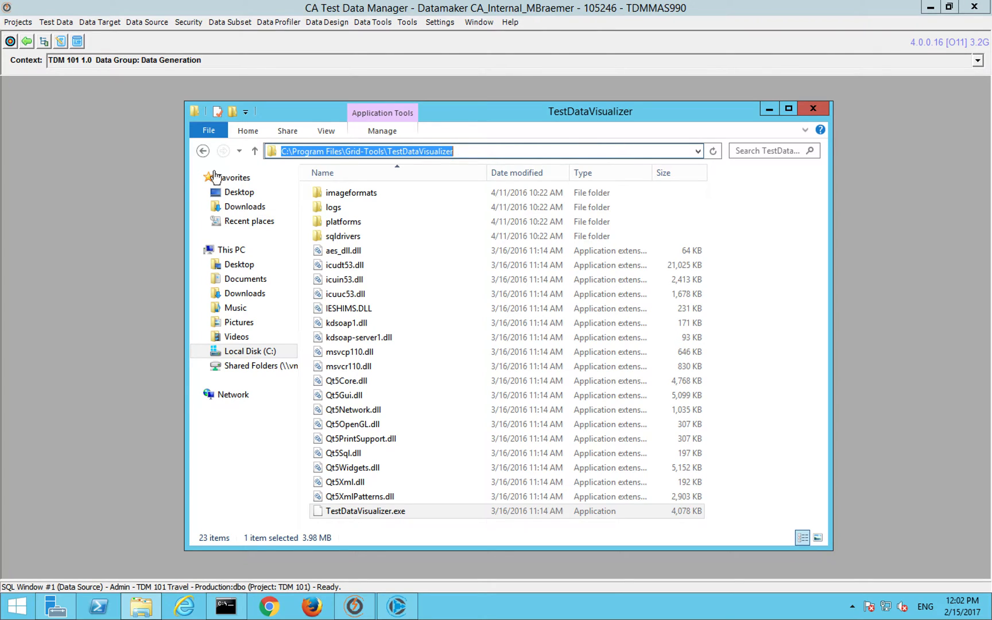
click(813, 108)
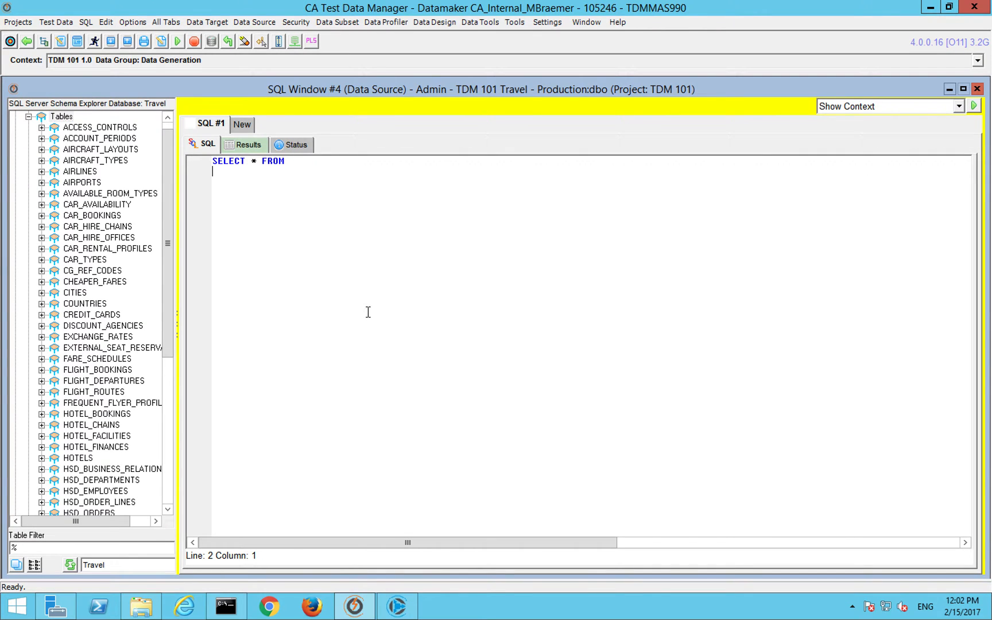
click(177, 40)
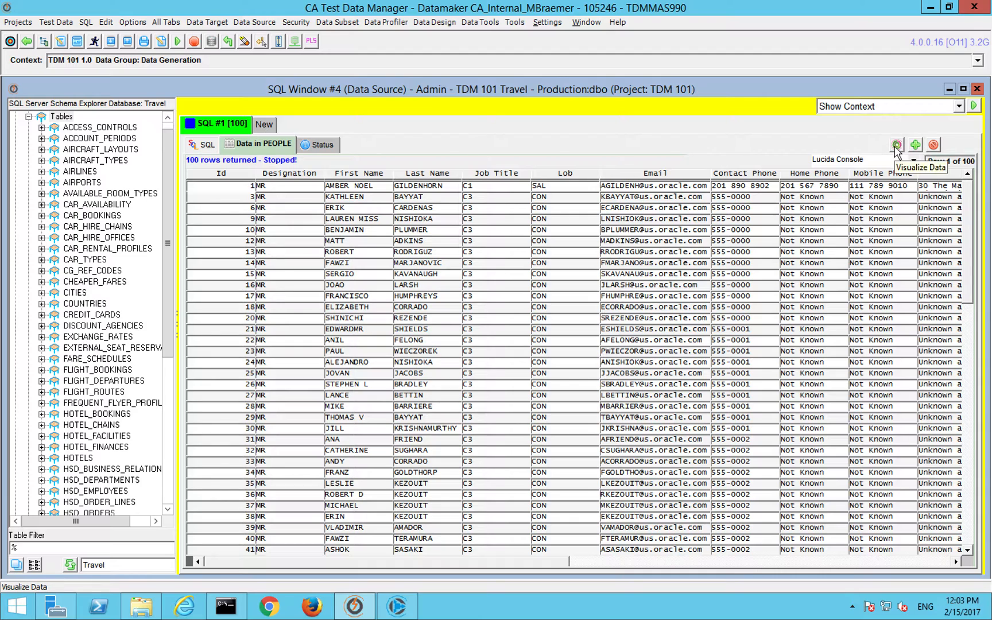
Step: Send the PEOPLE query results to Test Data Visualizer, answering the Last Row prompt
click(896, 144)
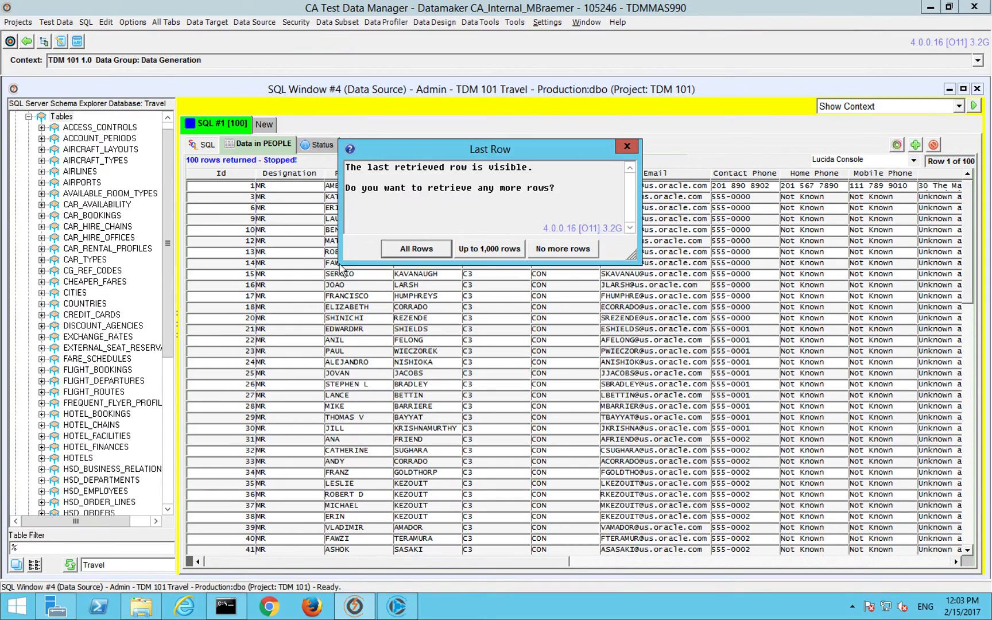
click(416, 249)
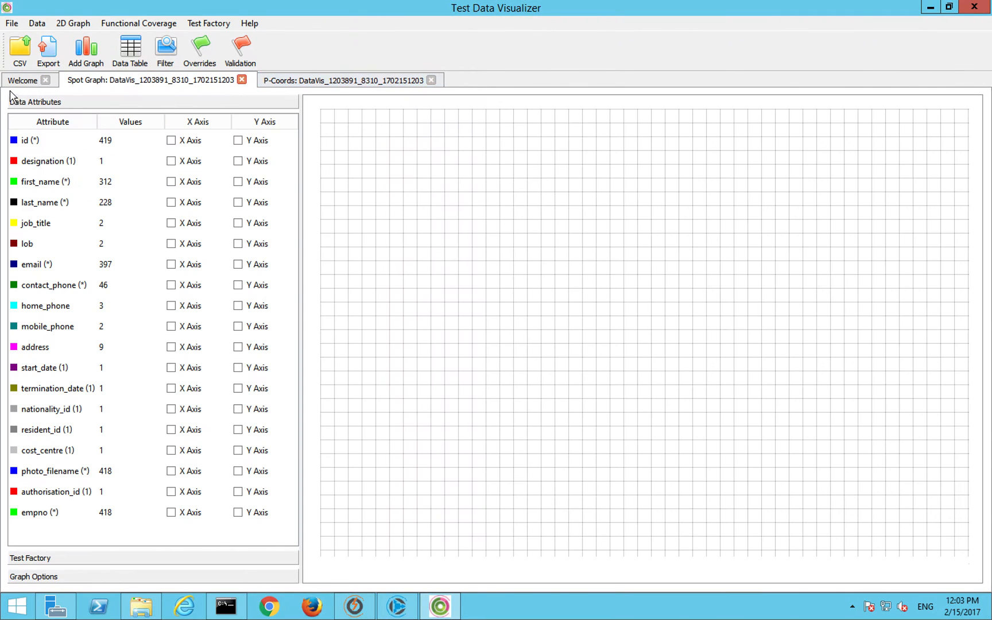
click(22, 81)
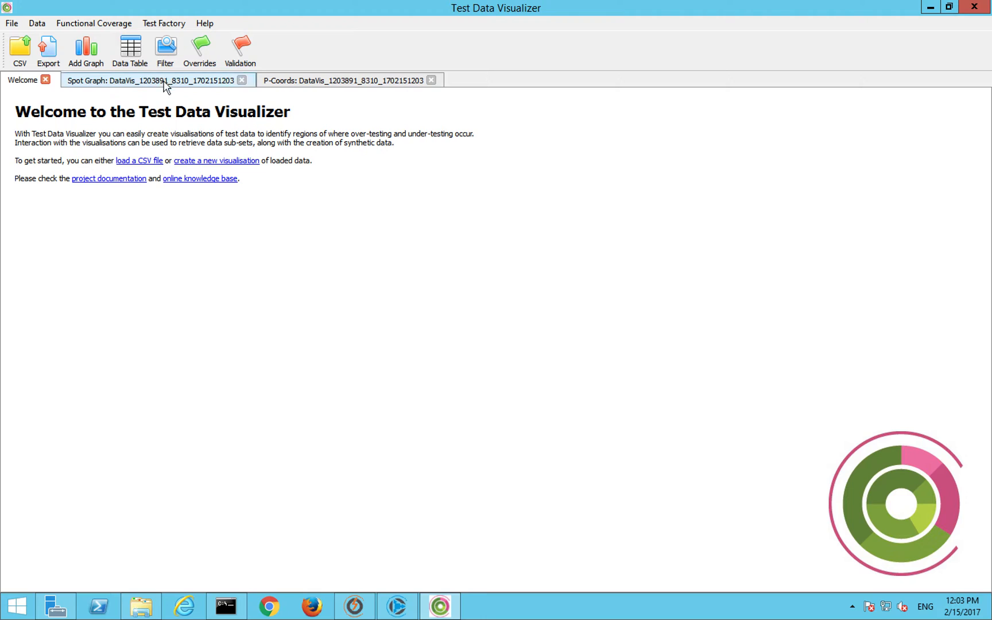
click(152, 80)
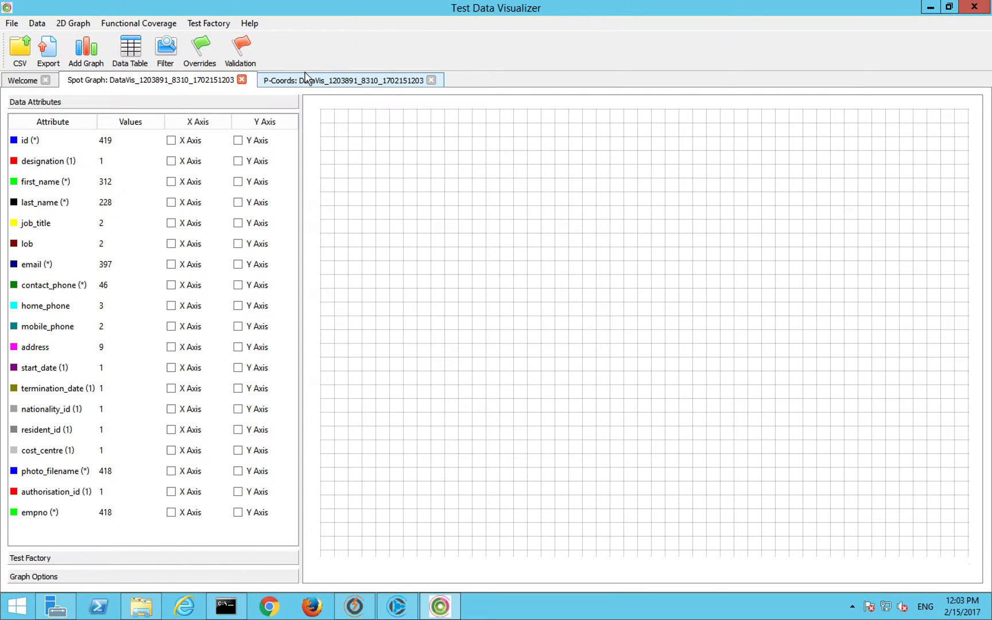
click(152, 80)
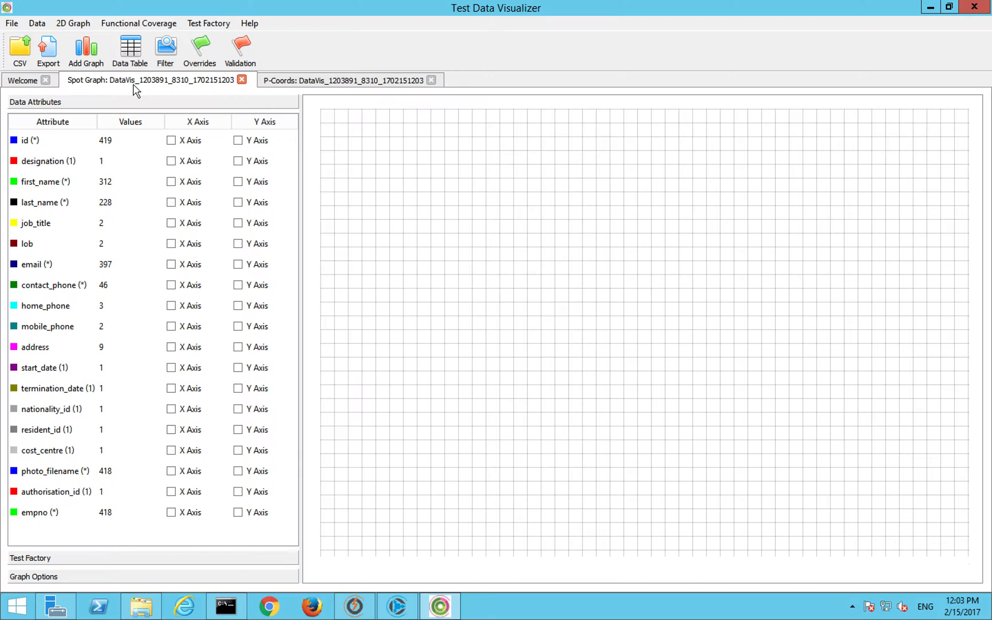
mouse_move(60, 206)
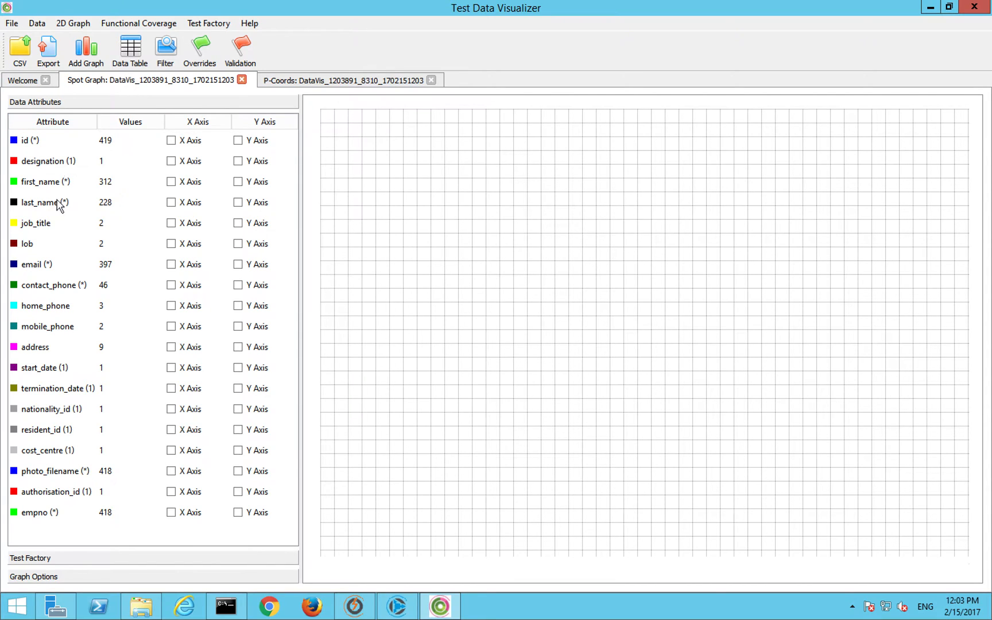
mouse_move(97, 234)
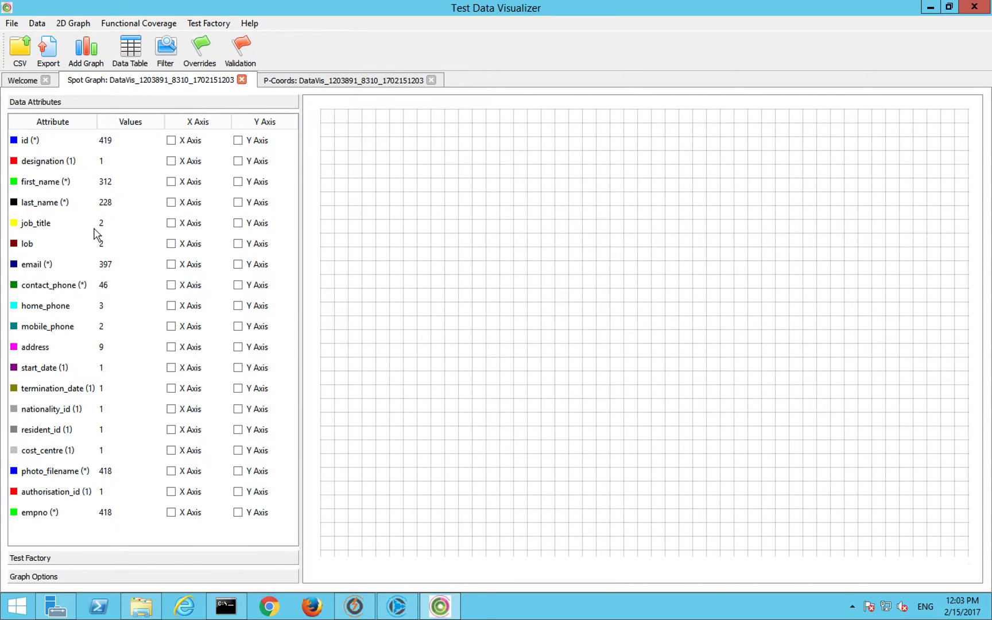
mouse_move(112, 170)
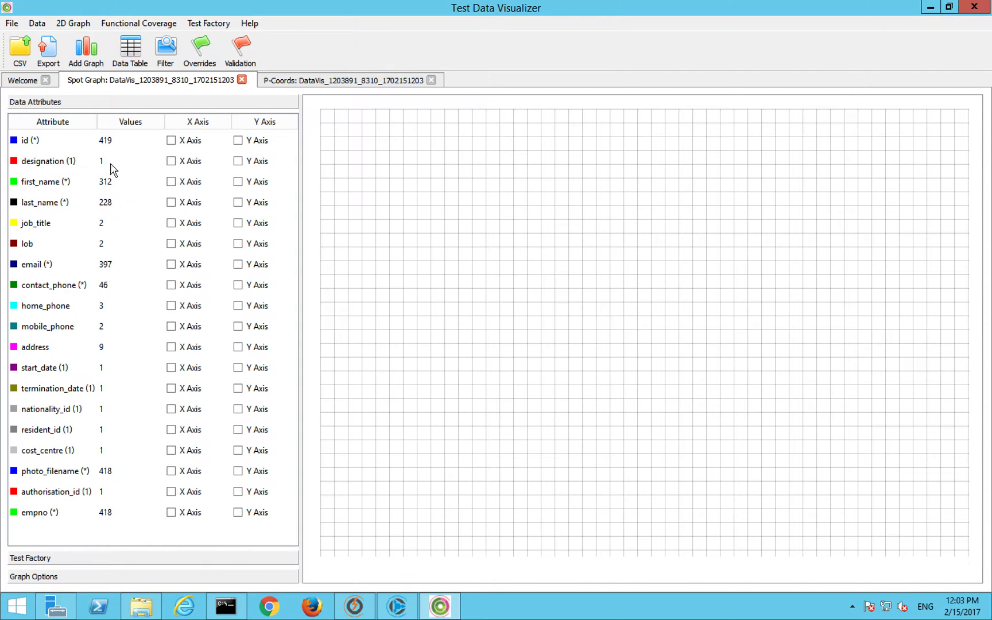
Step: Plot job_title on the horizontal axis and lob on the vertical axis of the spot graph
click(35, 223)
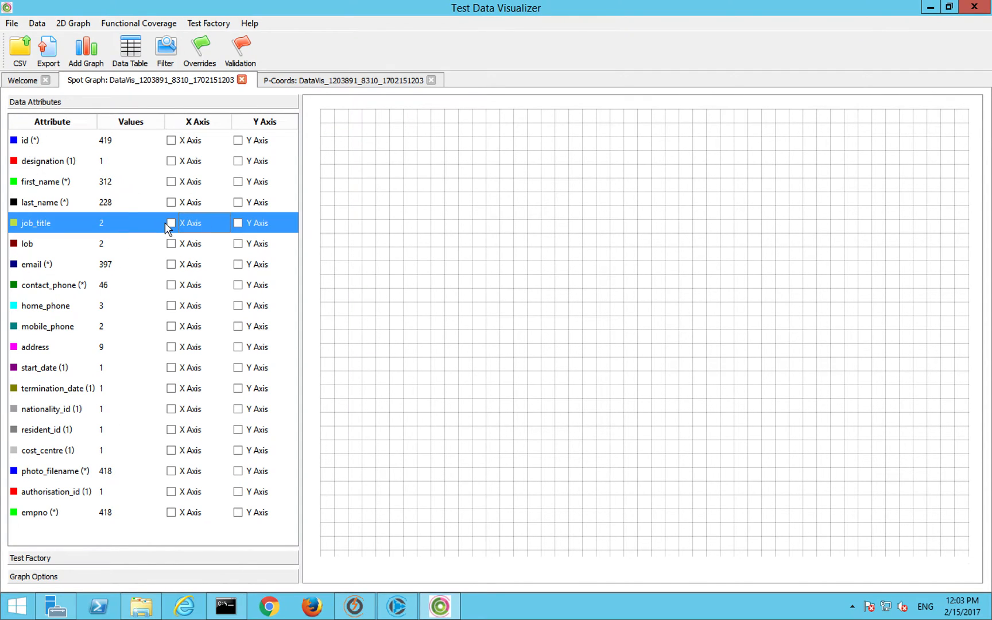
click(239, 244)
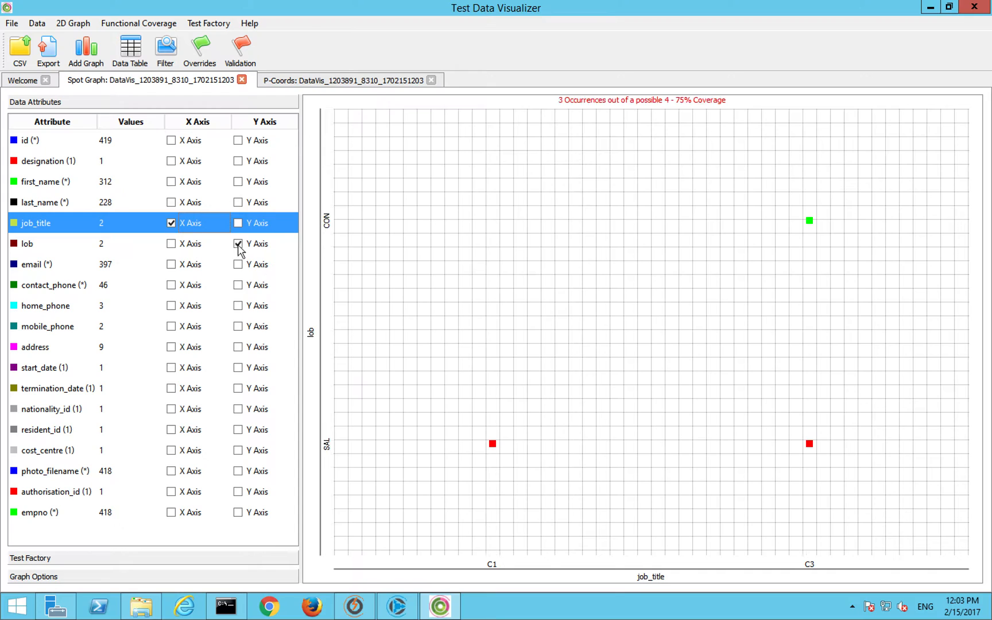
click(239, 243)
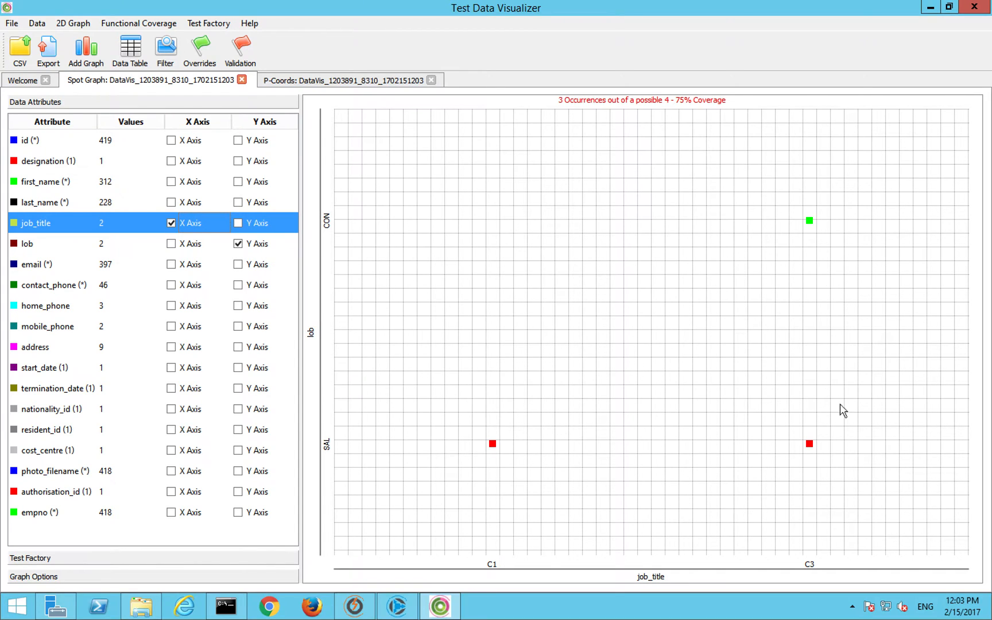
mouse_move(490, 185)
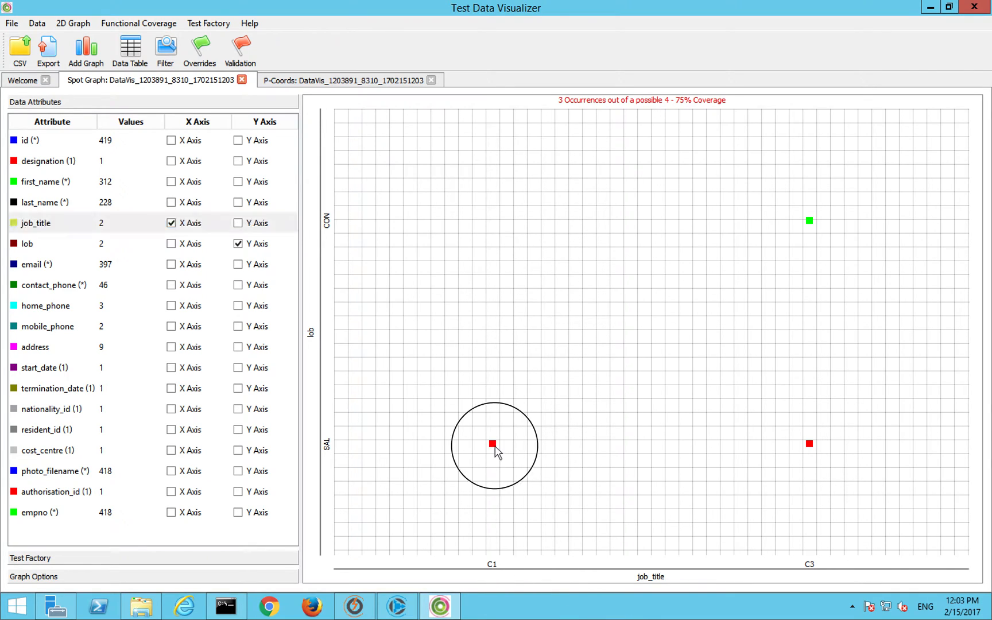
Step: Inspect the record behind the C1/SAL spot in Data Inspector, then close it
click(493, 444)
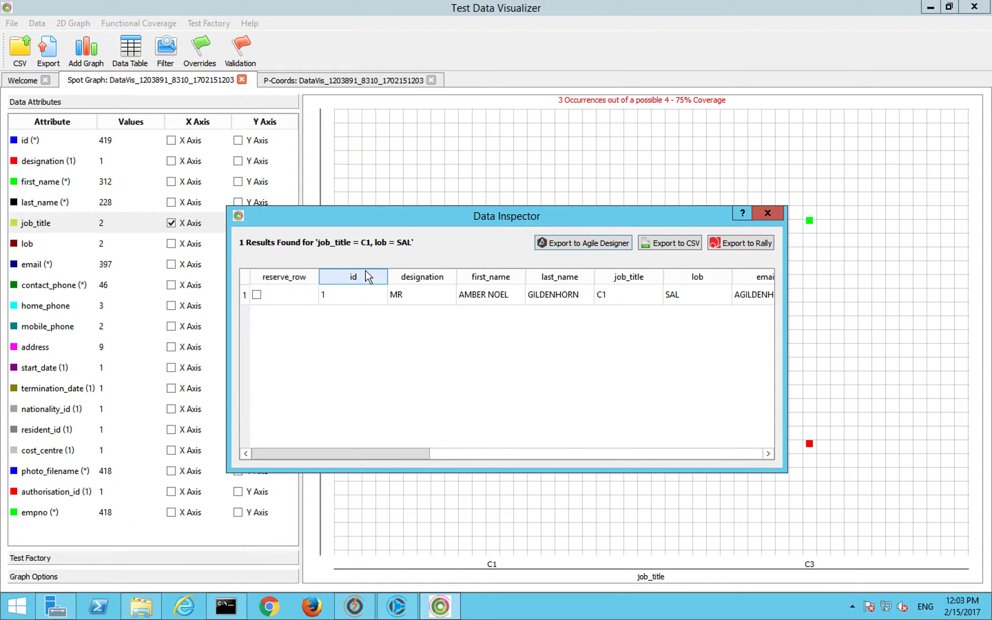
click(767, 212)
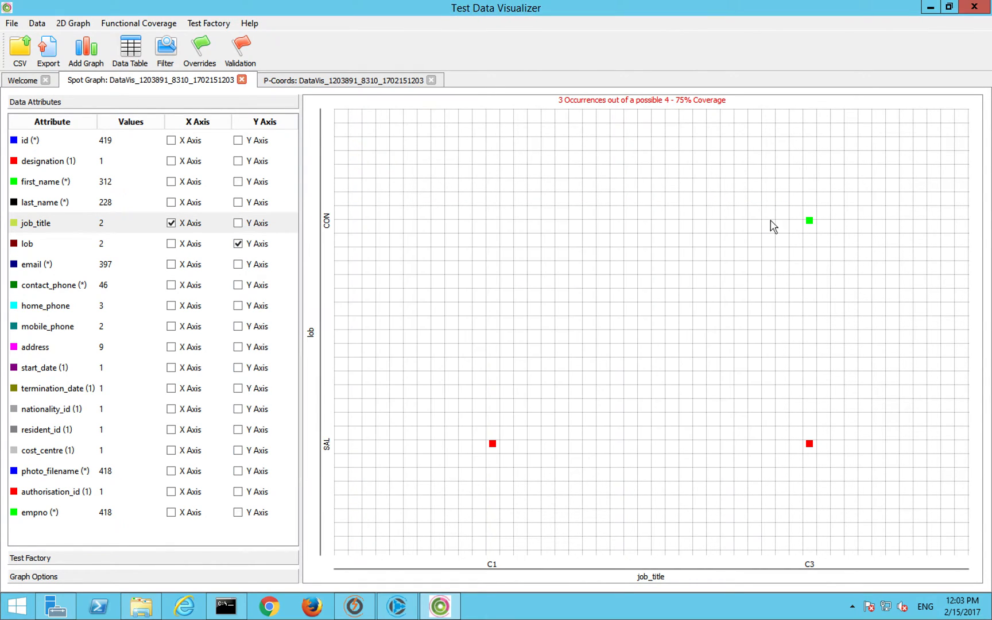
mouse_move(815, 451)
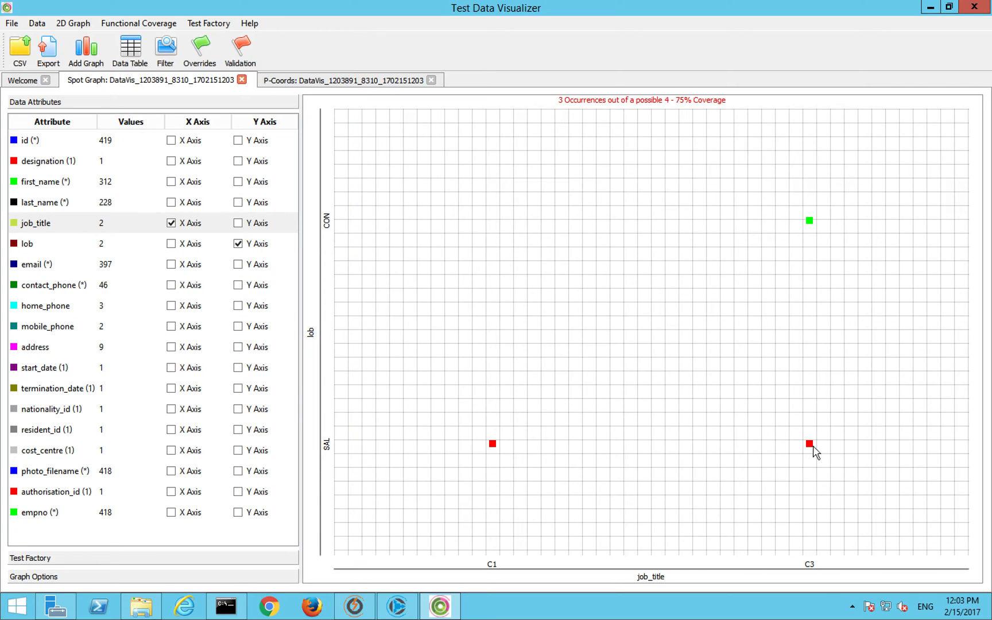
click(809, 443)
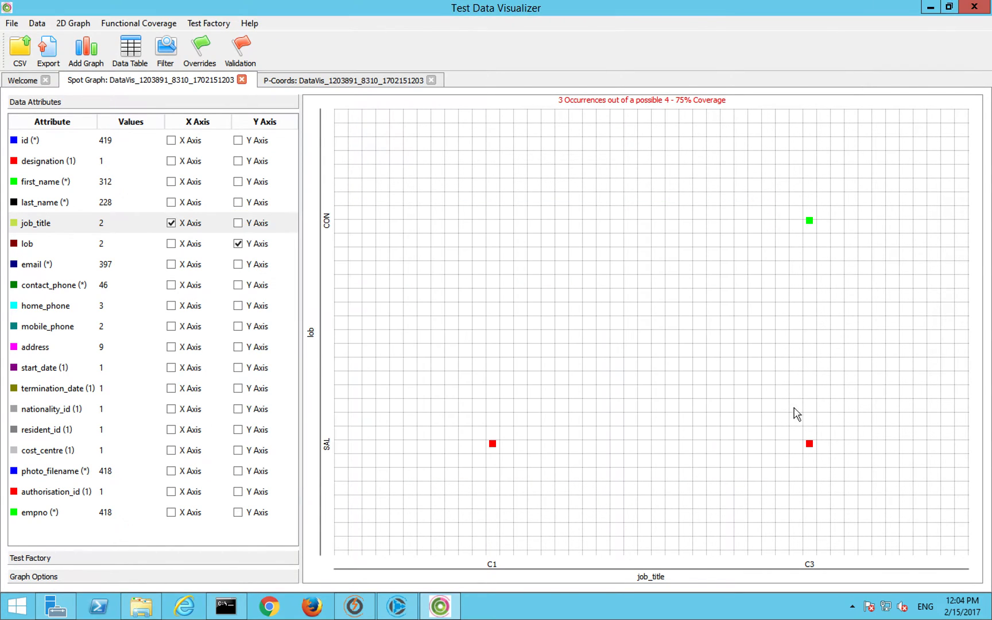
mouse_move(20, 47)
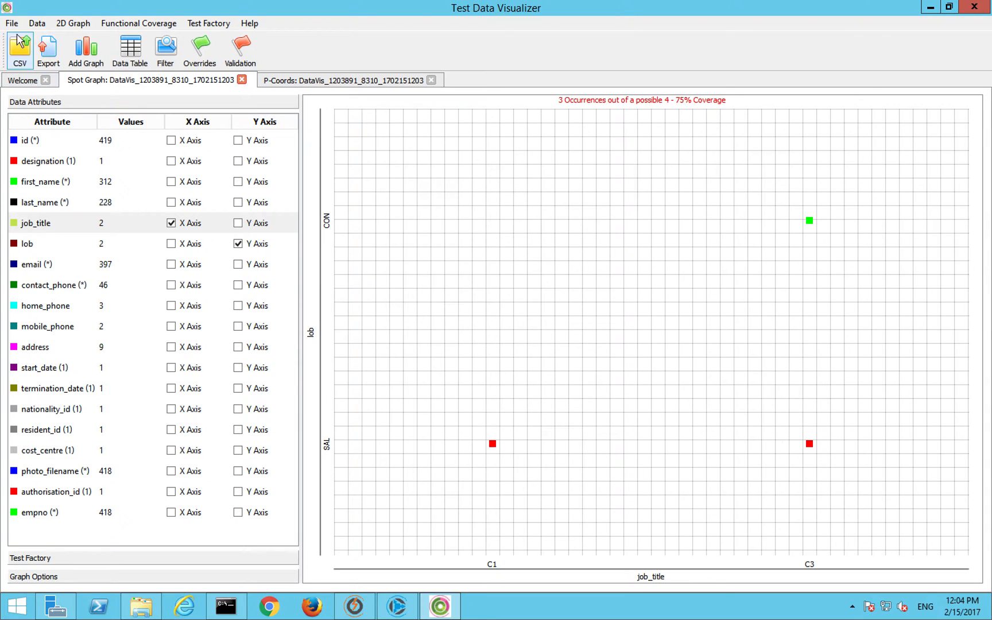
click(10, 23)
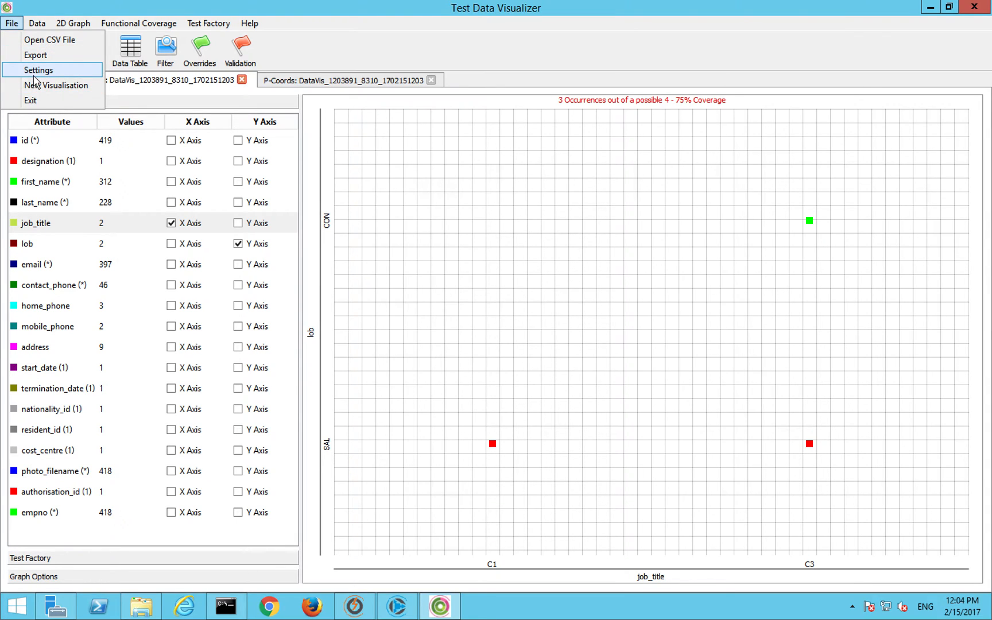
click(38, 70)
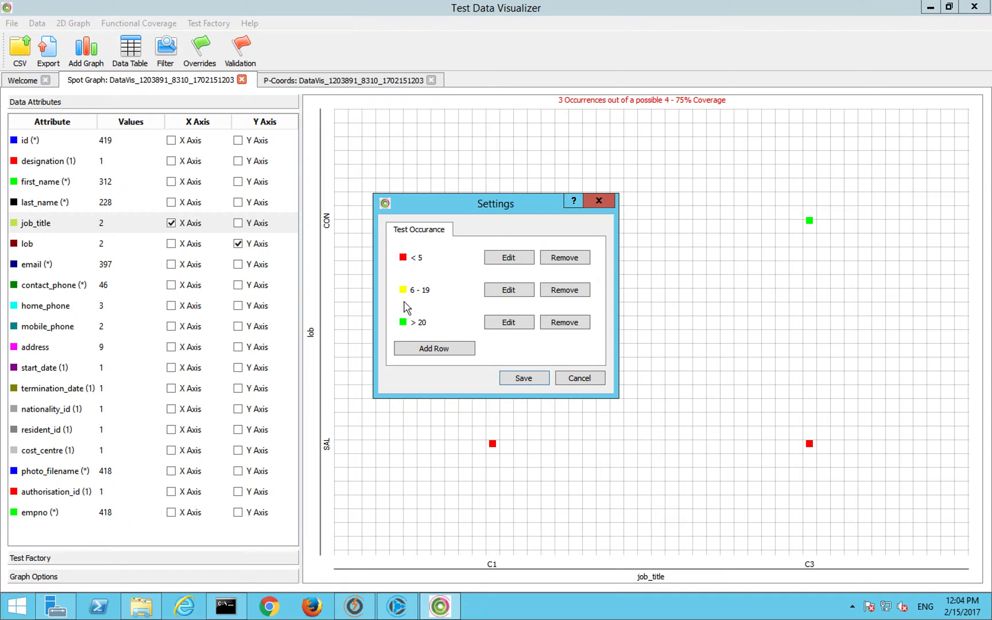
mouse_move(413, 390)
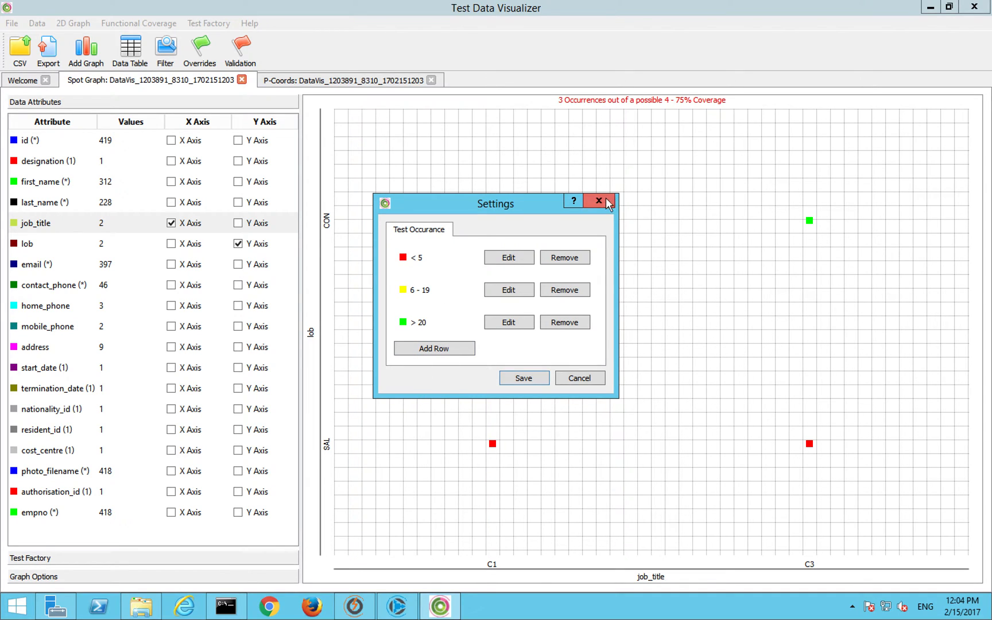
click(597, 201)
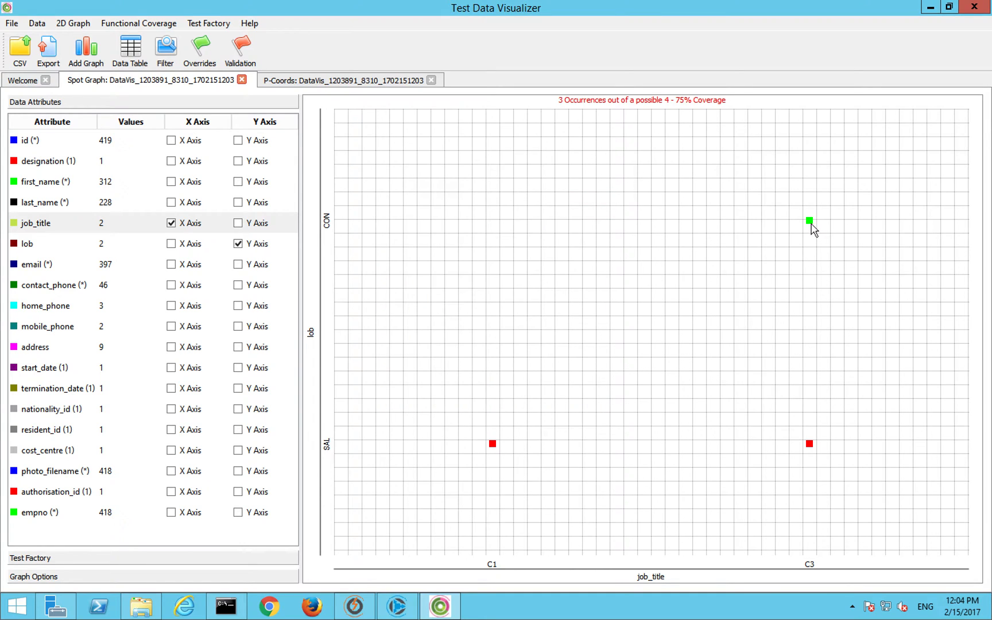
Step: Inspect the 417 records behind the C3/CON spot in Data Inspector
click(810, 220)
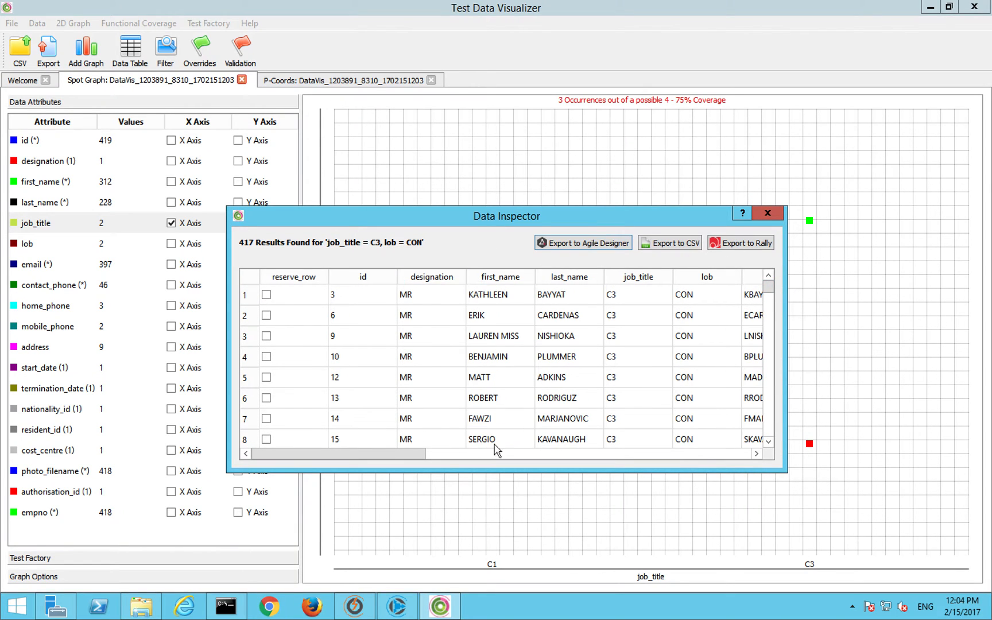
mouse_move(605, 225)
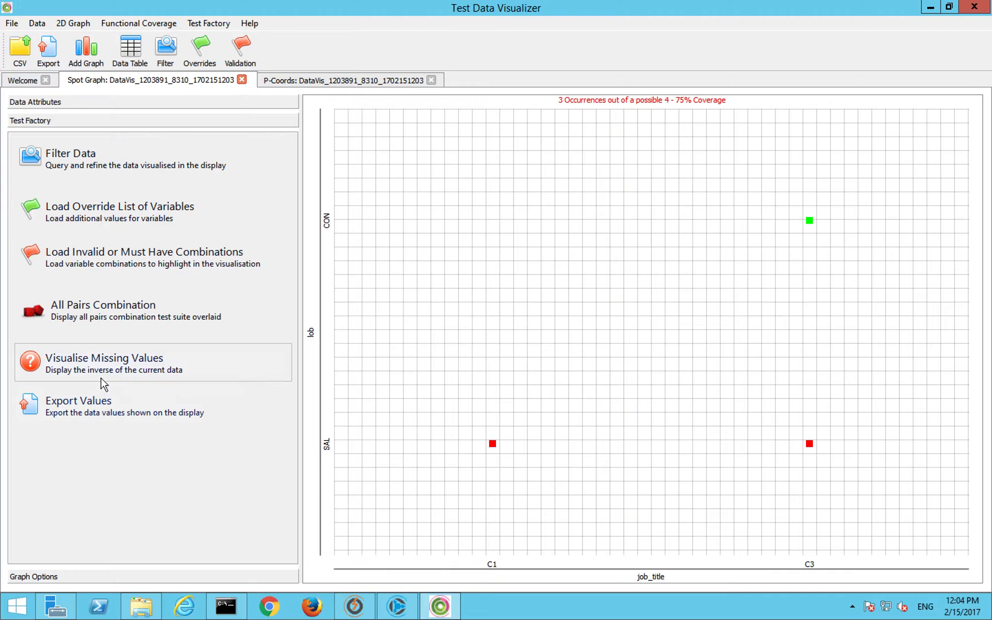
Step: Close the record inspector, returning to the job_title versus lob spot graph
click(103, 363)
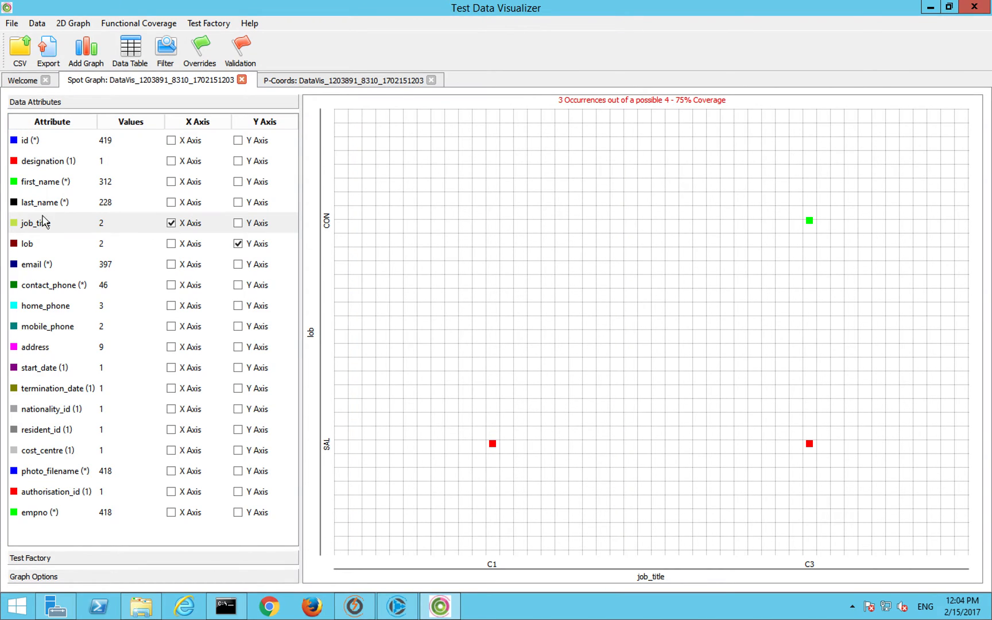
Step: Nest mobile_phone and contact_phone under job_title and termination_date under lob on the graph
click(171, 327)
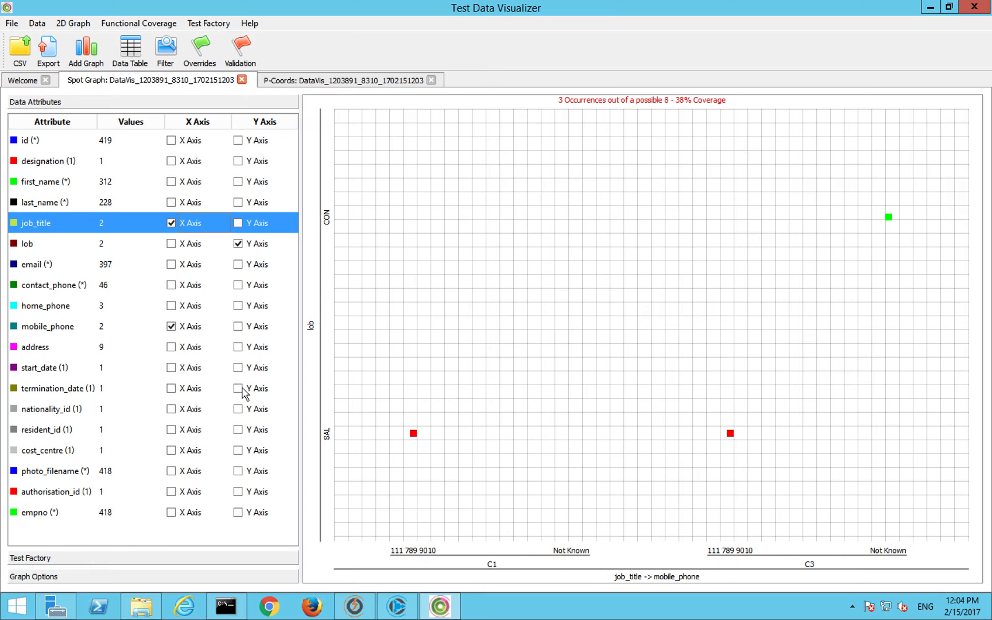
click(239, 389)
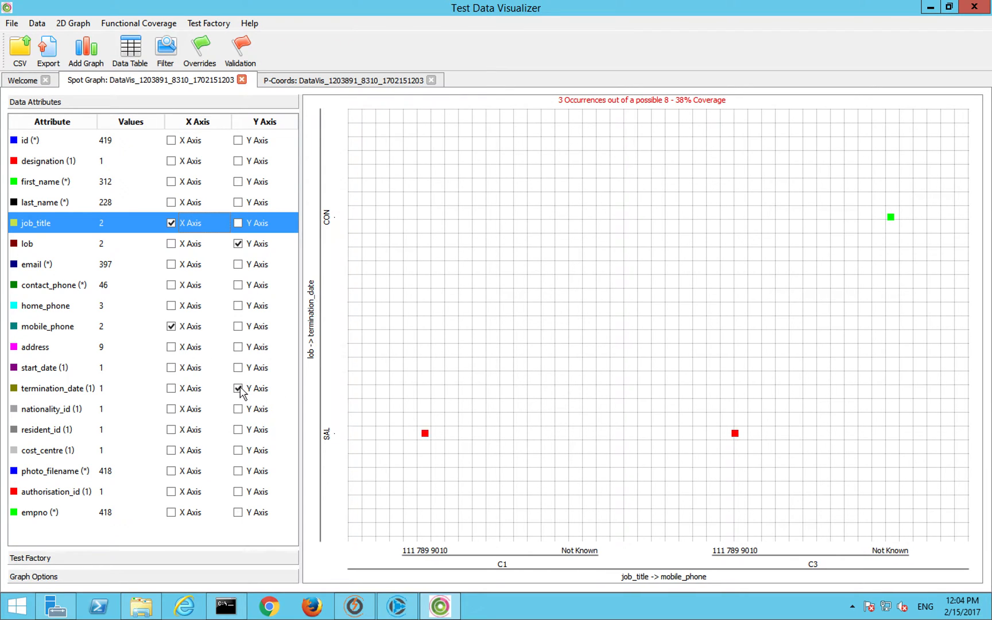
click(239, 388)
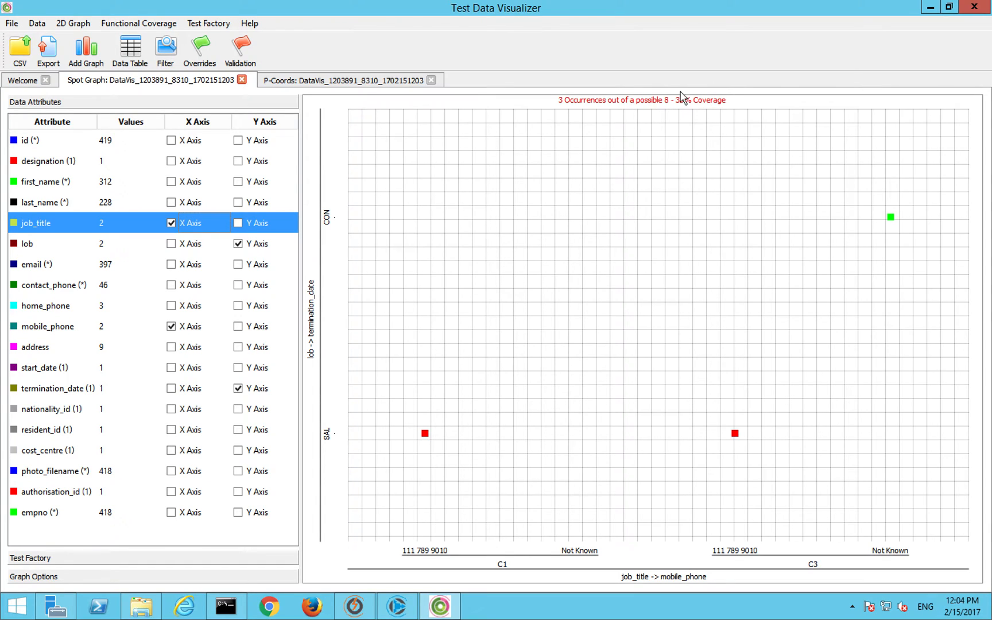
mouse_move(668, 107)
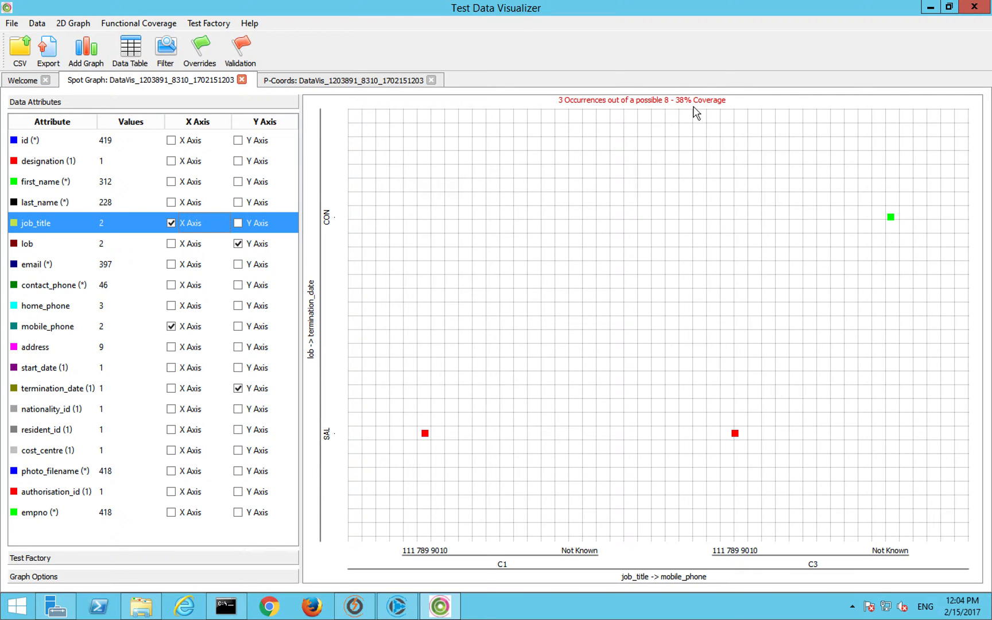
mouse_move(170, 294)
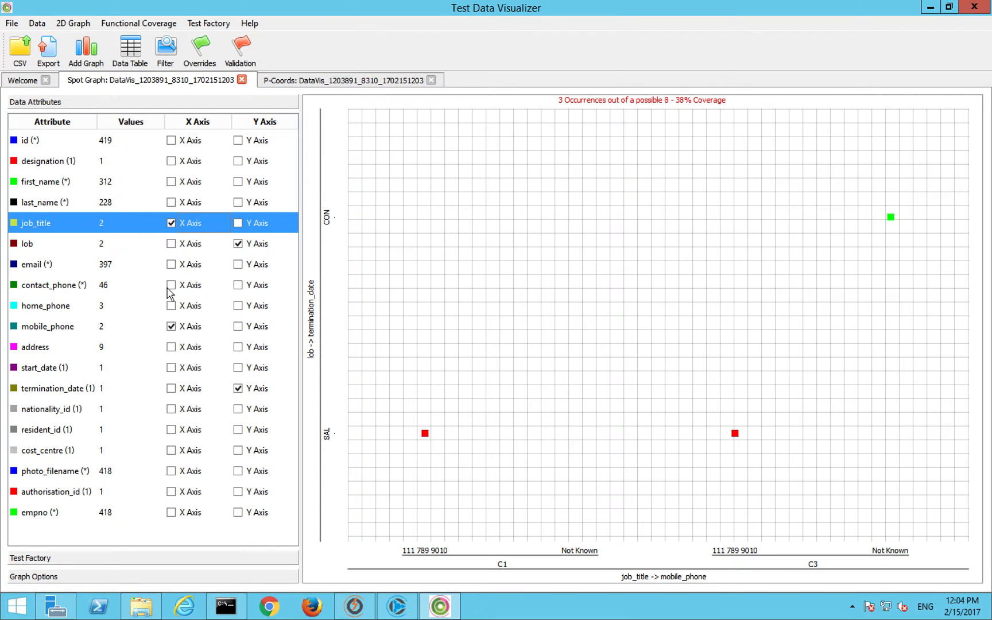
click(171, 286)
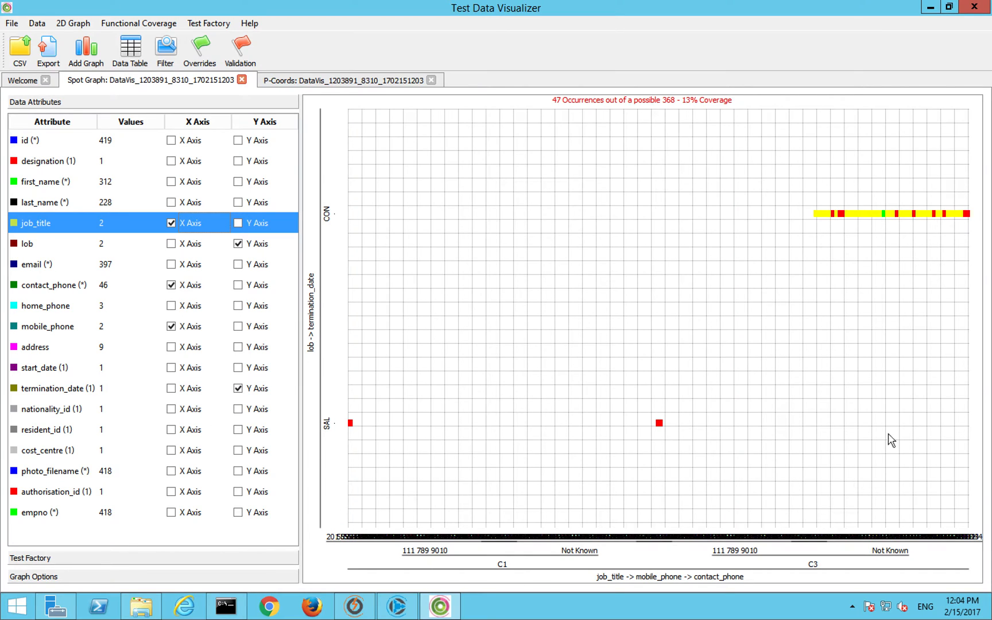
mouse_move(76, 400)
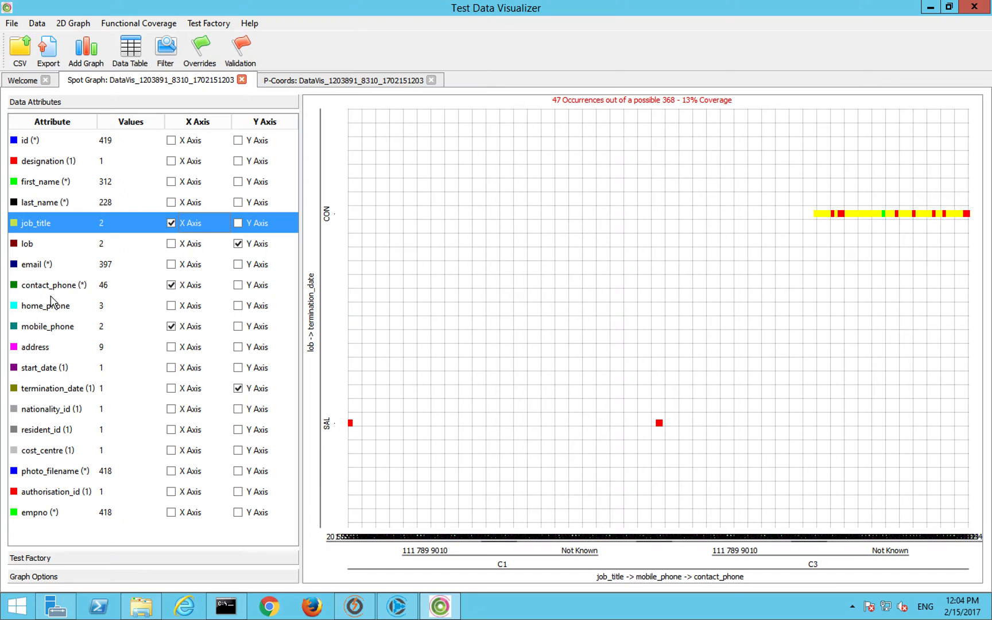
mouse_move(174, 277)
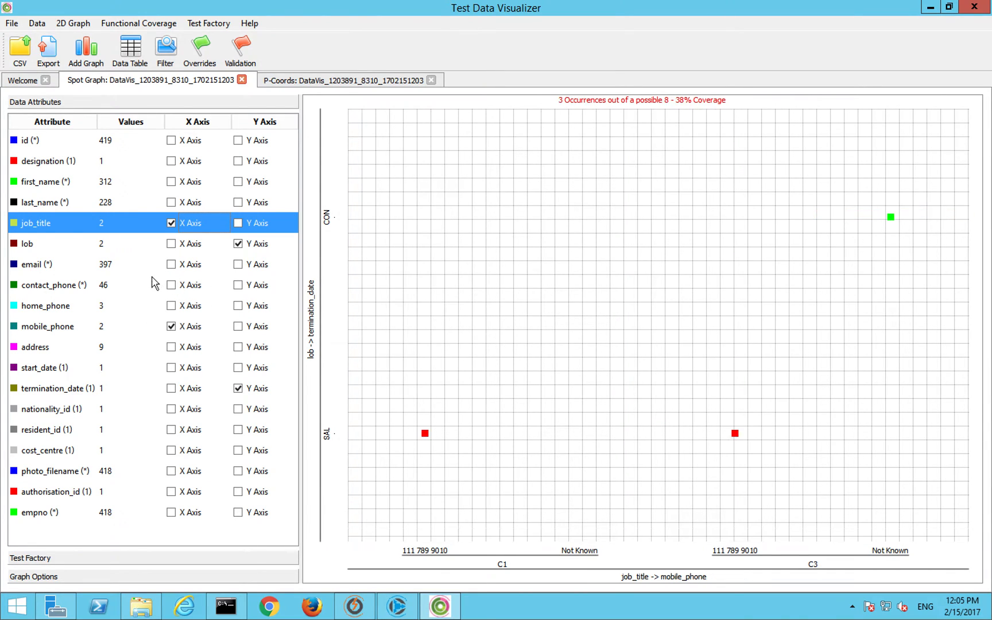
mouse_move(138, 269)
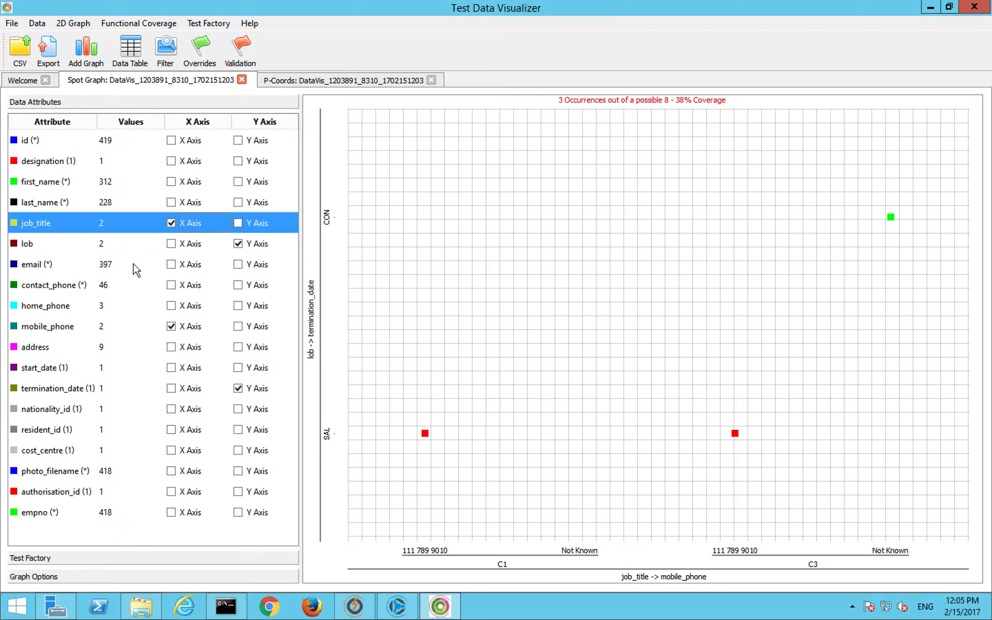
mouse_move(51, 574)
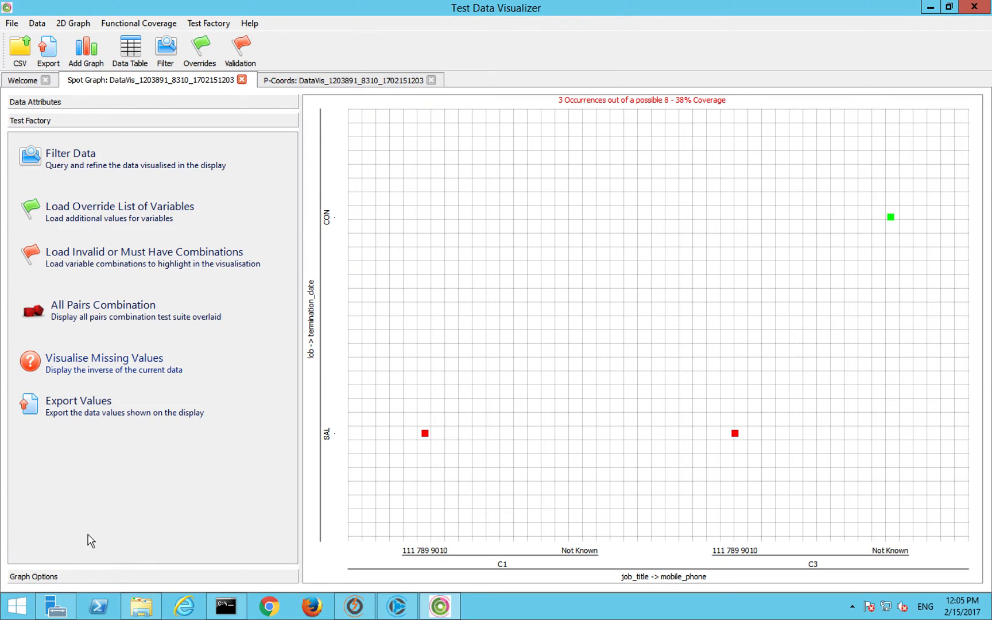
mouse_move(122, 153)
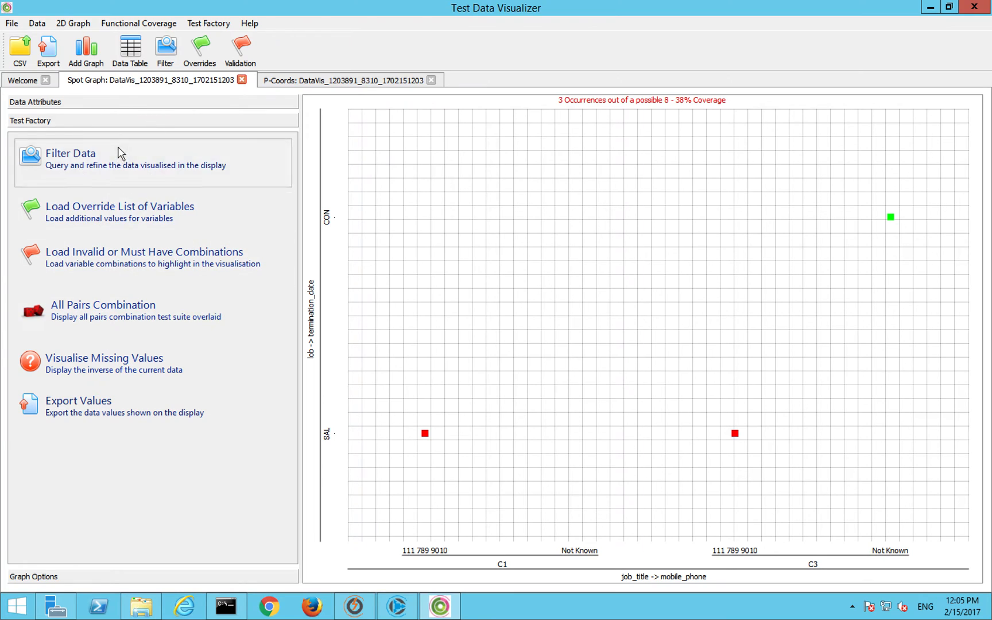
click(70, 159)
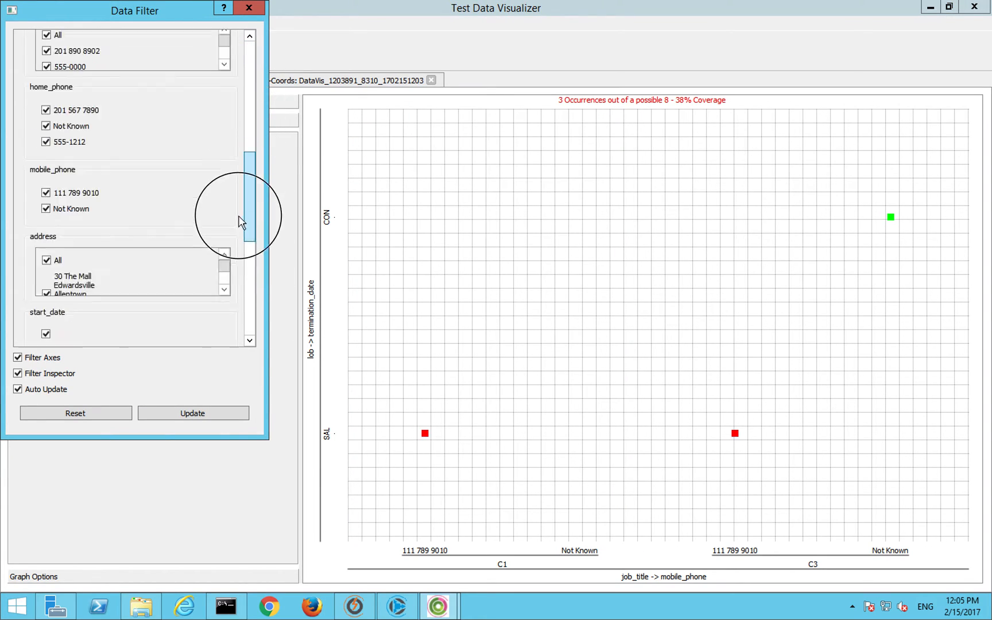
scroll(down, 3)
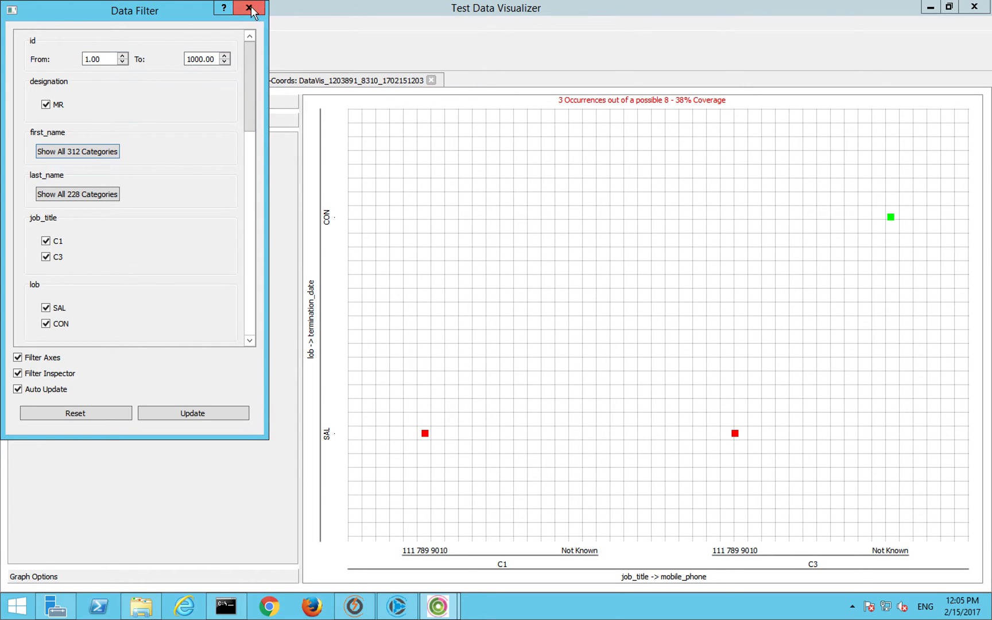
click(249, 8)
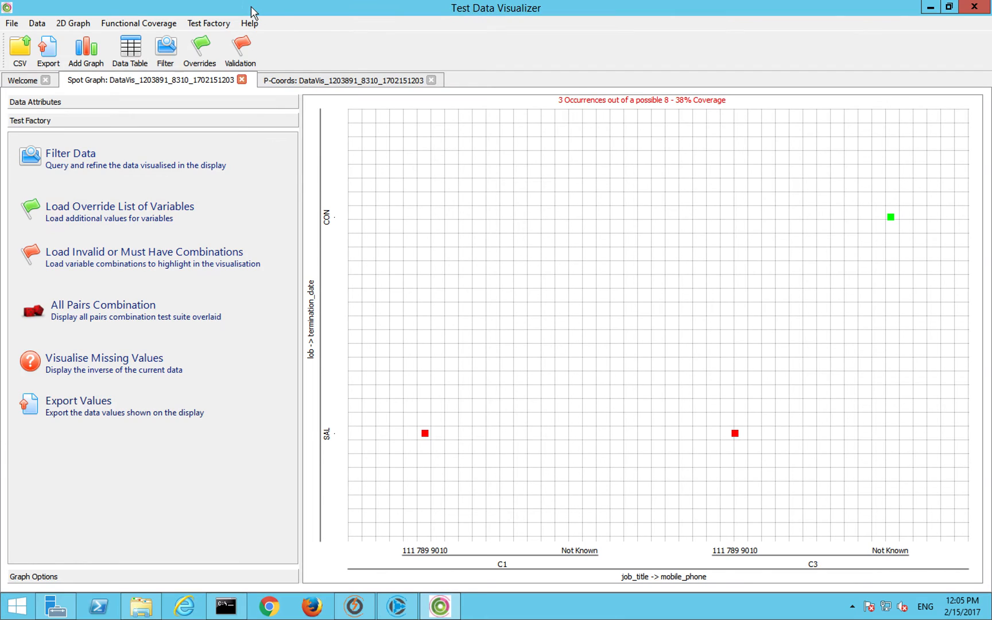
mouse_move(108, 213)
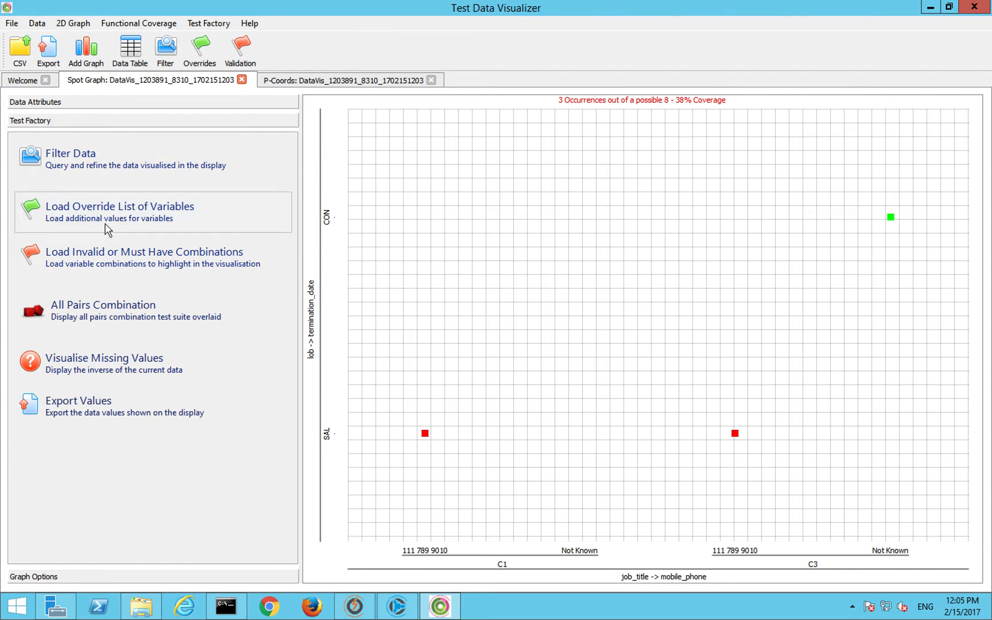
mouse_move(152, 265)
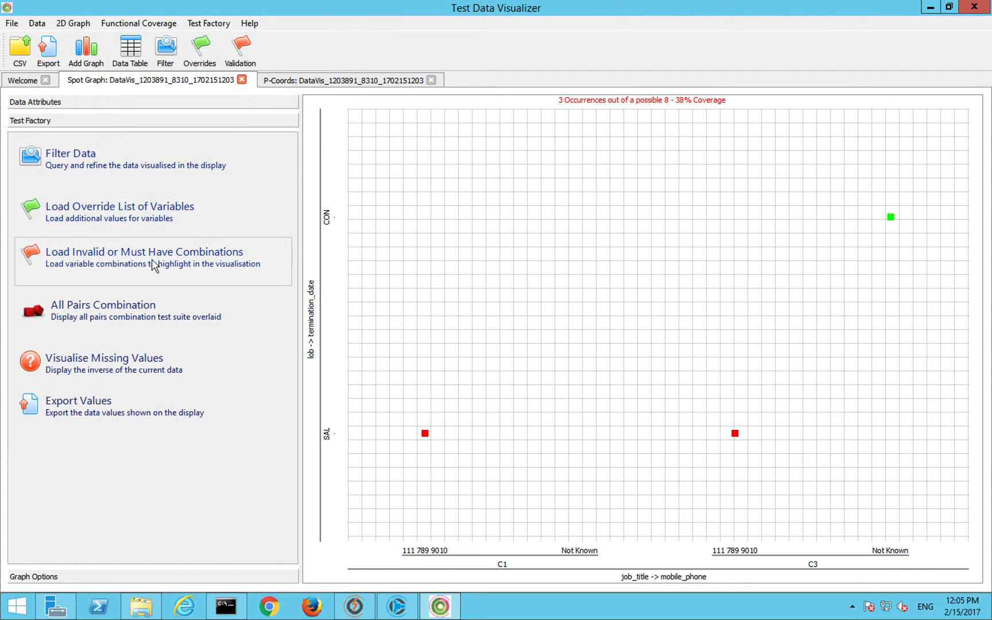
mouse_move(86, 380)
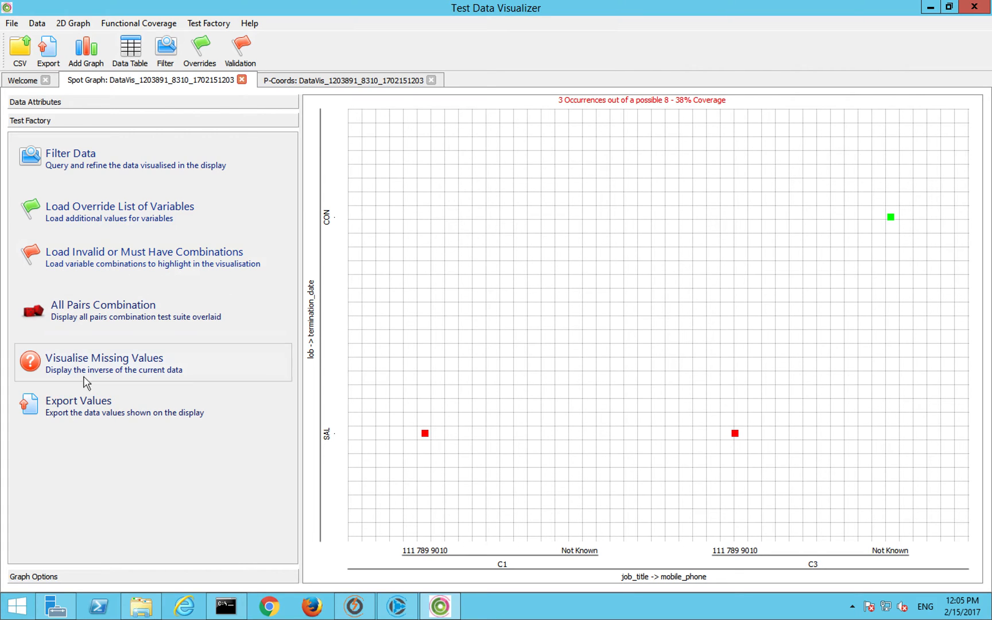
mouse_move(78, 361)
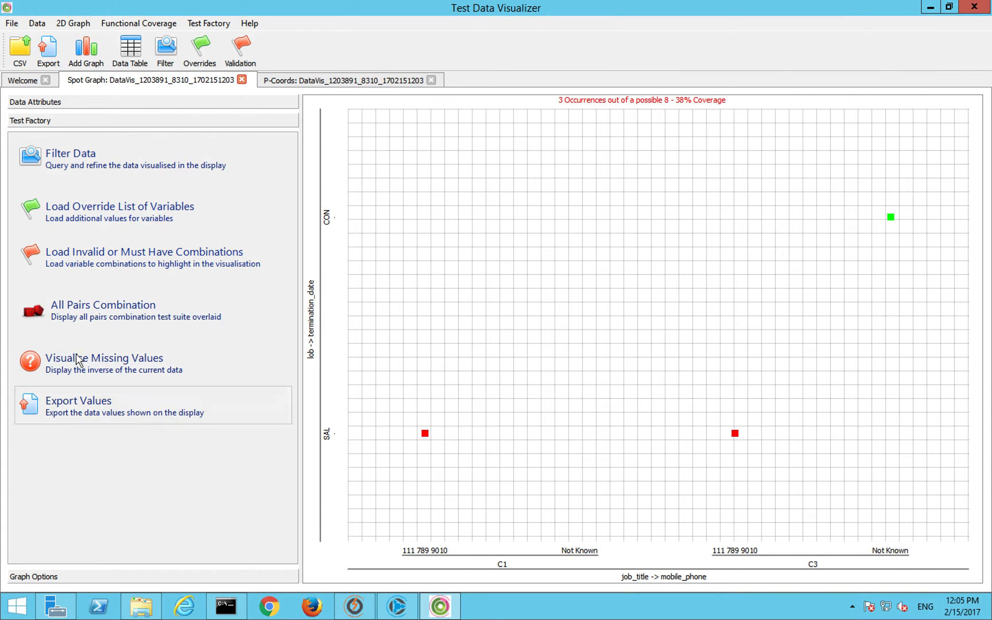
click(78, 405)
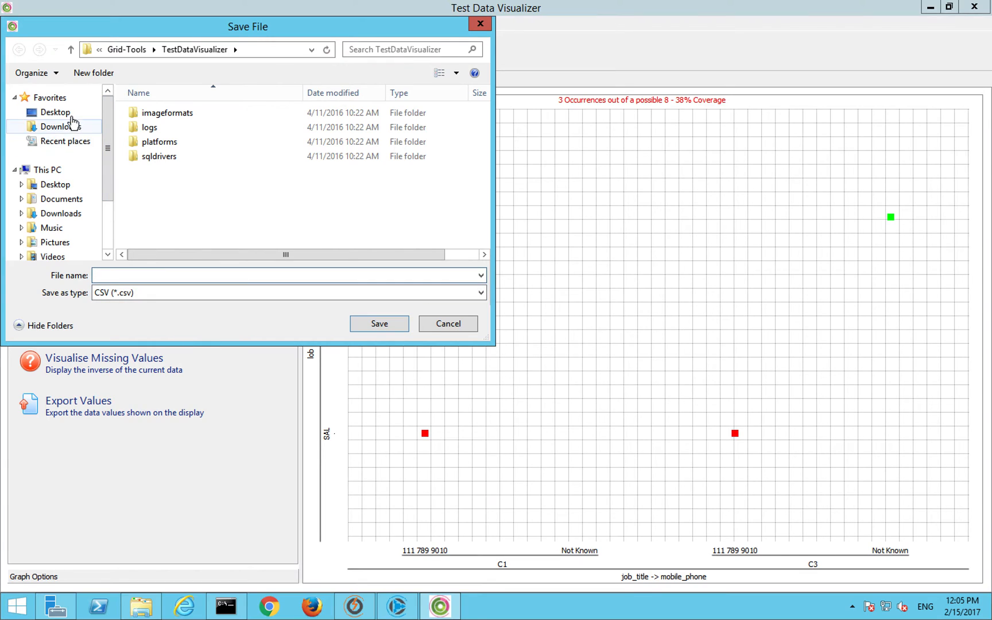
click(55, 112)
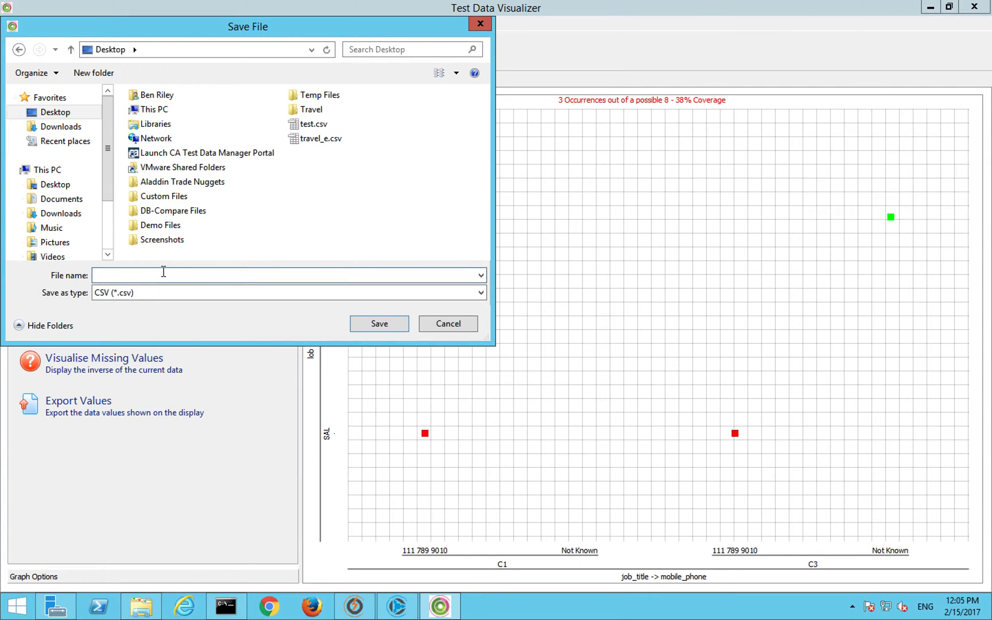
text(travel)
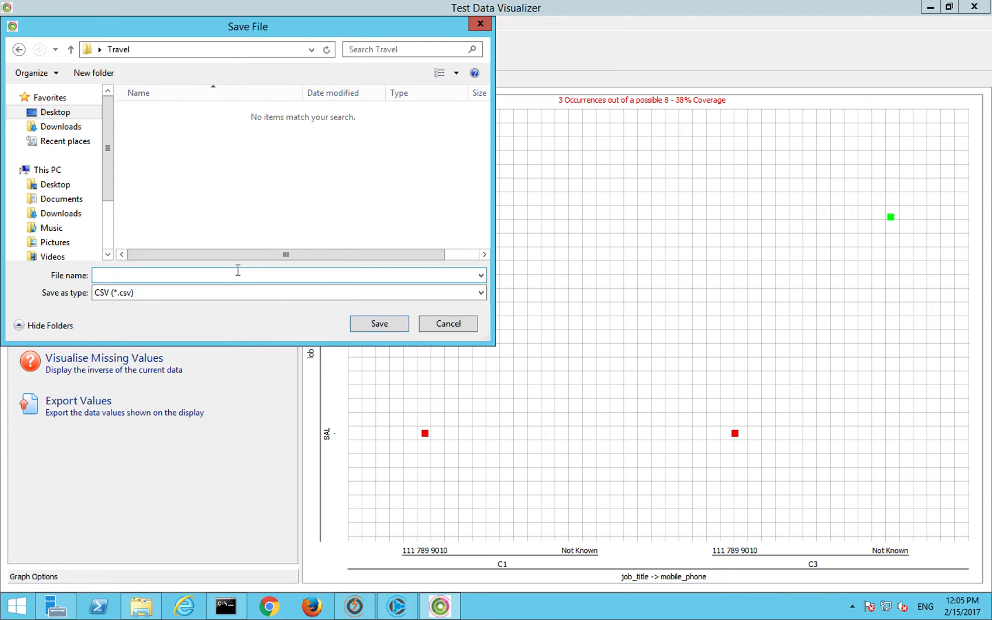
text(travel)
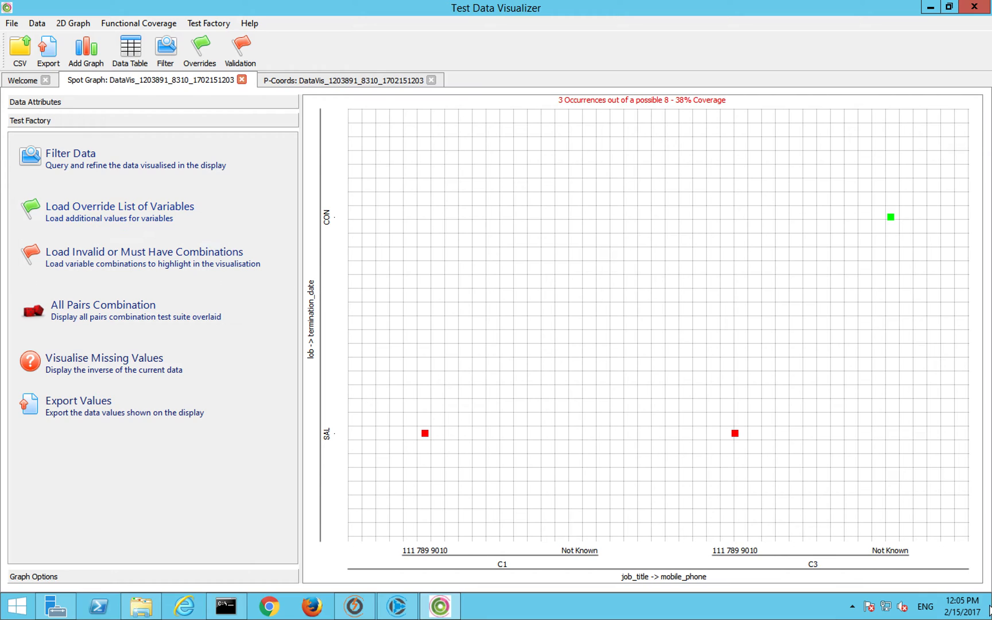
mouse_move(151, 314)
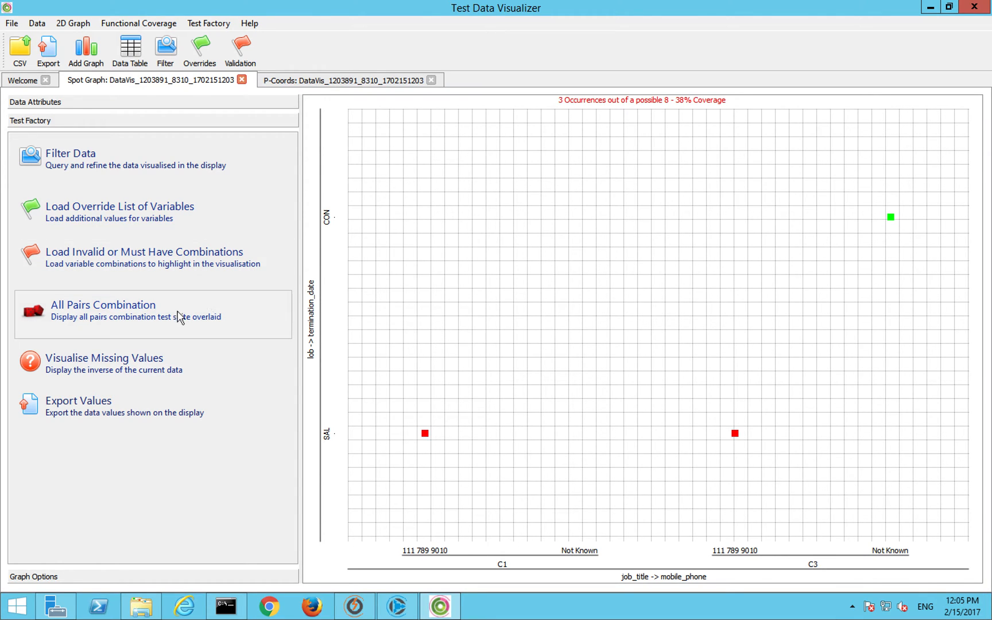
Step: Import the must-have combinations from test.csv, marking them as grey squares on the graph
click(144, 257)
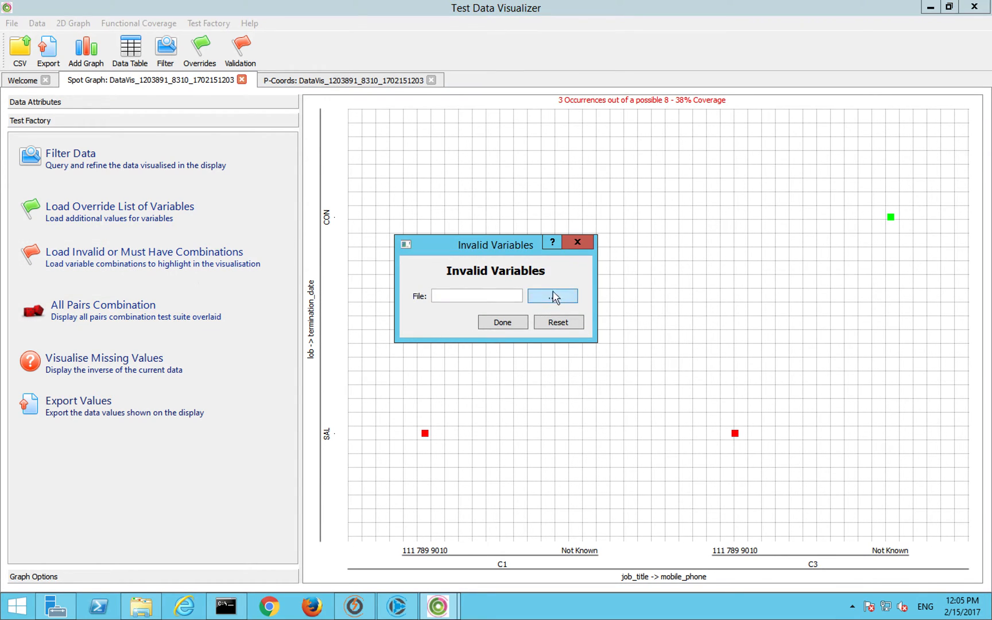
click(551, 295)
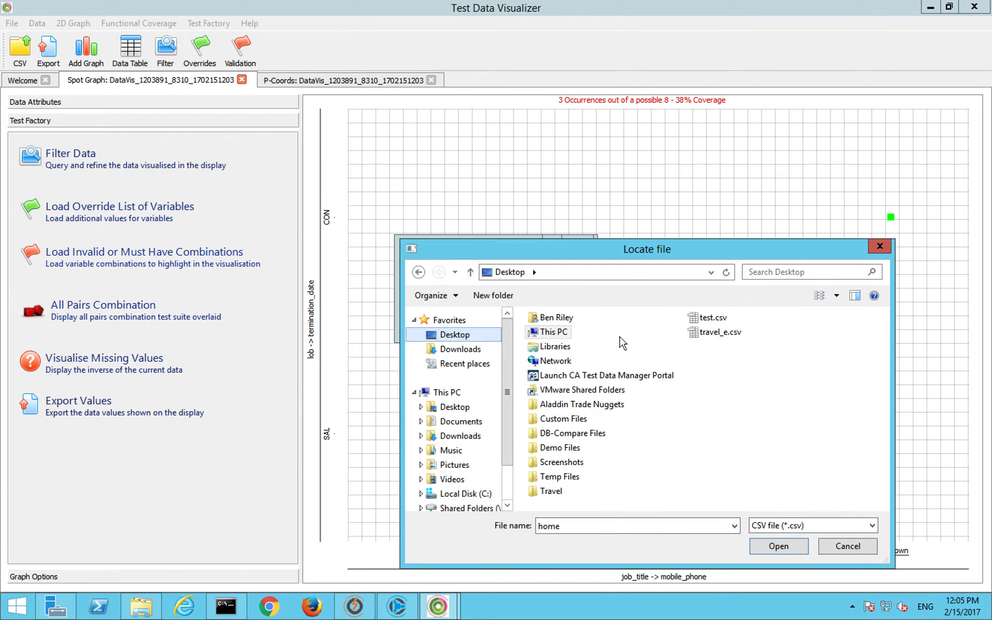
click(778, 547)
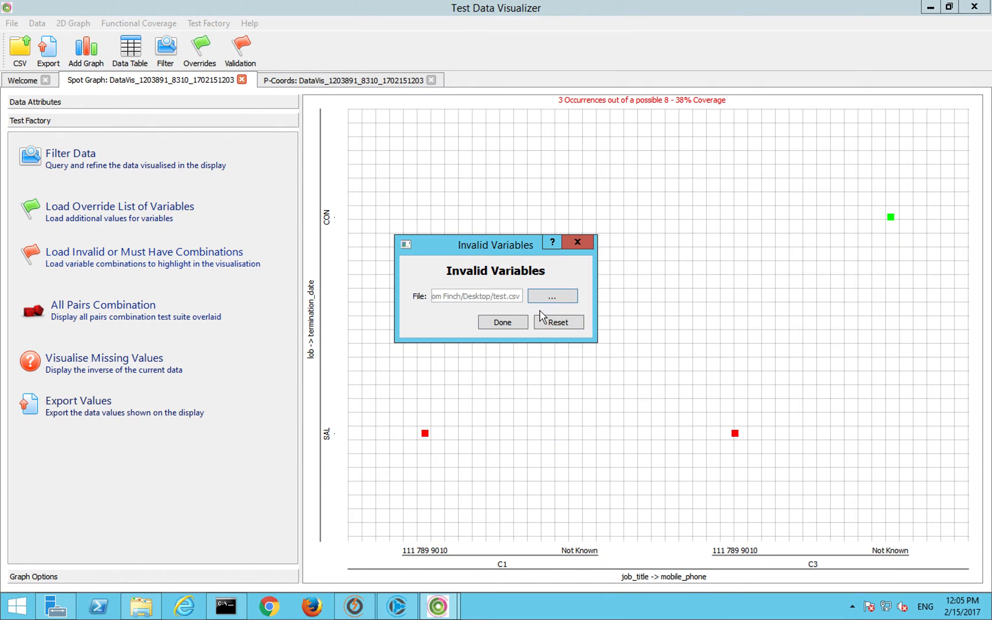
click(552, 297)
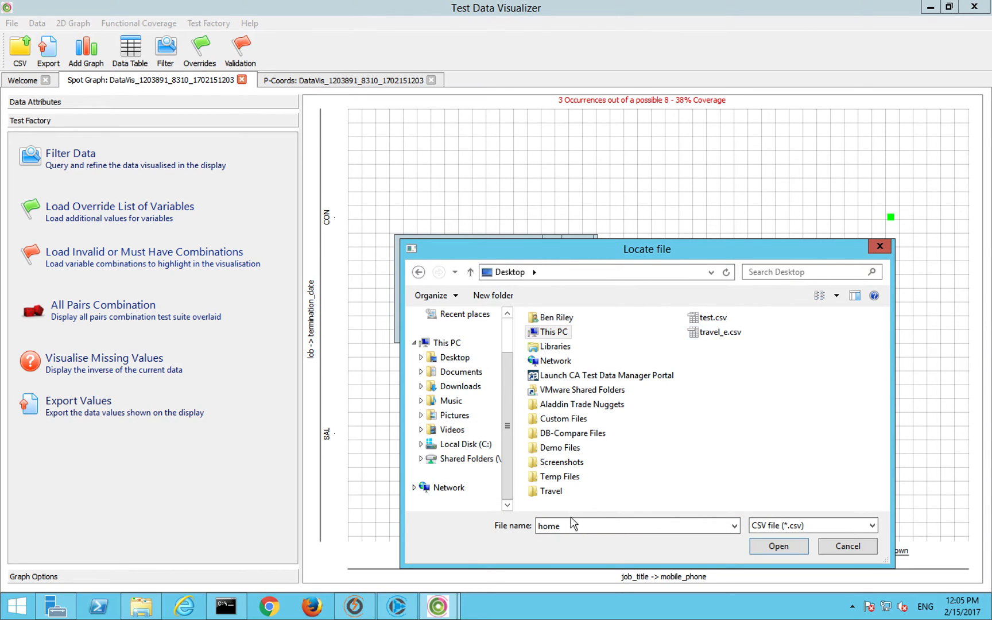
click(778, 545)
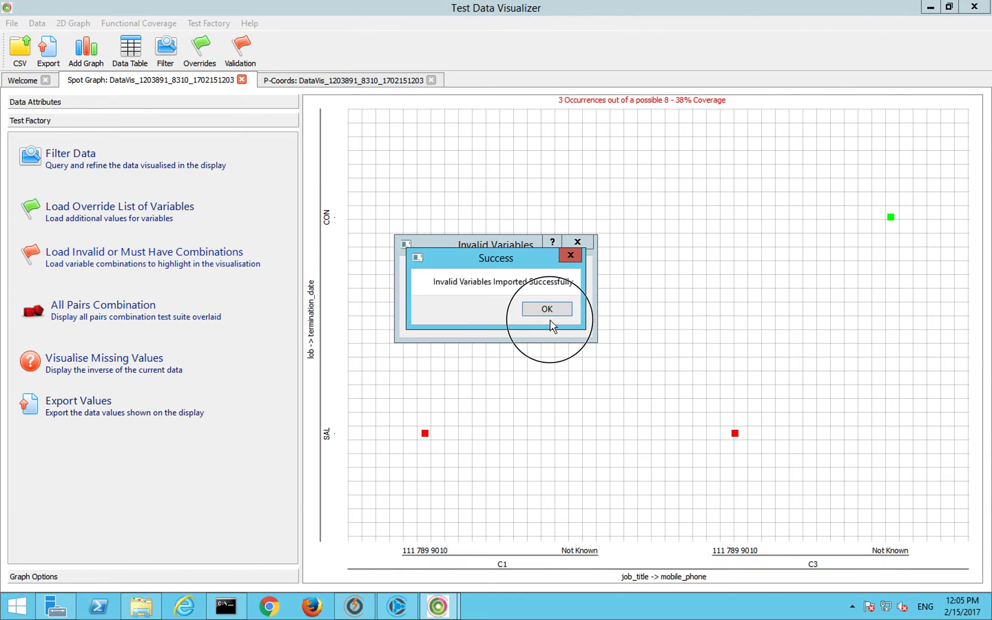
click(546, 309)
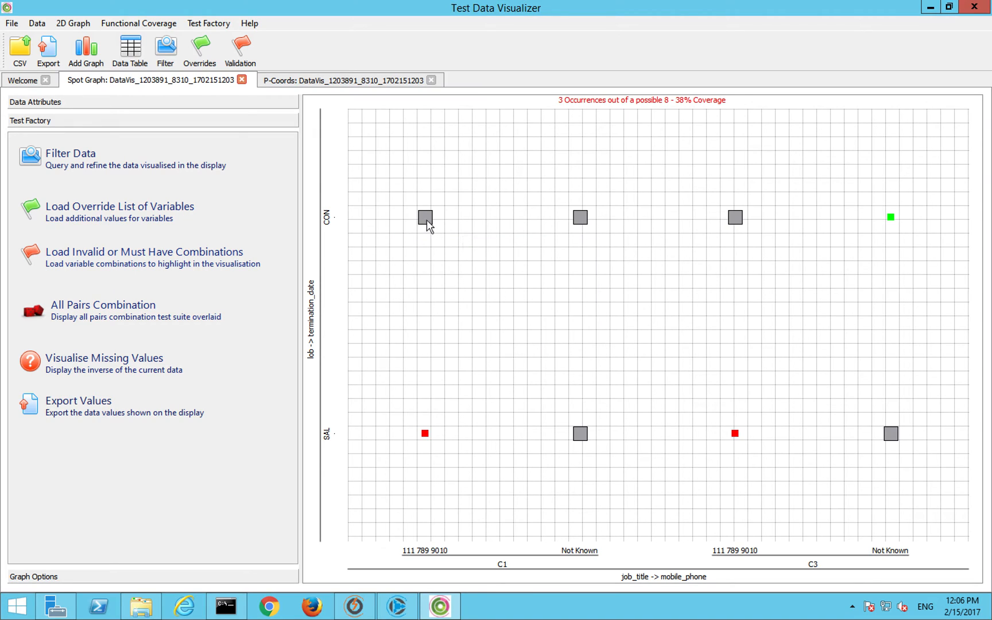
mouse_move(745, 267)
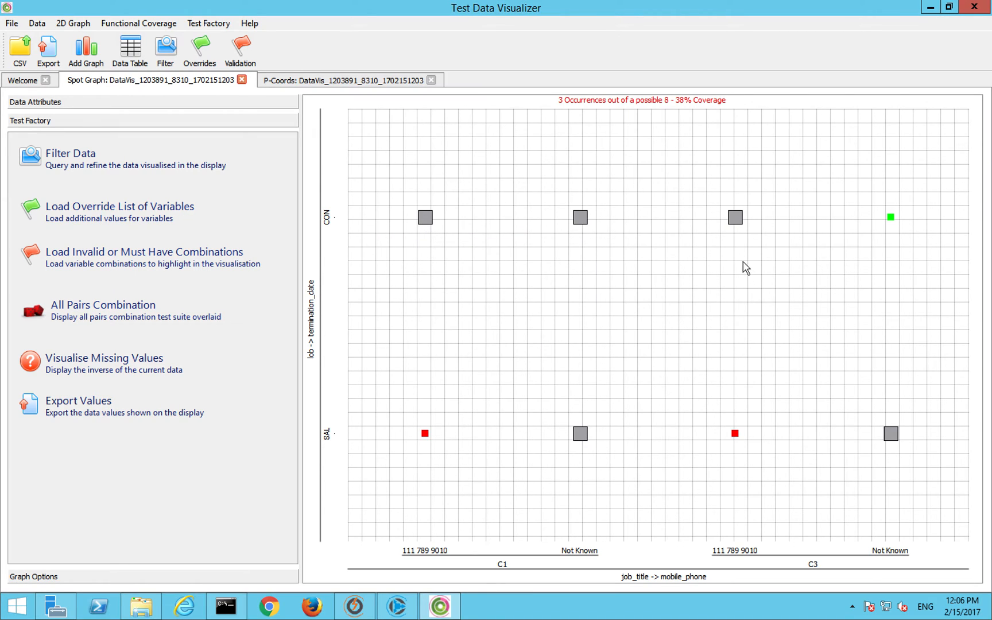
mouse_move(893, 433)
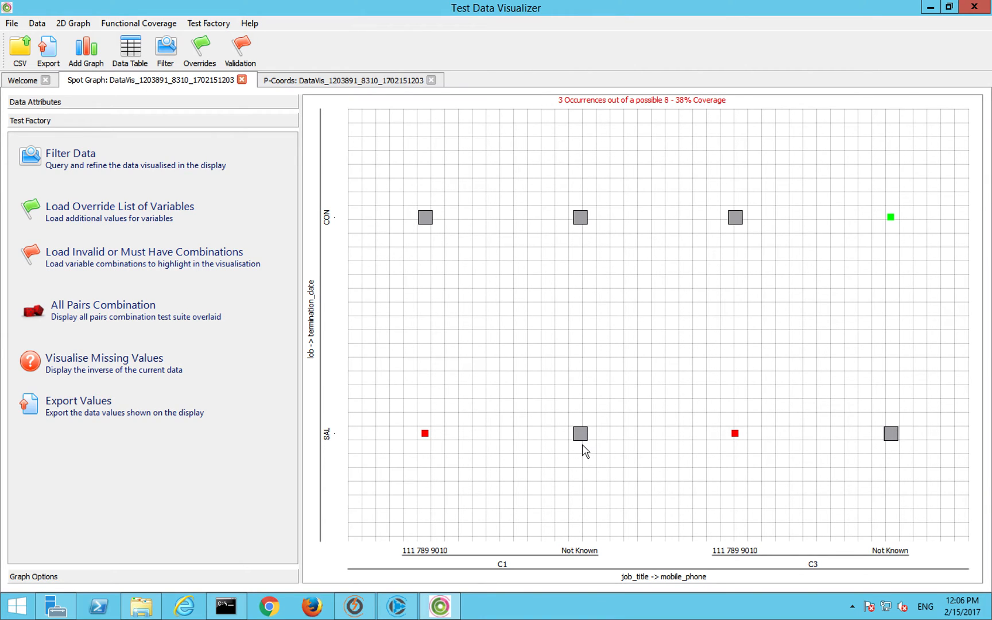
mouse_move(526, 236)
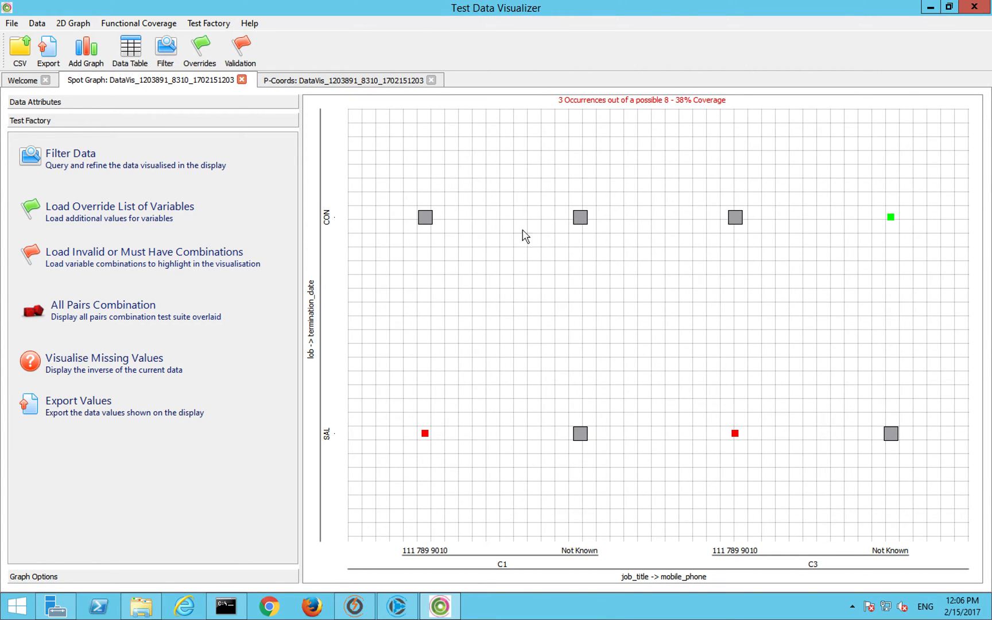
mouse_move(683, 416)
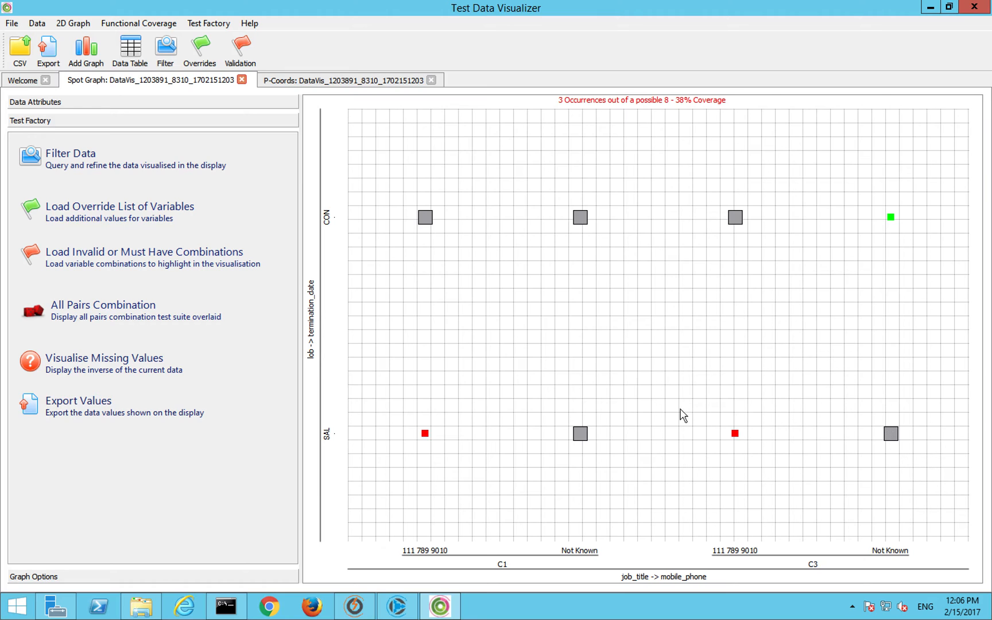
mouse_move(569, 414)
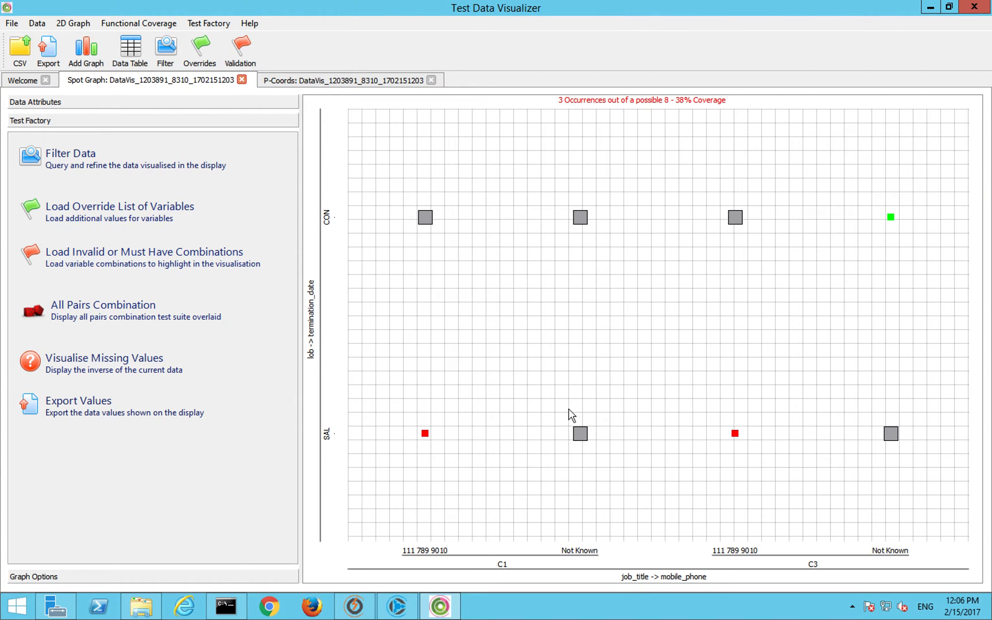
mouse_move(542, 415)
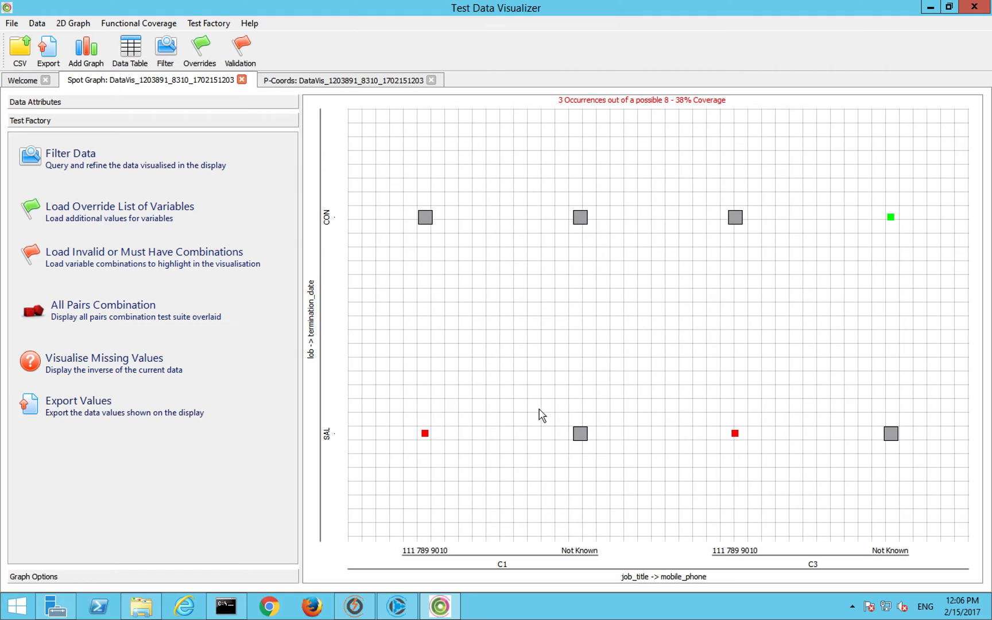
mouse_move(579, 437)
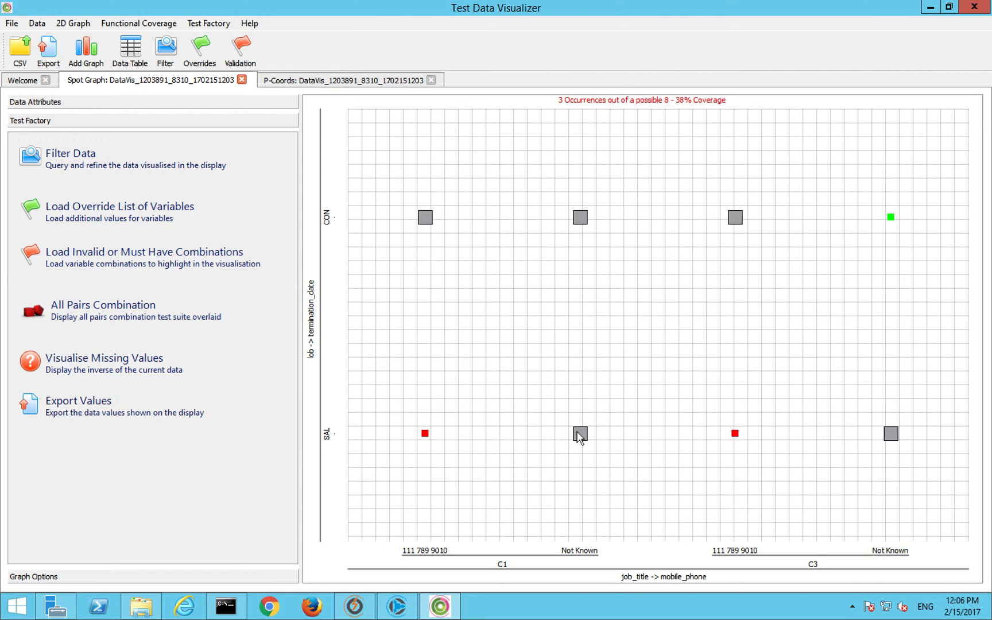
mouse_move(580, 432)
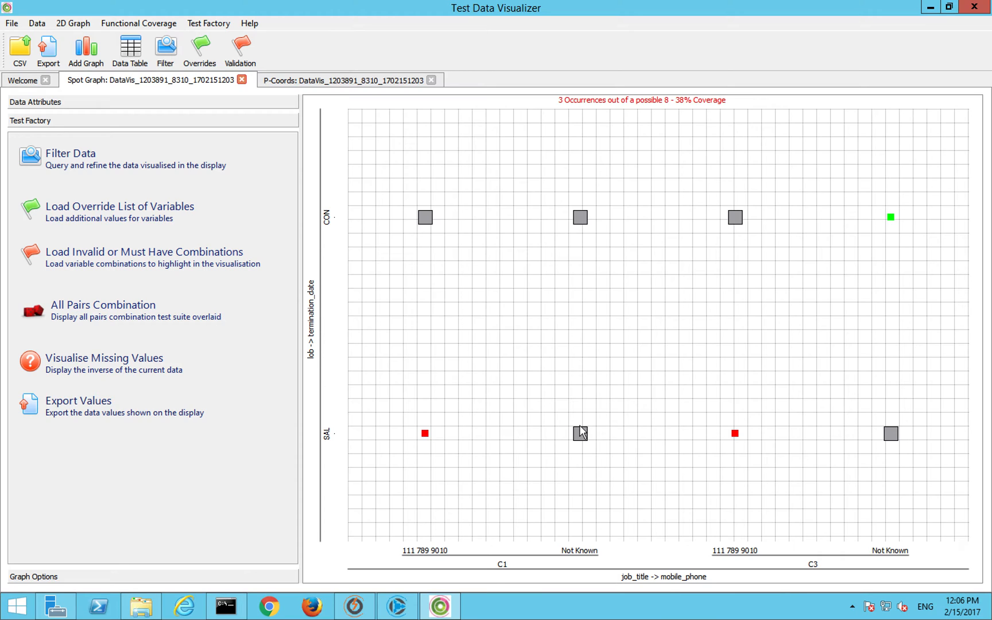
mouse_move(511, 457)
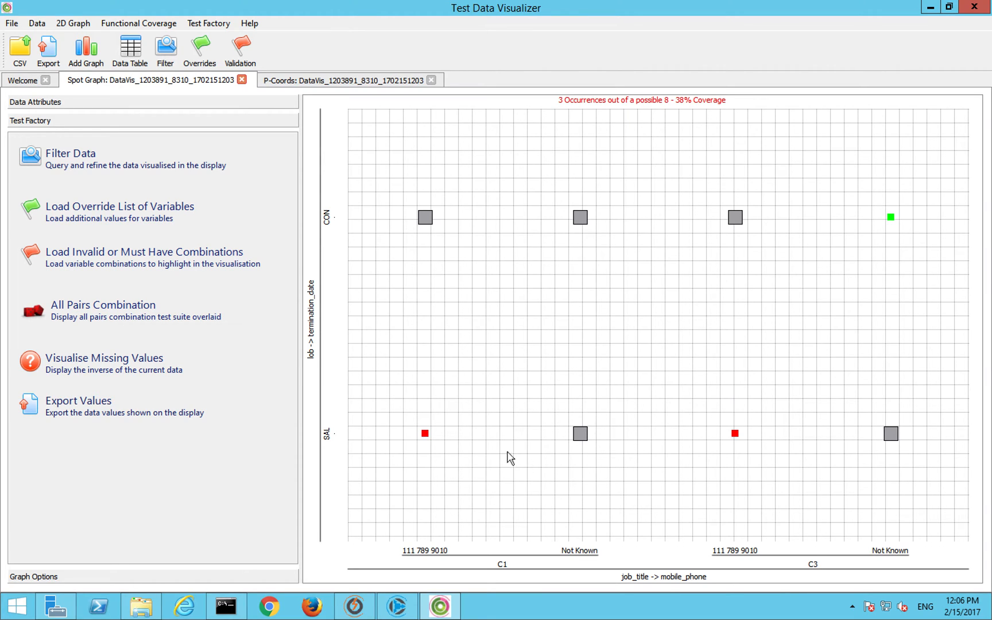
mouse_move(171, 413)
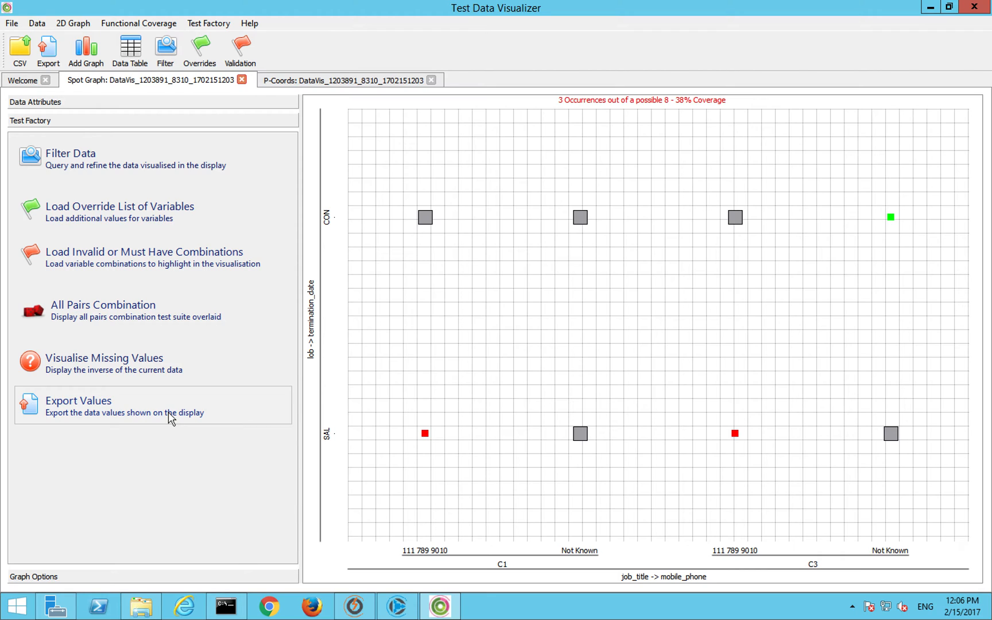
mouse_move(164, 394)
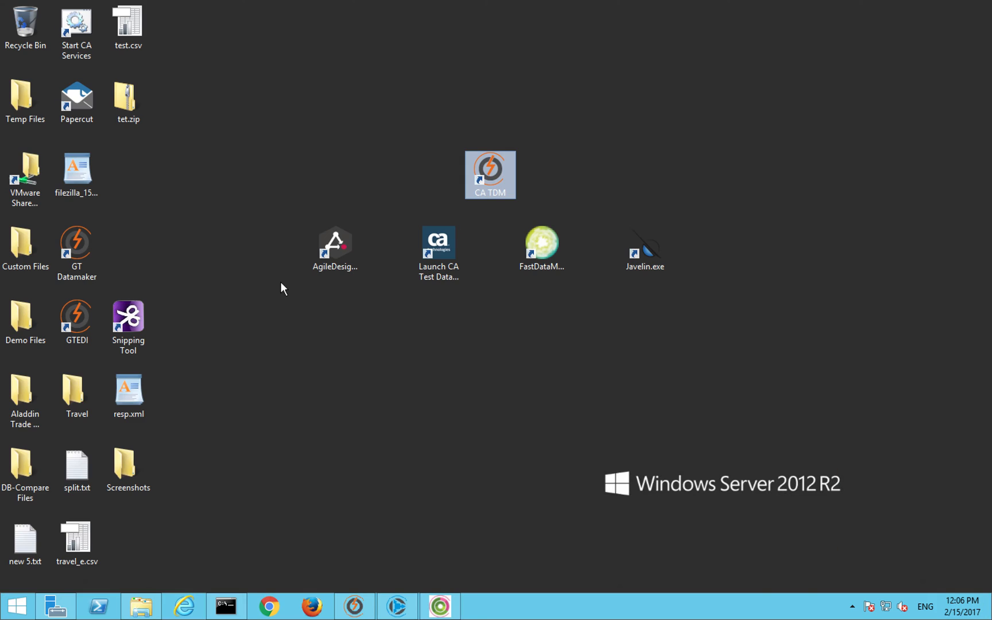
Step: Open travel.csv from the desktop Travel folder into Calc's Text Import dialog
click(76, 395)
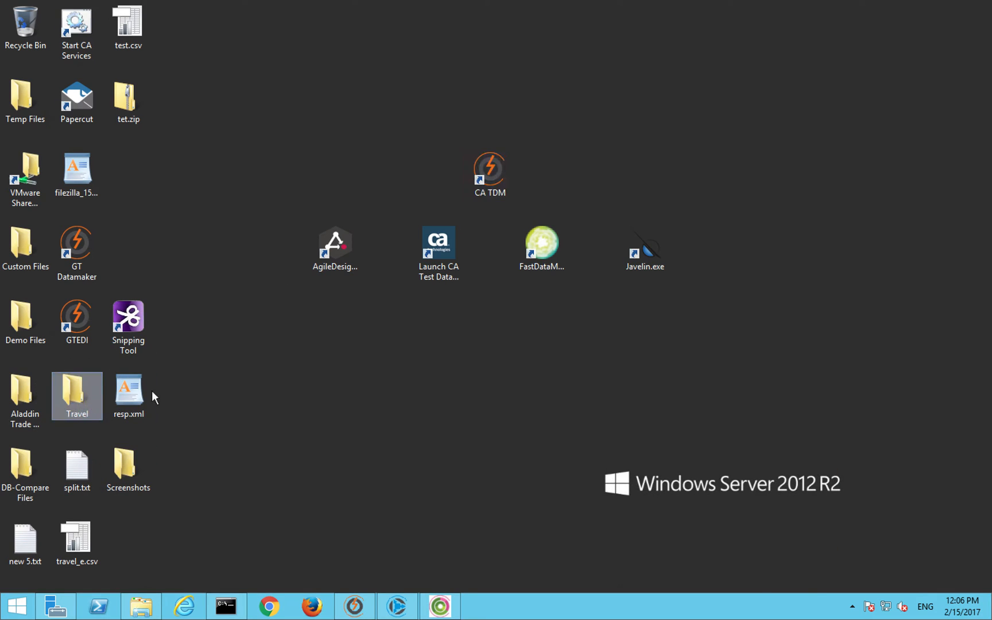
double_click(77, 392)
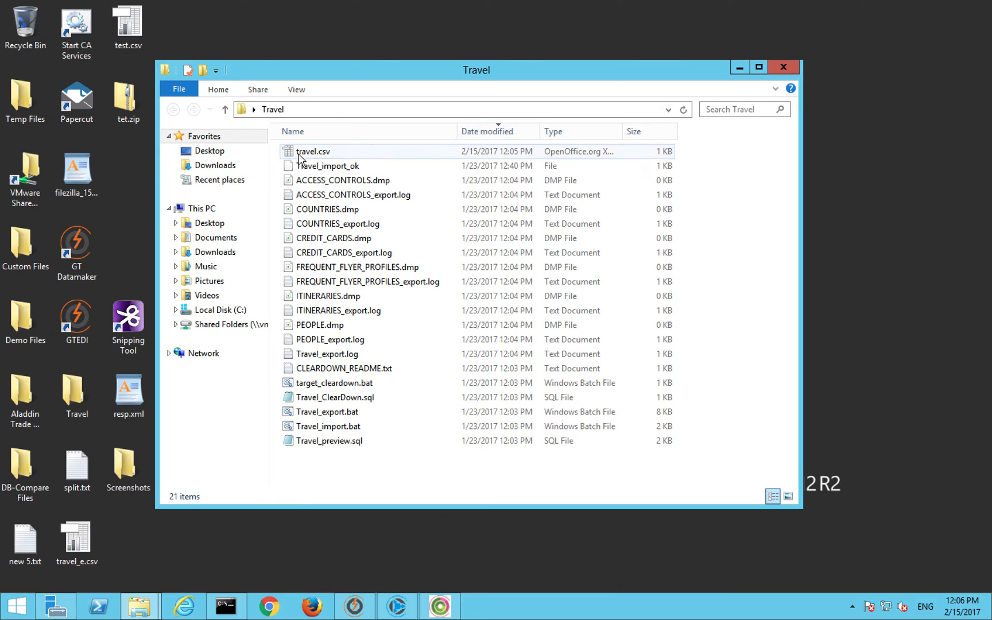
double_click(314, 151)
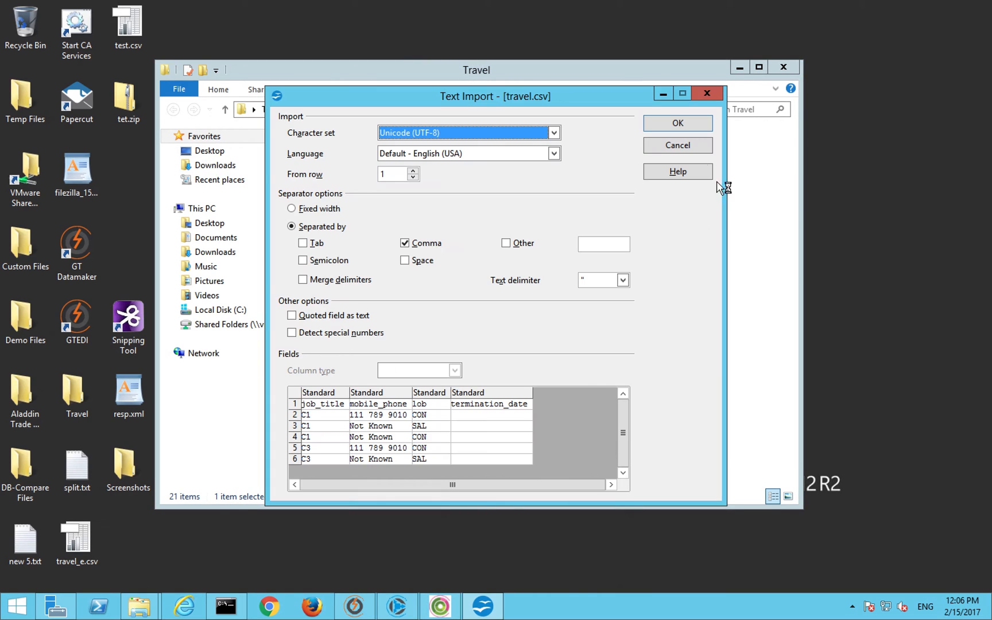
Step: Accept the import and highlight the exported records' values, including the lob column
click(678, 123)
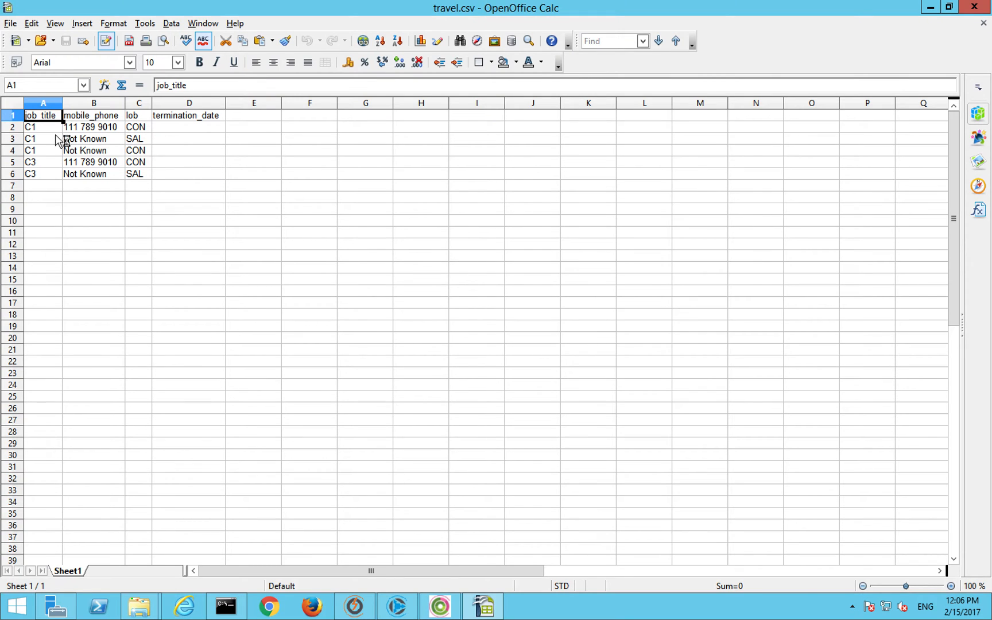
drag(30, 127, 134, 174)
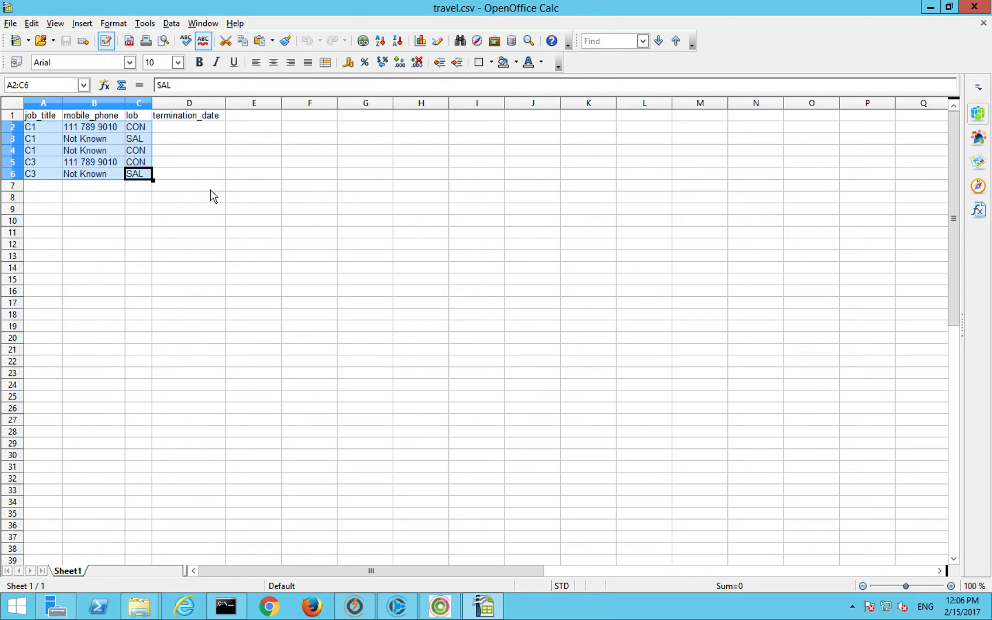
mouse_move(46, 152)
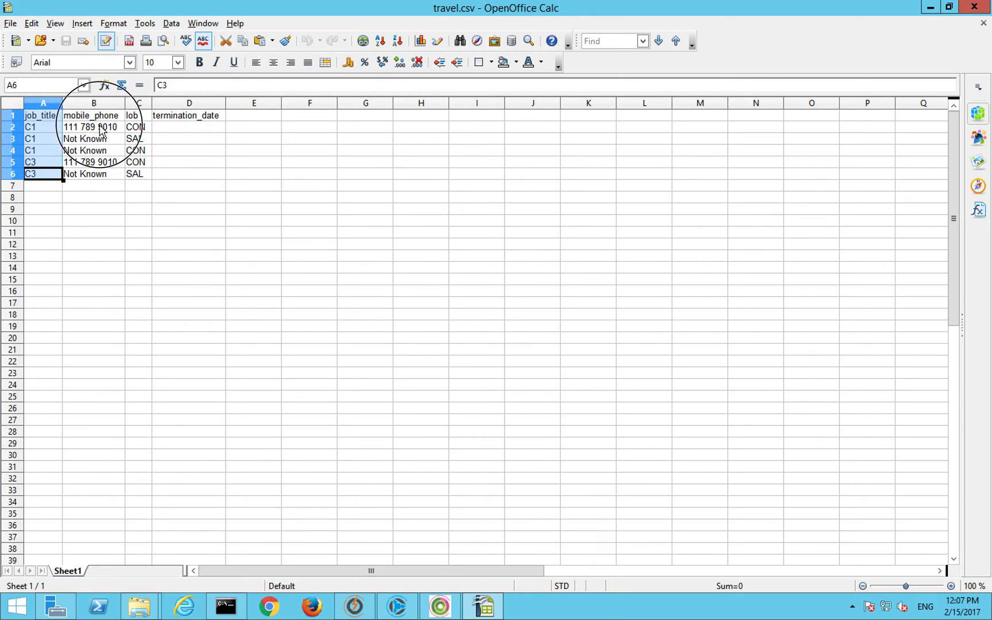
click(139, 102)
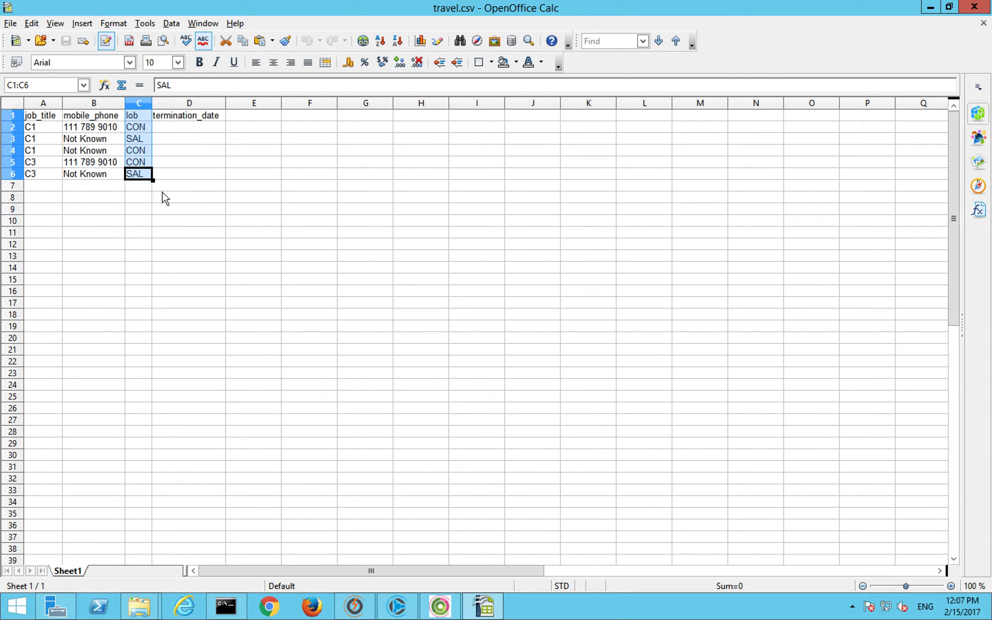
mouse_move(169, 200)
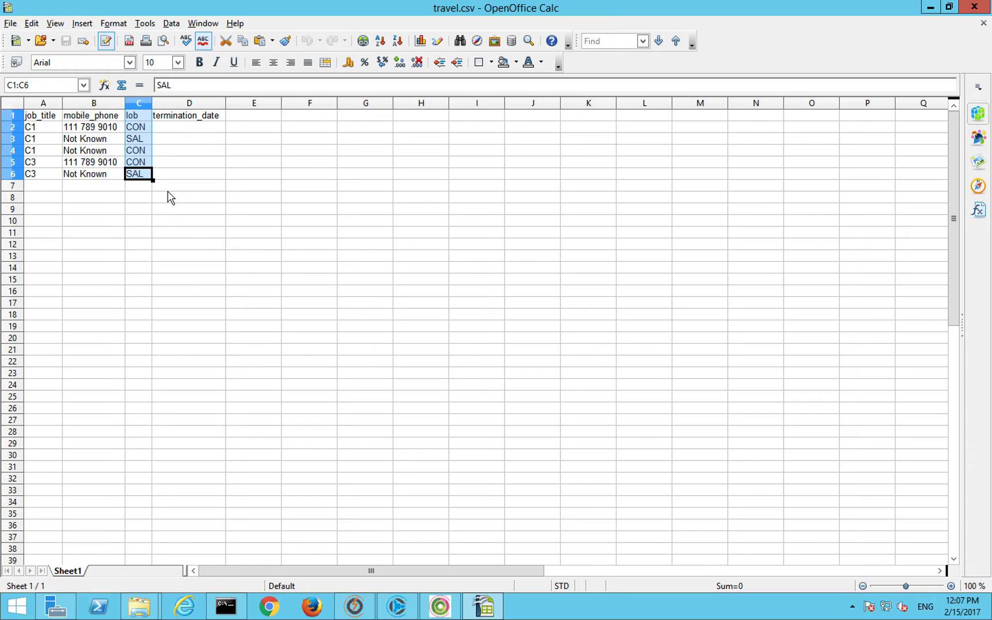
mouse_move(130, 212)
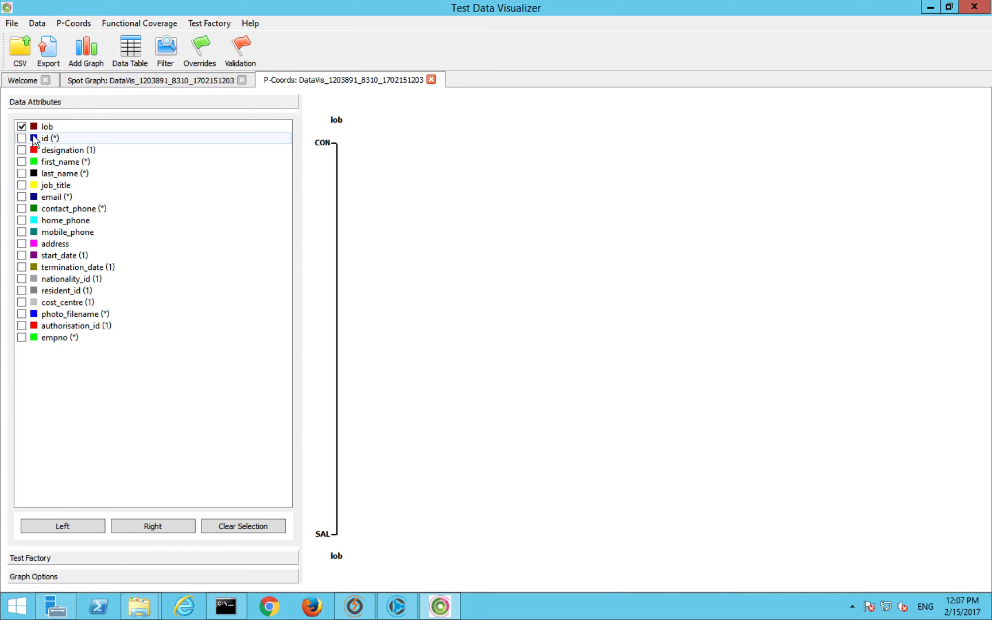
mouse_move(54, 197)
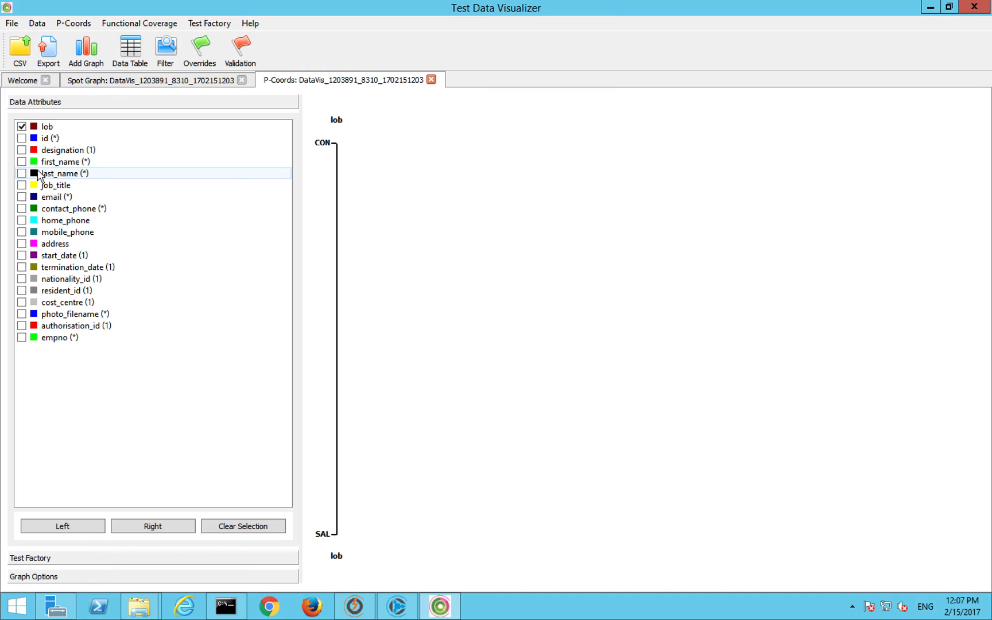
Step: Add job_title as a second axis beside lob in the P-Coords view
click(22, 139)
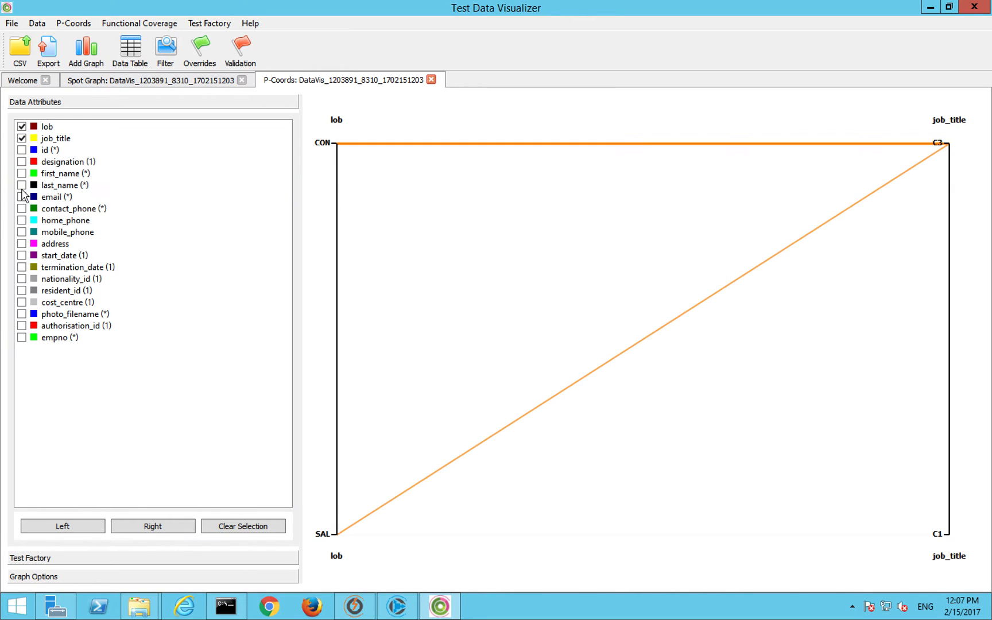
mouse_move(612, 431)
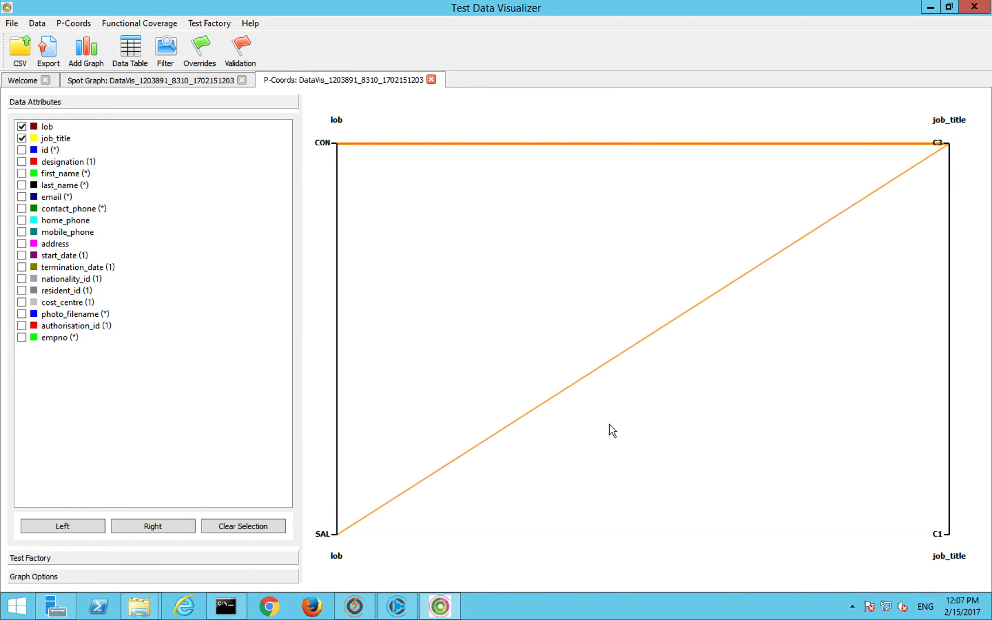
mouse_move(356, 152)
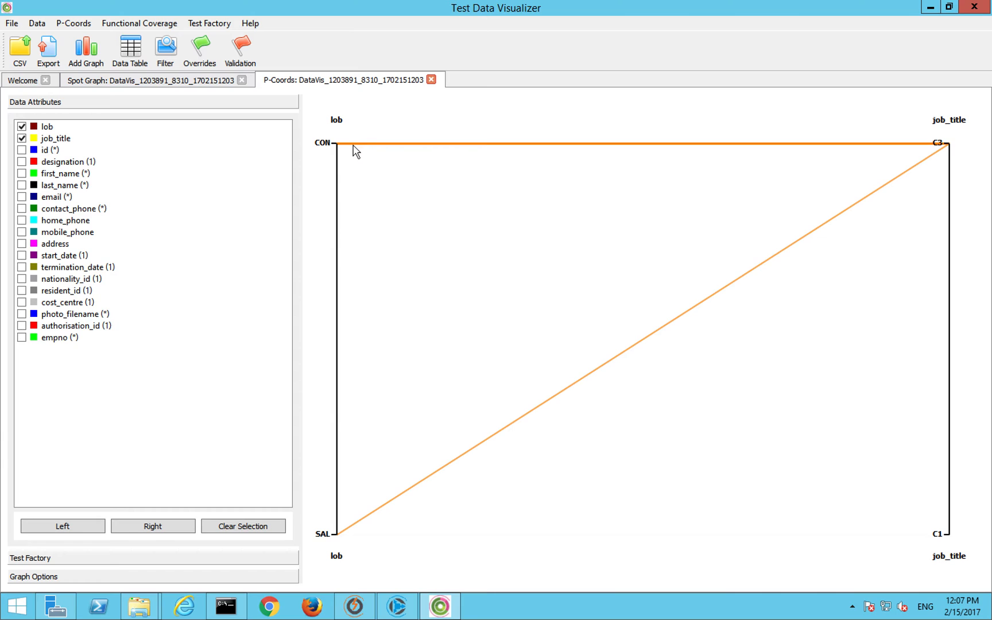
mouse_move(310, 458)
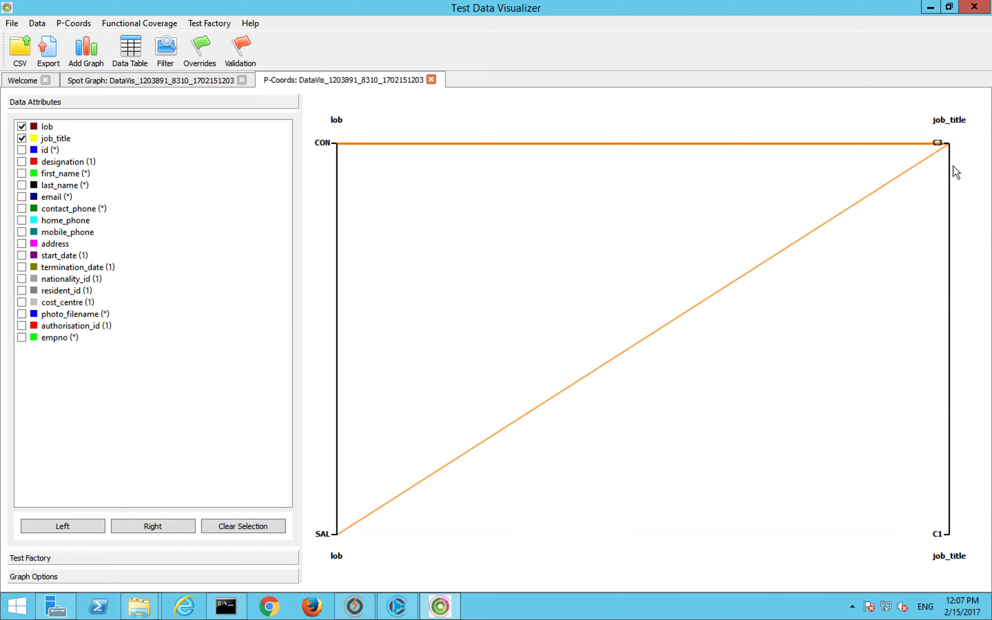
mouse_move(940, 138)
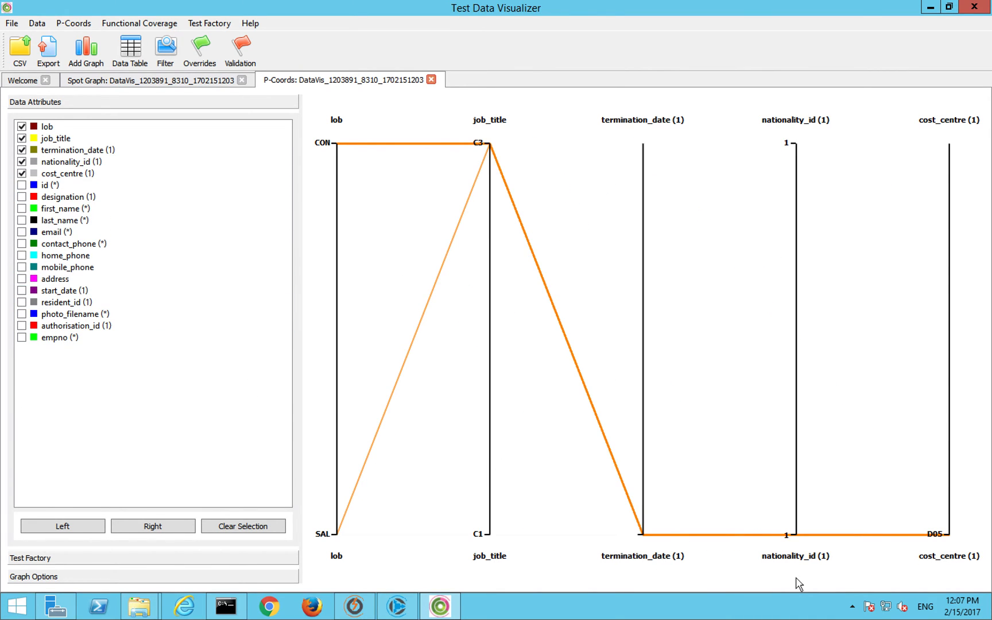
mouse_move(497, 208)
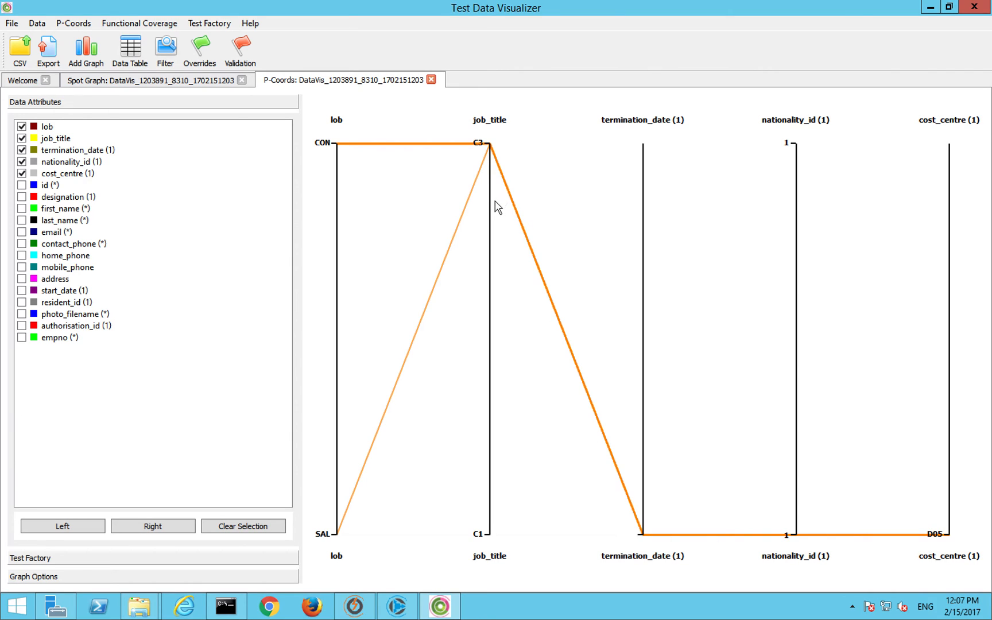
mouse_move(326, 147)
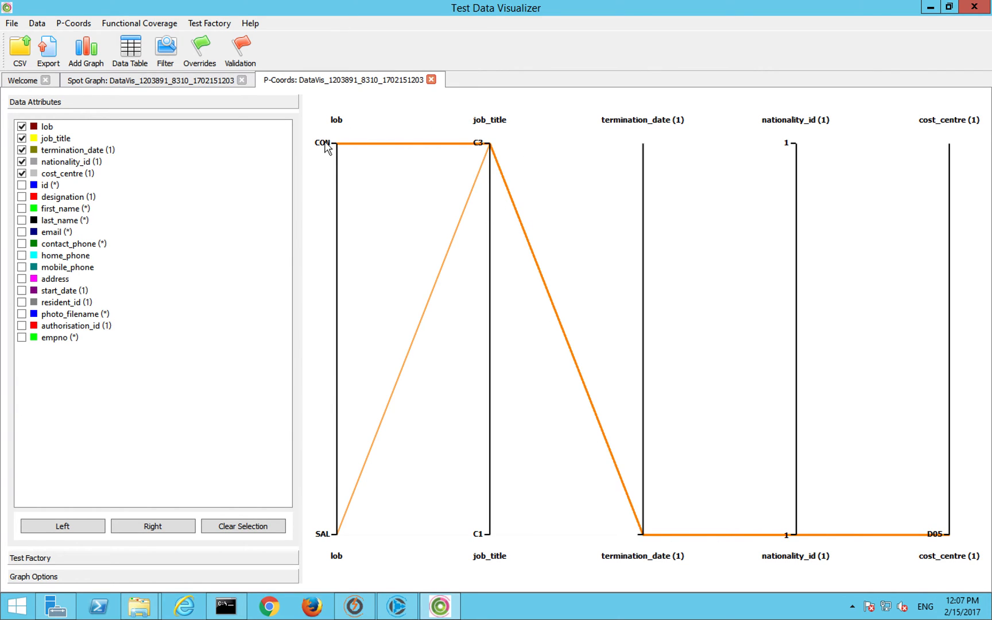
mouse_move(362, 105)
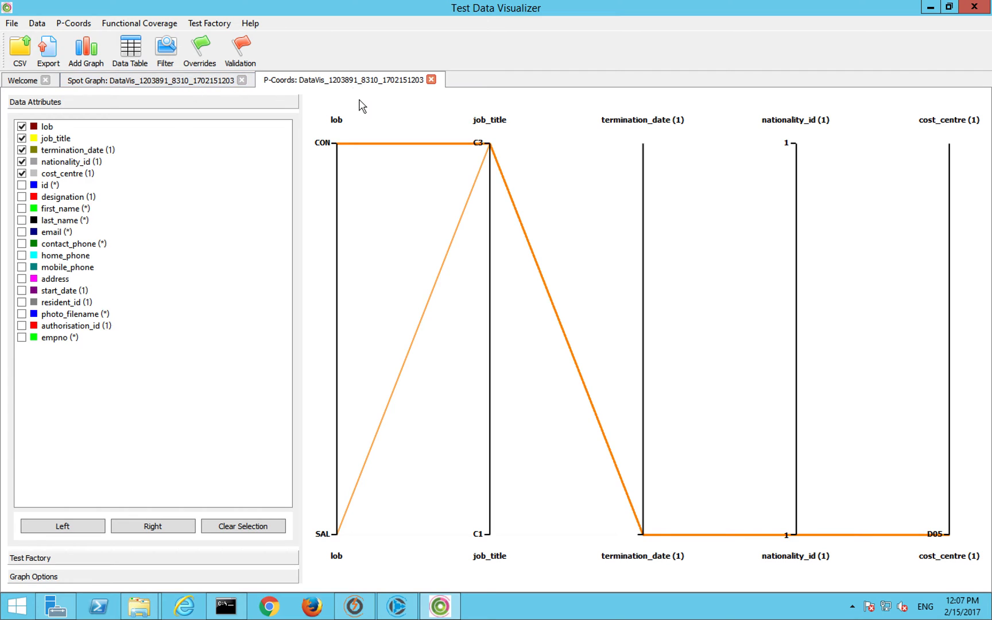
Step: Switch between Spot Graph and P-Coords, ending on the job_title/mobile_phone vs lob/termination_date spot graph
click(146, 80)
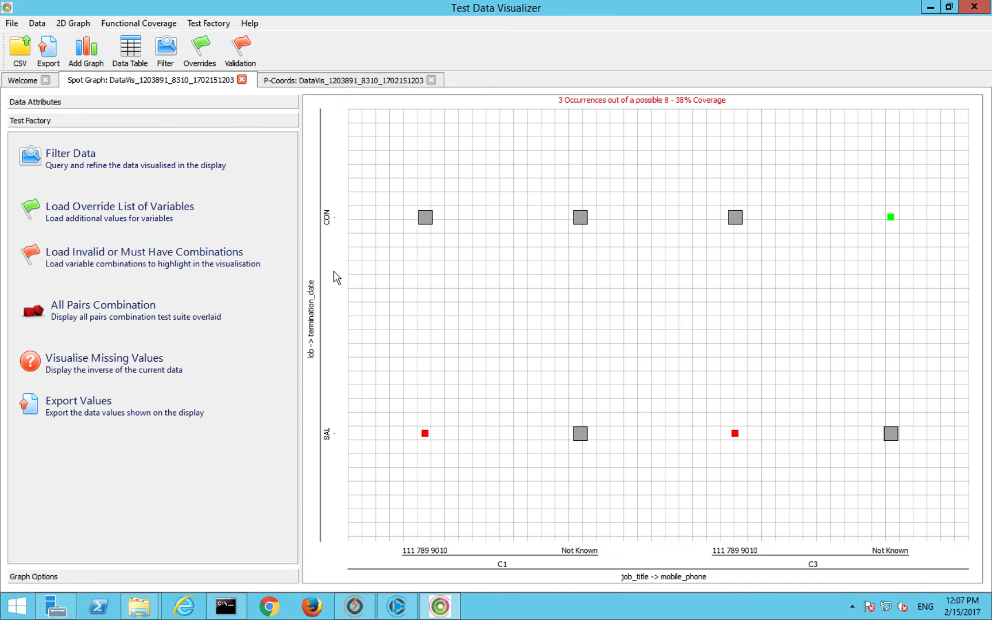
click(346, 79)
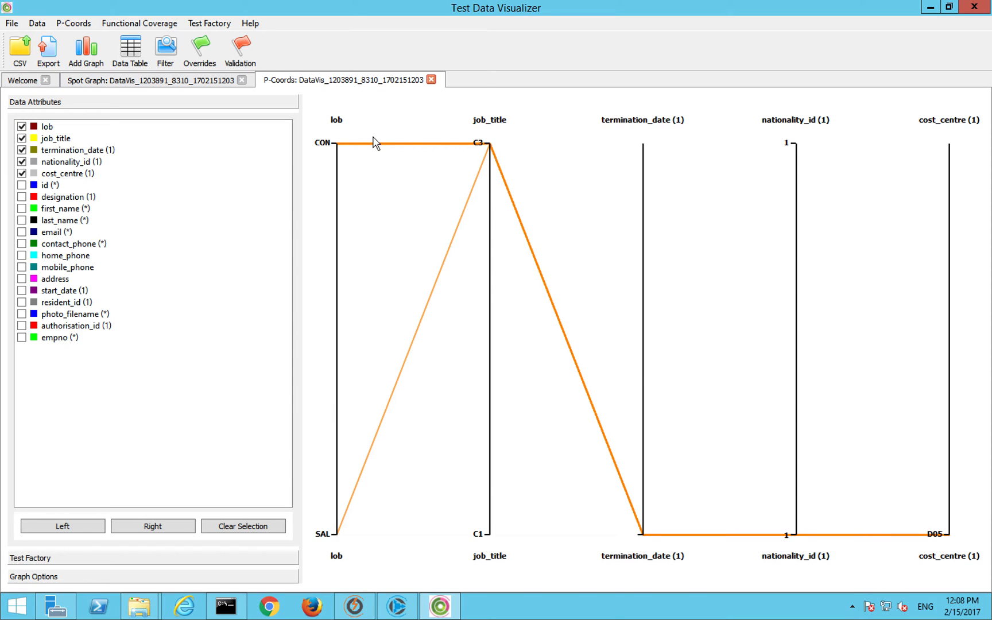
mouse_move(487, 163)
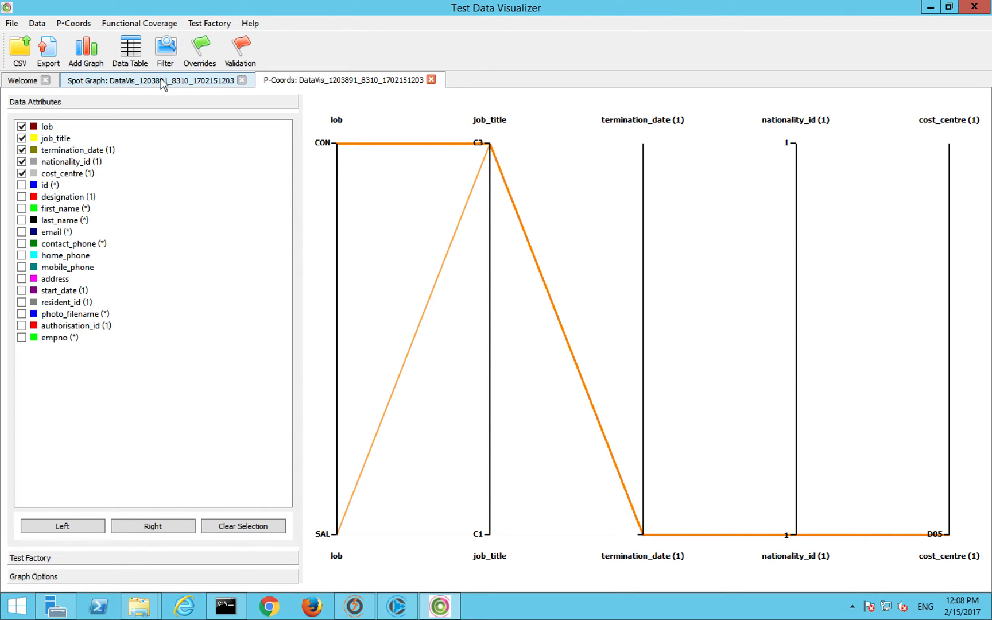
click(146, 81)
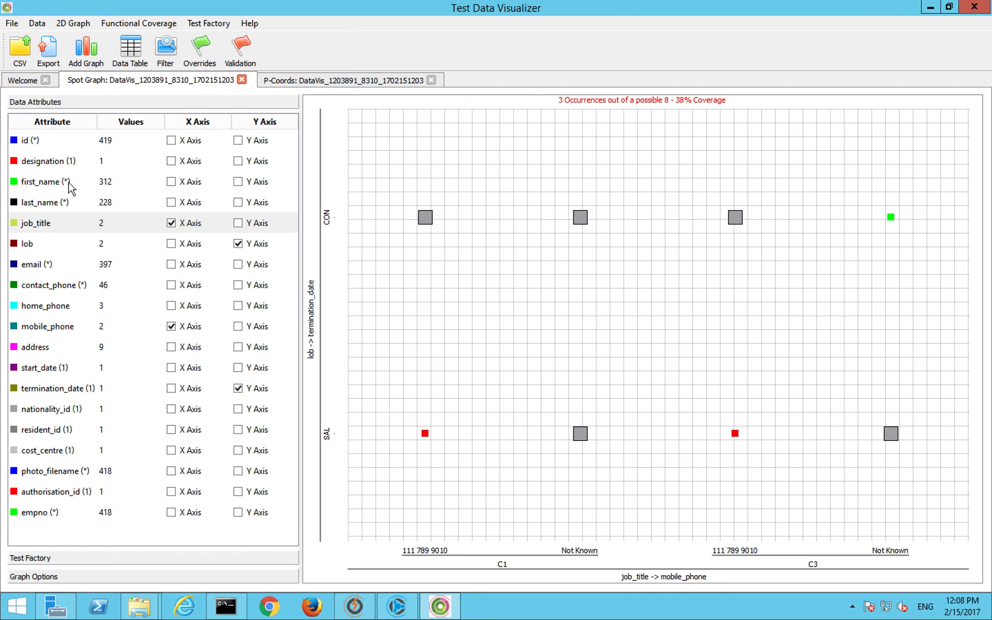
mouse_move(61, 206)
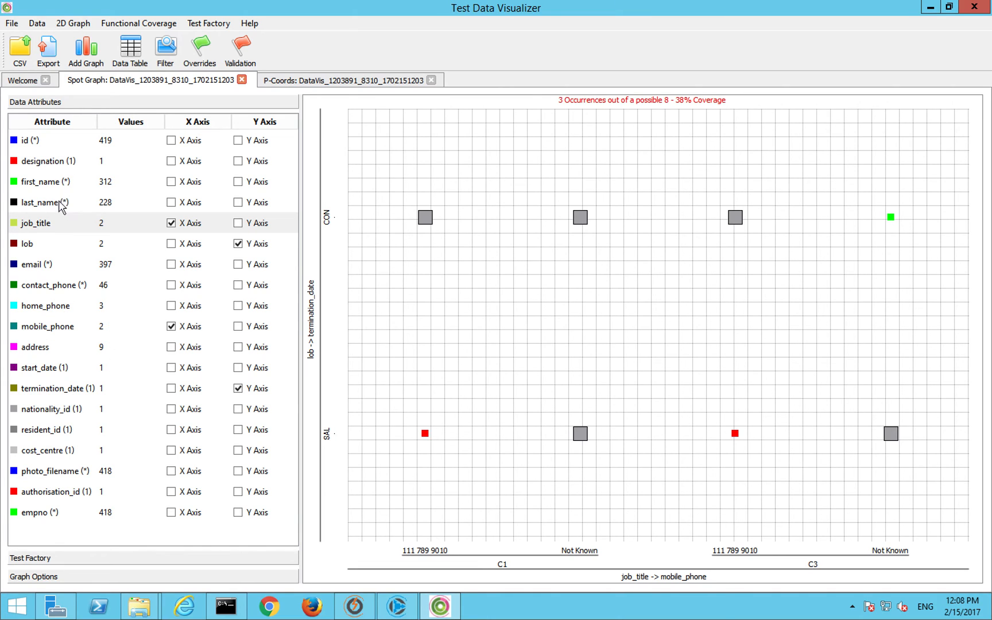
mouse_move(45, 203)
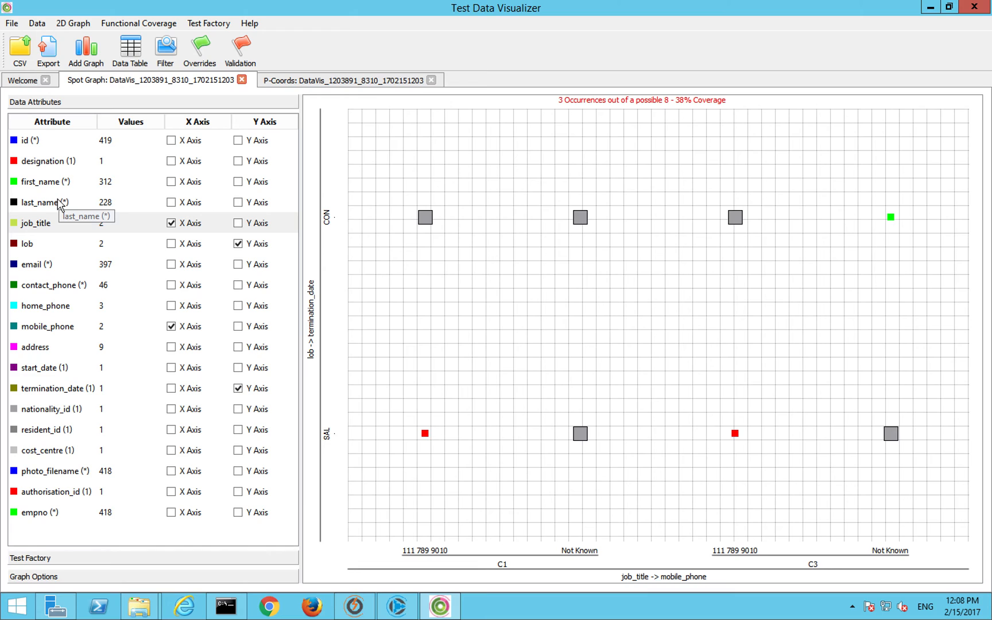
mouse_move(63, 190)
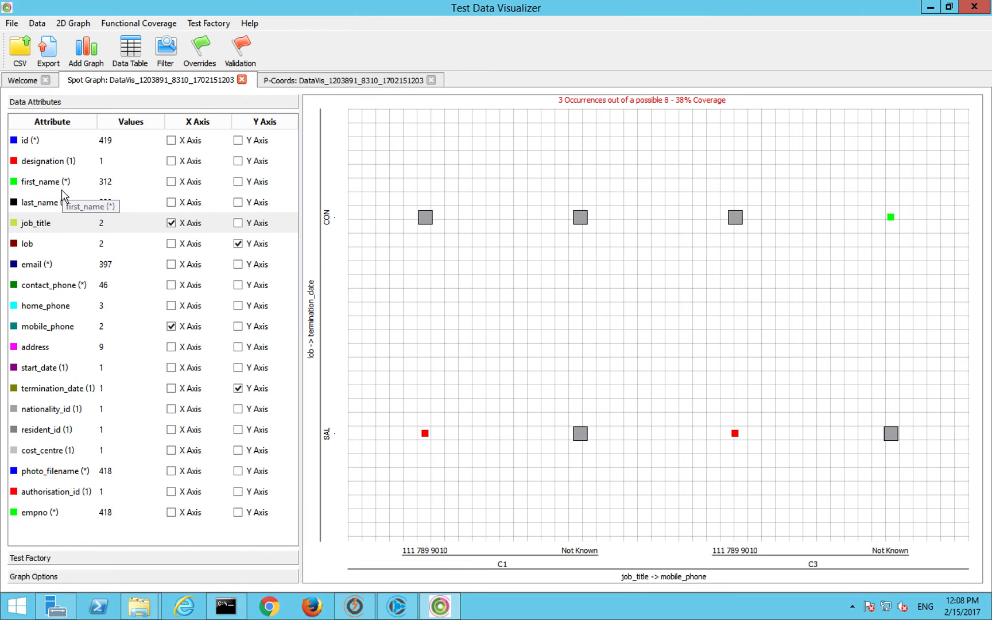
mouse_move(83, 195)
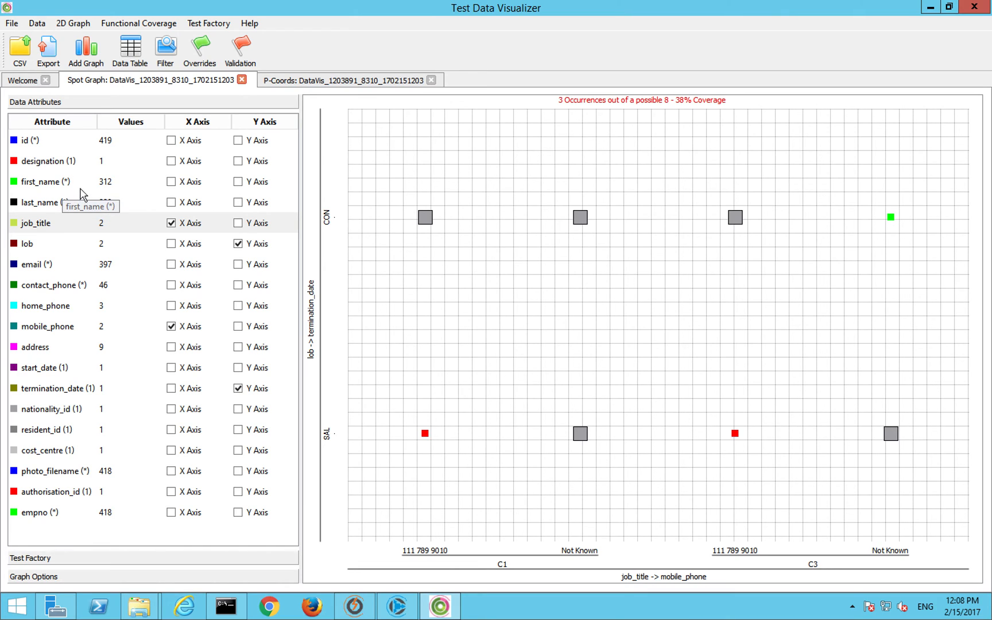
mouse_move(98, 189)
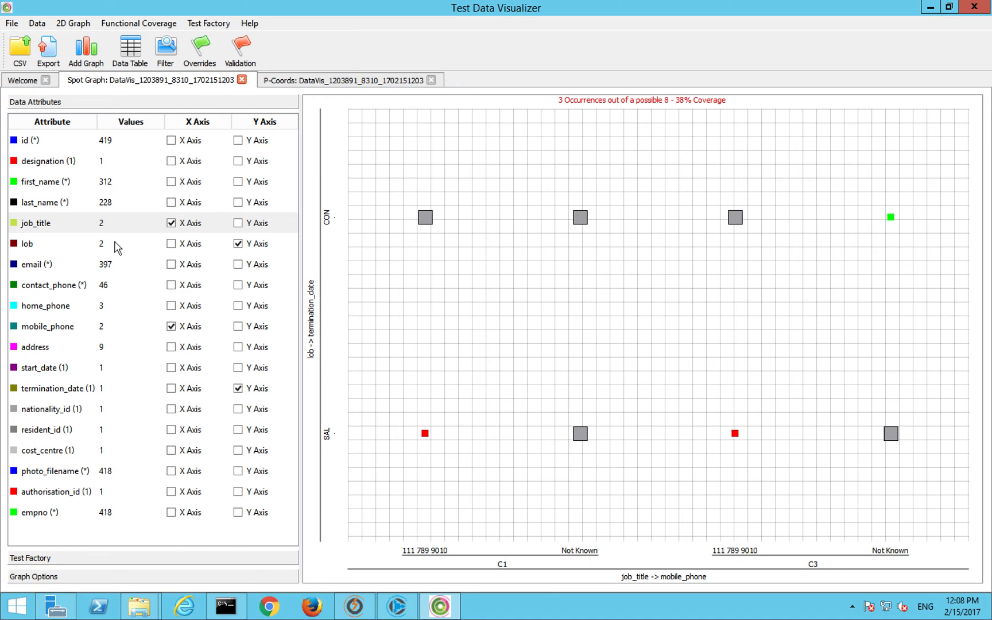
mouse_move(107, 224)
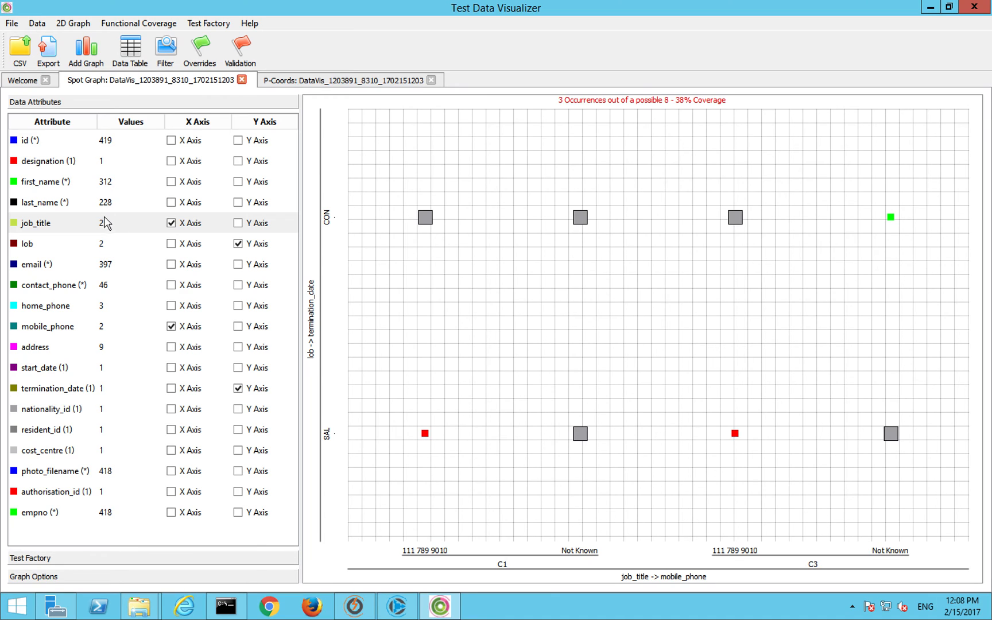
mouse_move(72, 210)
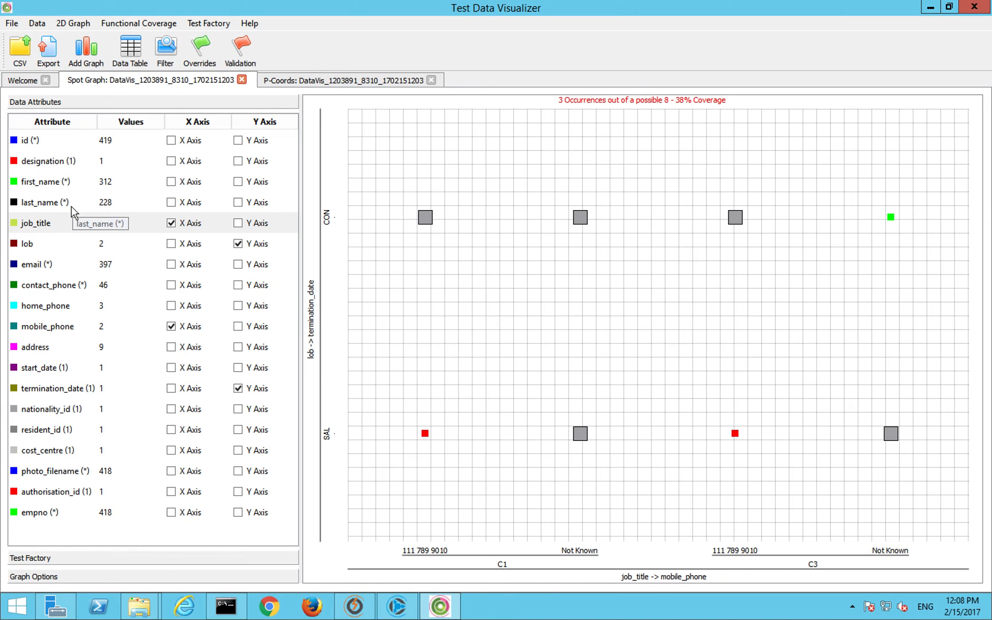
mouse_move(292, 172)
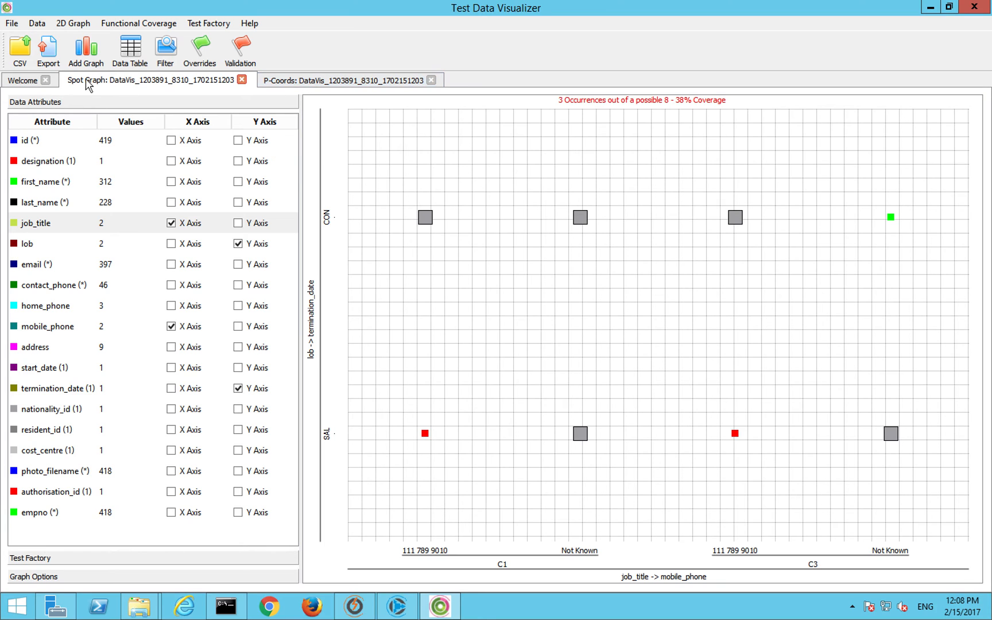
Step: Browse the Test Factory, 2D Graph, Data and File menus, ending on the Test Factory actions panel
click(208, 23)
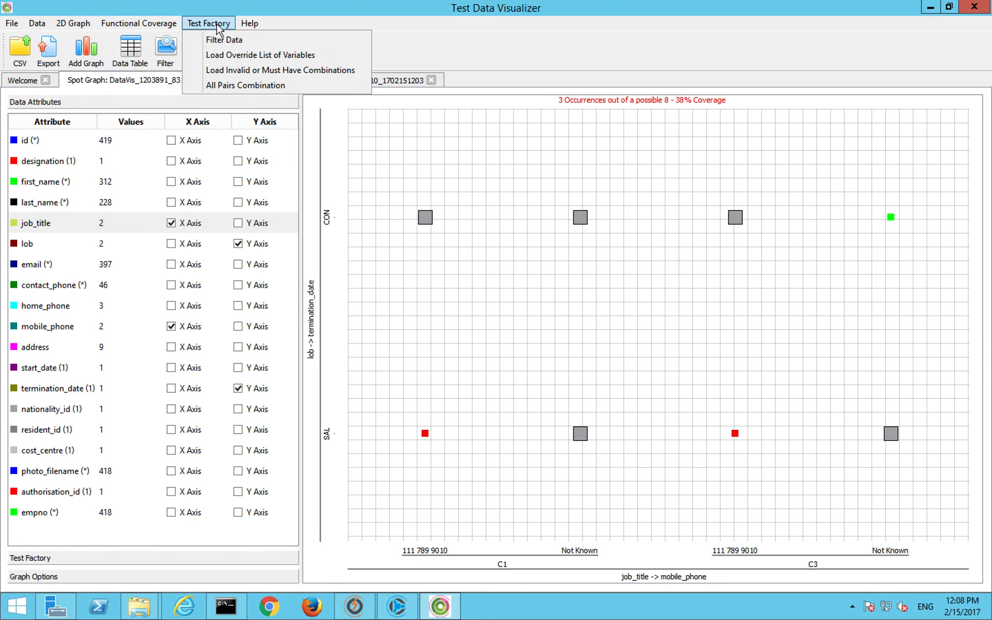
click(72, 23)
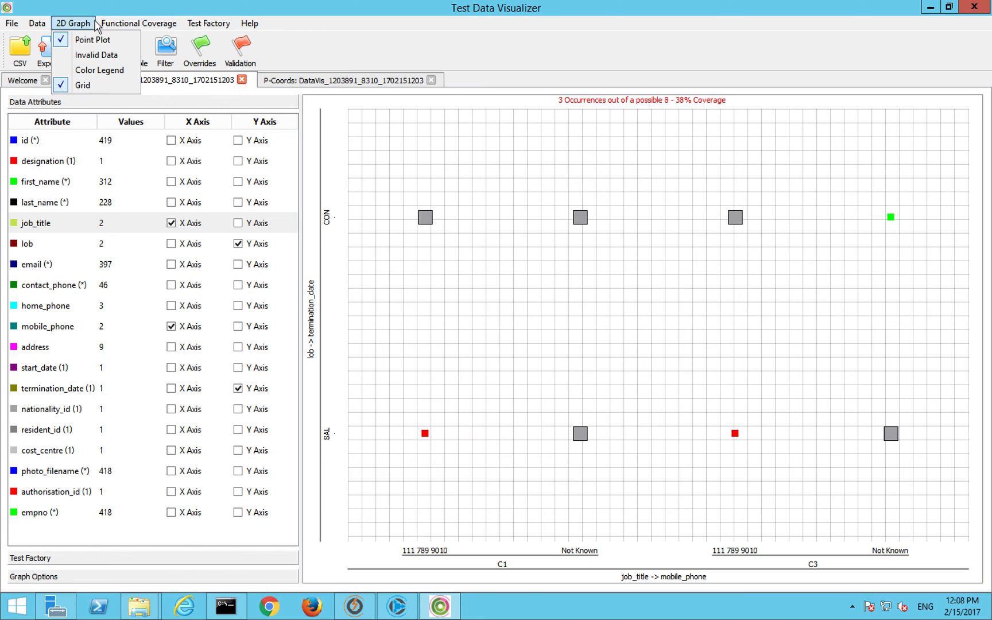
click(37, 23)
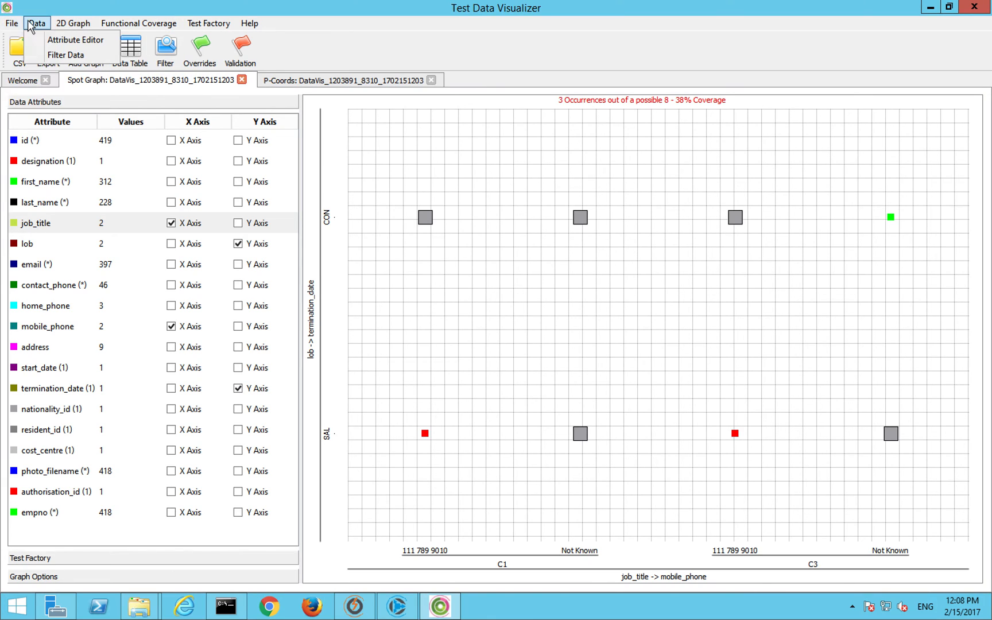
click(10, 23)
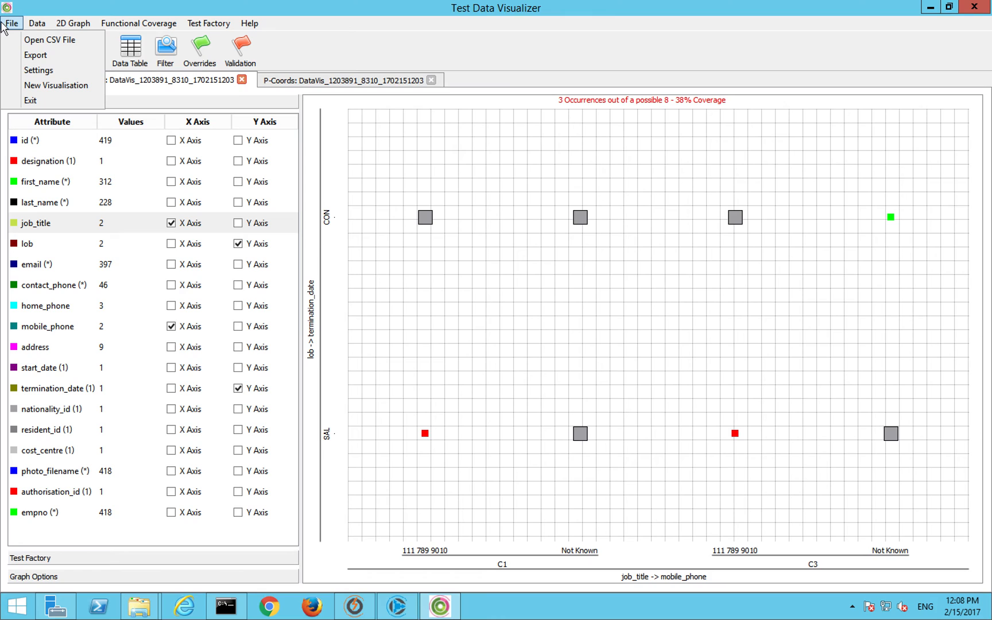
click(37, 23)
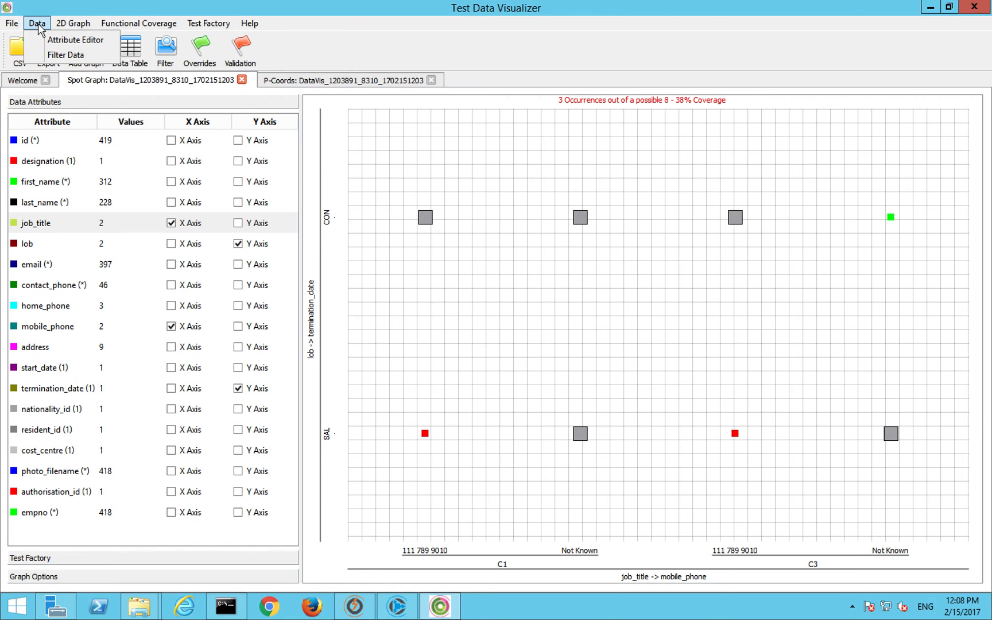
mouse_move(66, 54)
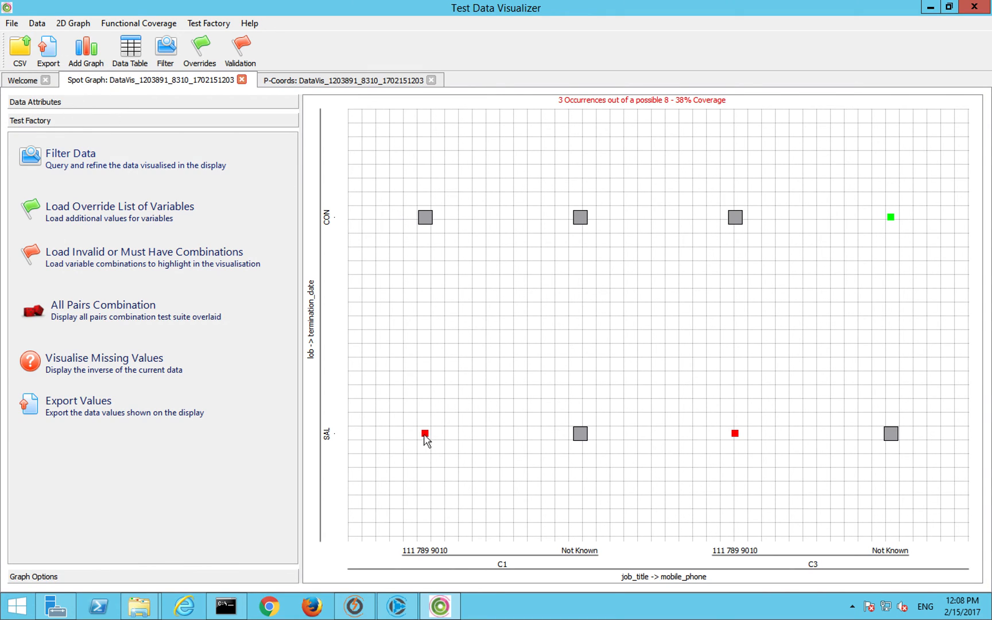
Step: Inspect the red SAL/C1 point's record, attempt Export to Rally, and dismiss the Rally login prompt
click(425, 433)
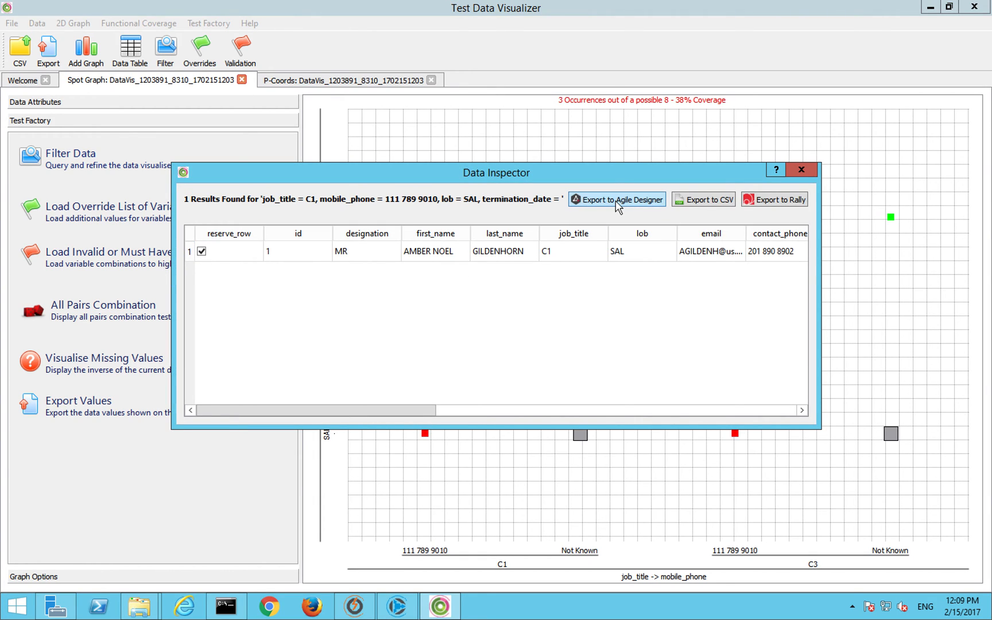
mouse_move(615, 206)
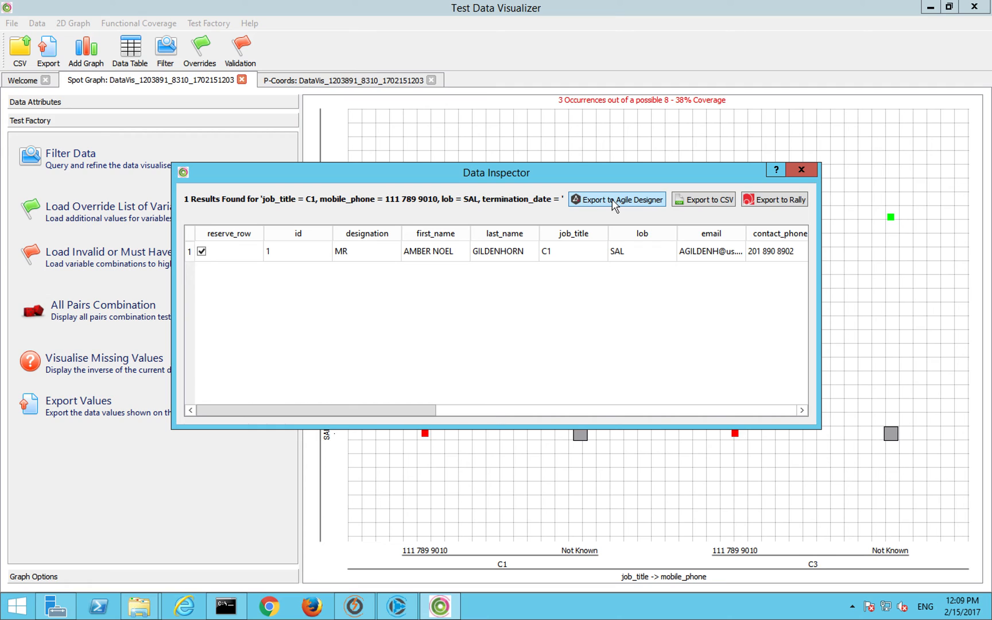
mouse_move(781, 200)
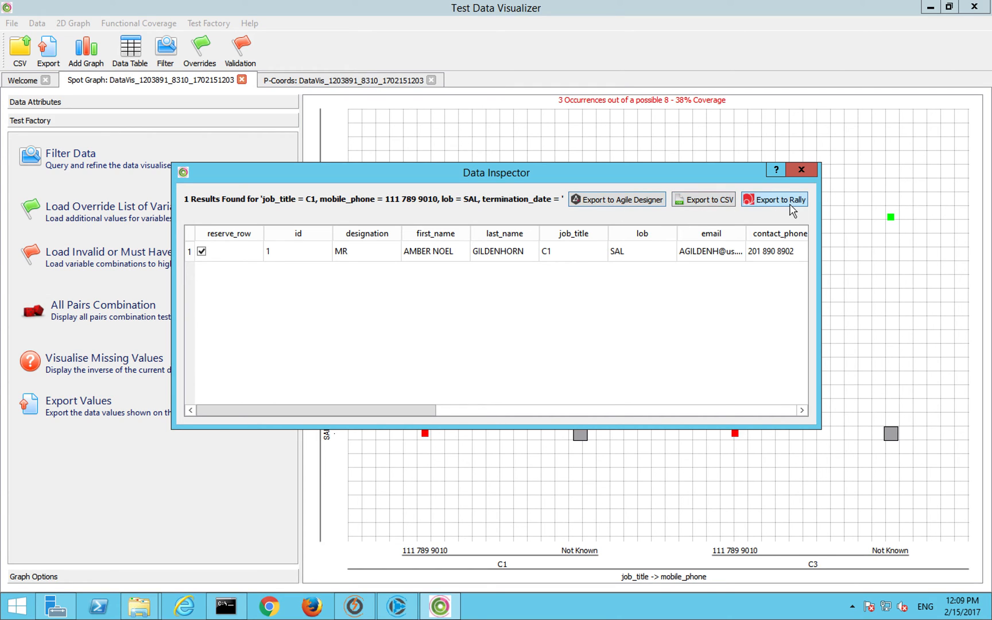
click(779, 198)
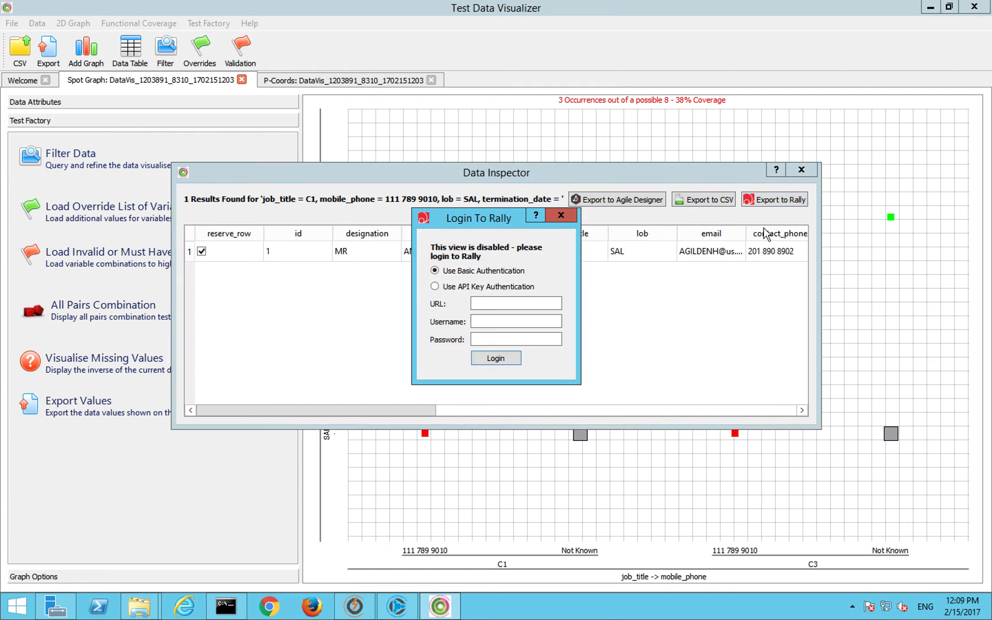
mouse_move(478, 291)
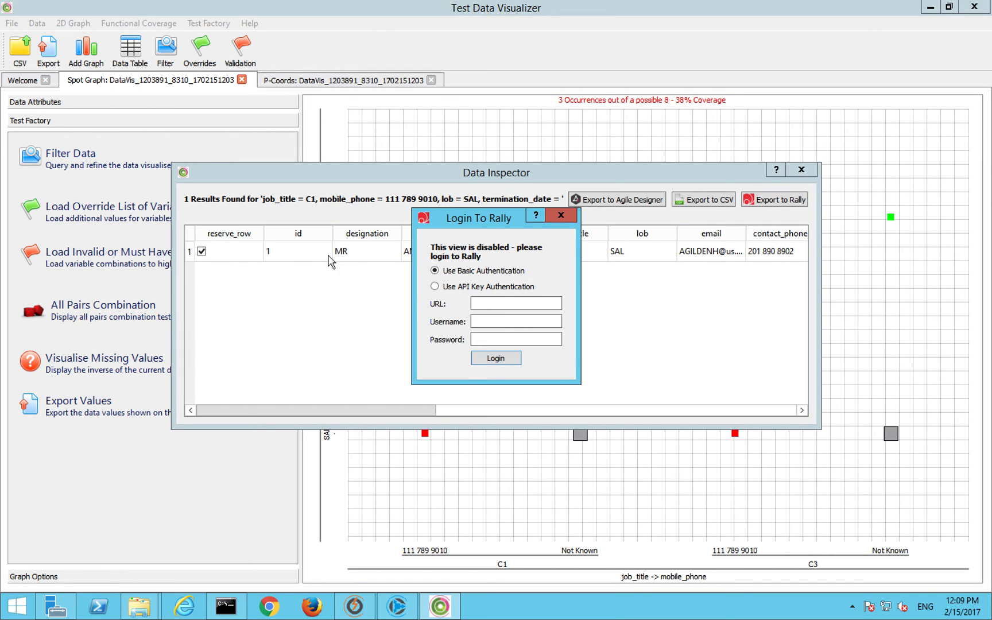
mouse_move(560, 215)
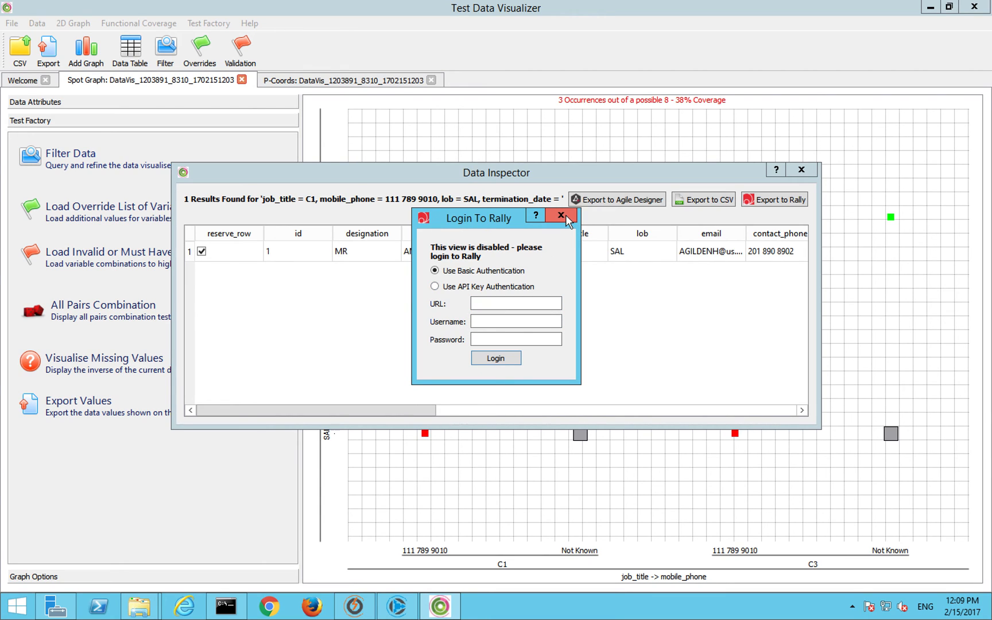
click(560, 215)
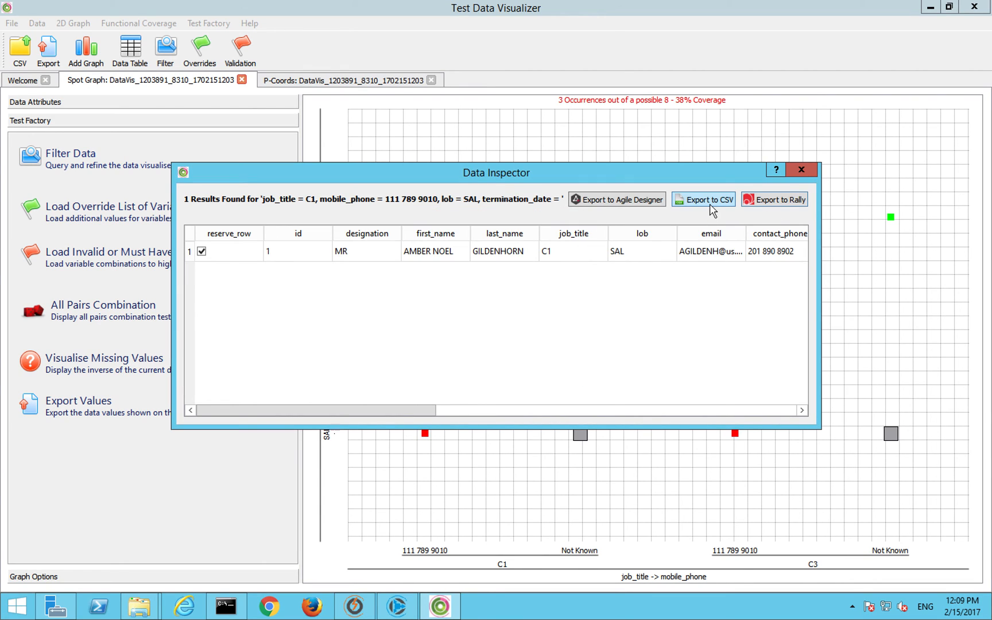
Step: Export the matching record as data.csv in the Travel folder, then re-export and confirm replacing it
click(703, 200)
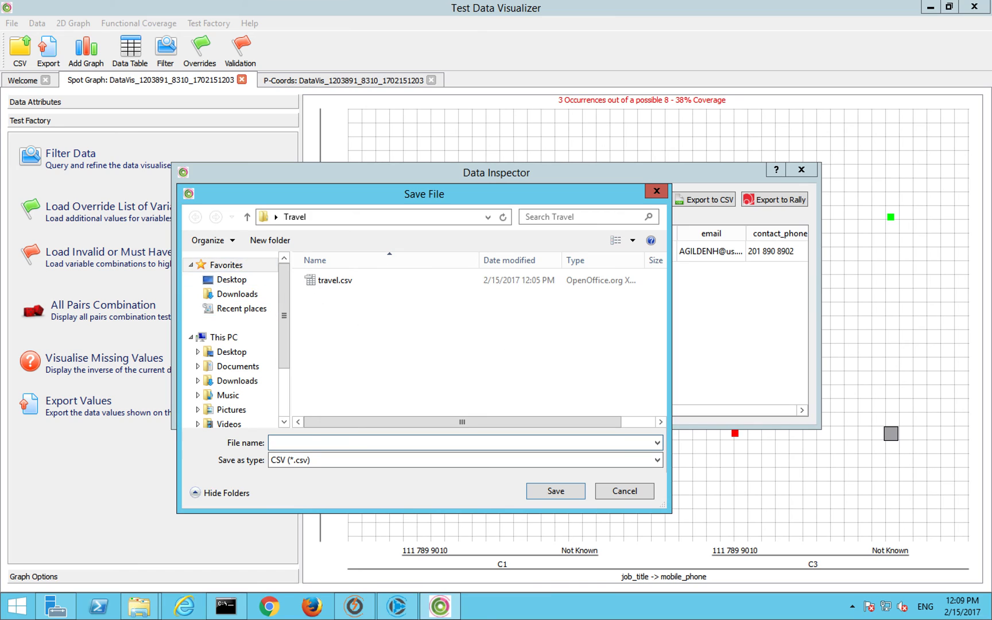
text(data)
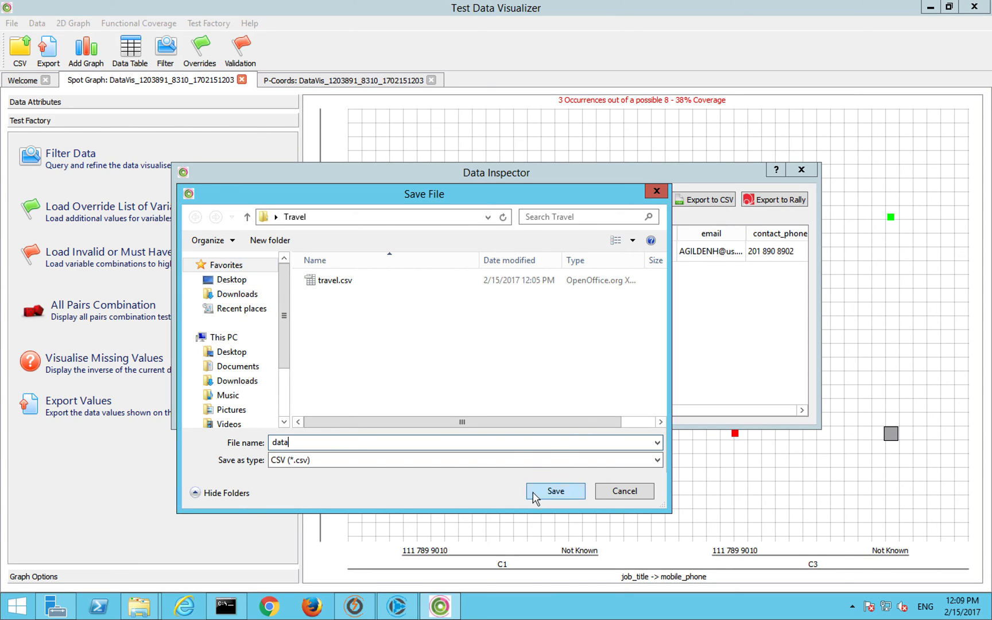
click(555, 492)
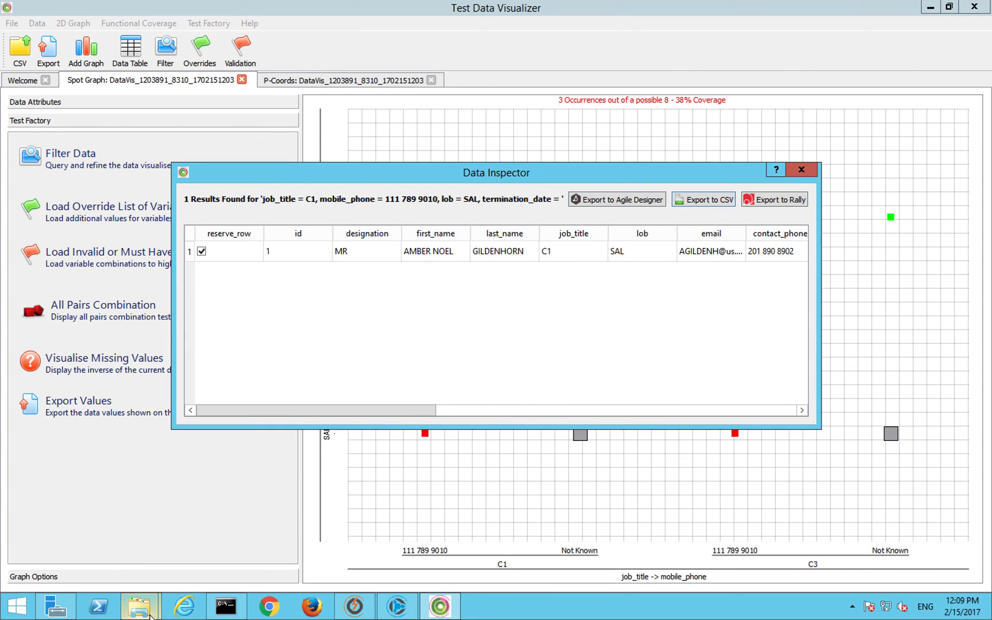
click(703, 198)
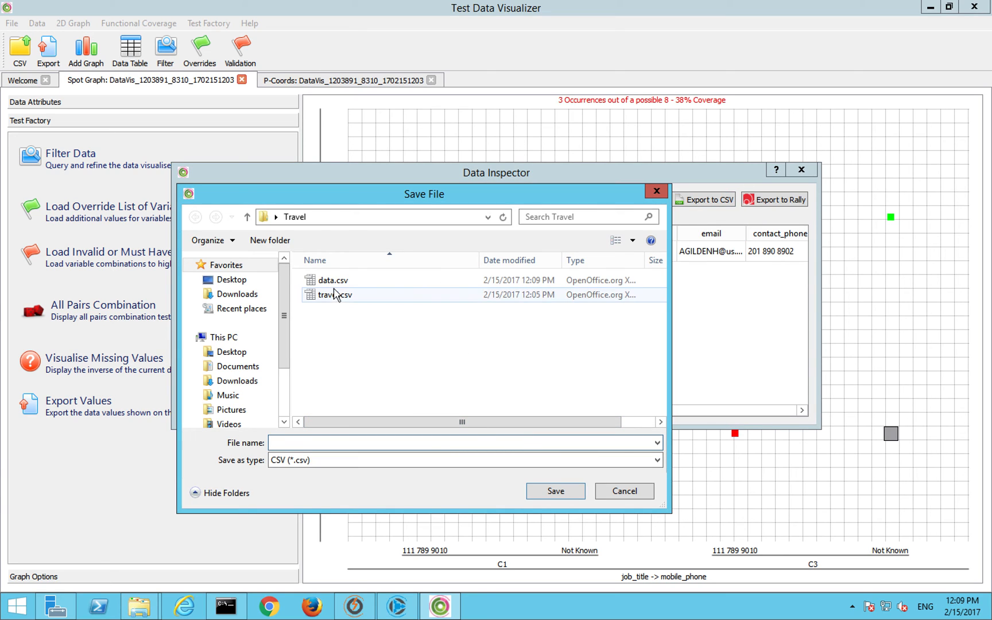
click(555, 491)
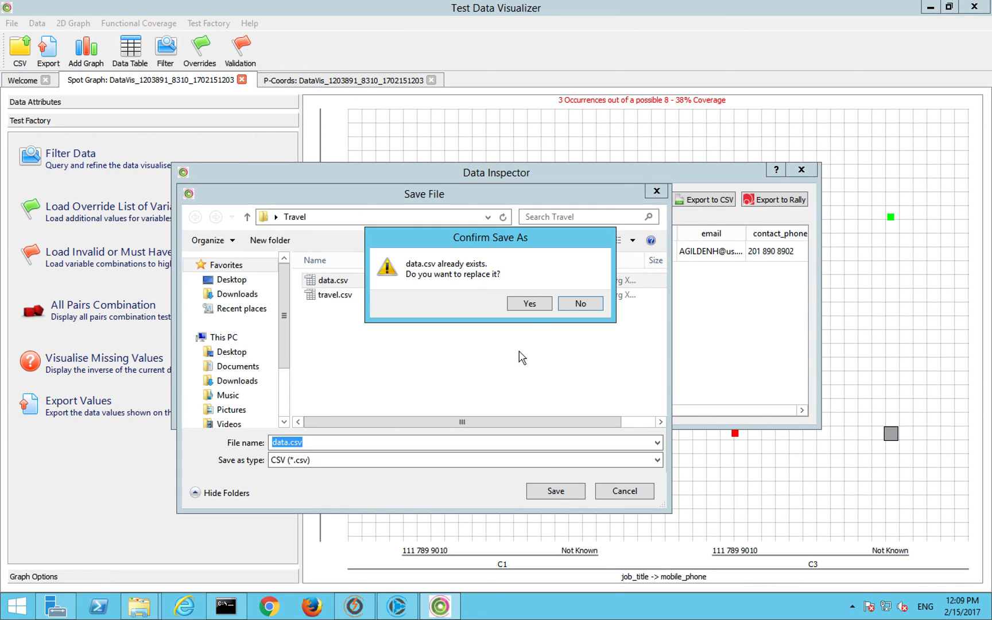
click(530, 303)
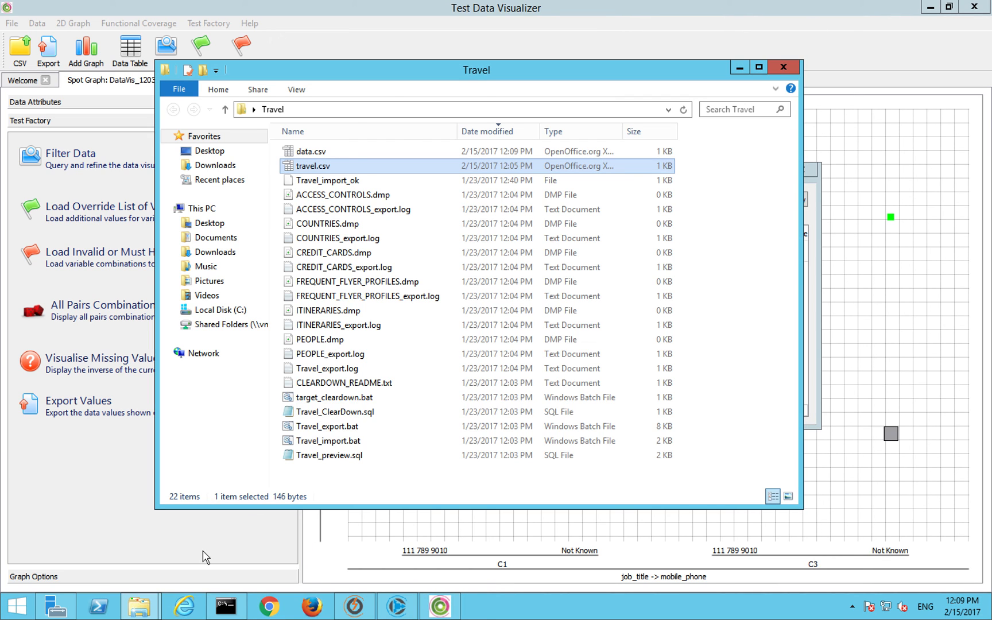
Step: Open data.csv from File Explorer in Calc with the comma-separated import settings and review the record
double_click(312, 151)
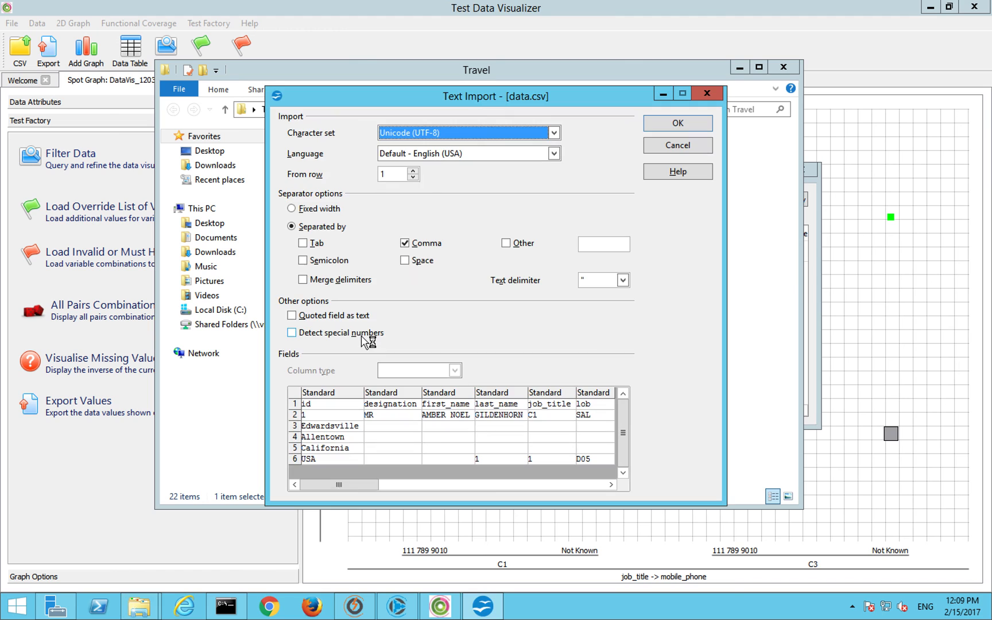
click(676, 123)
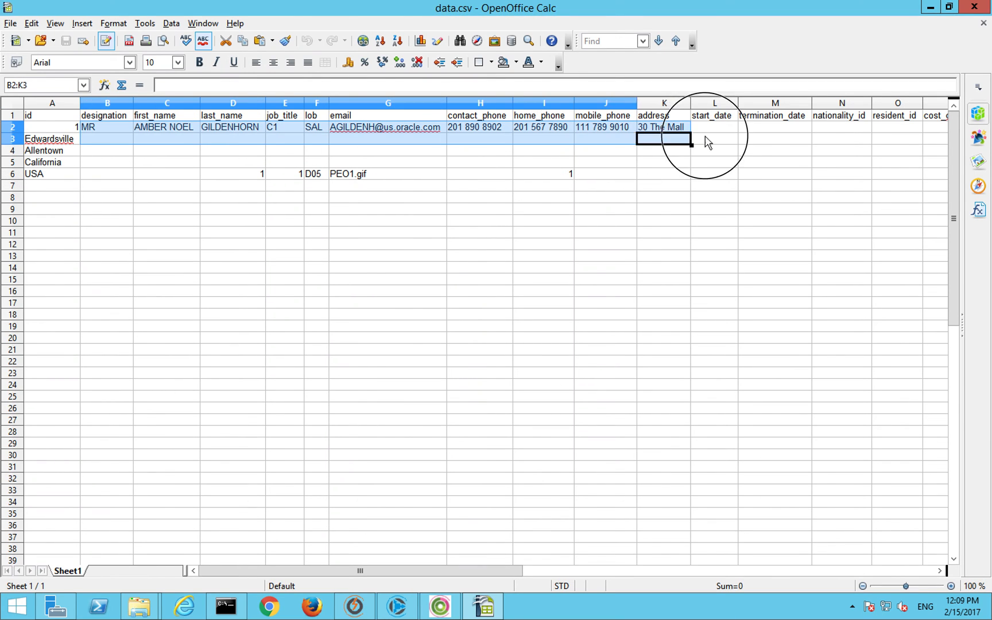
click(664, 232)
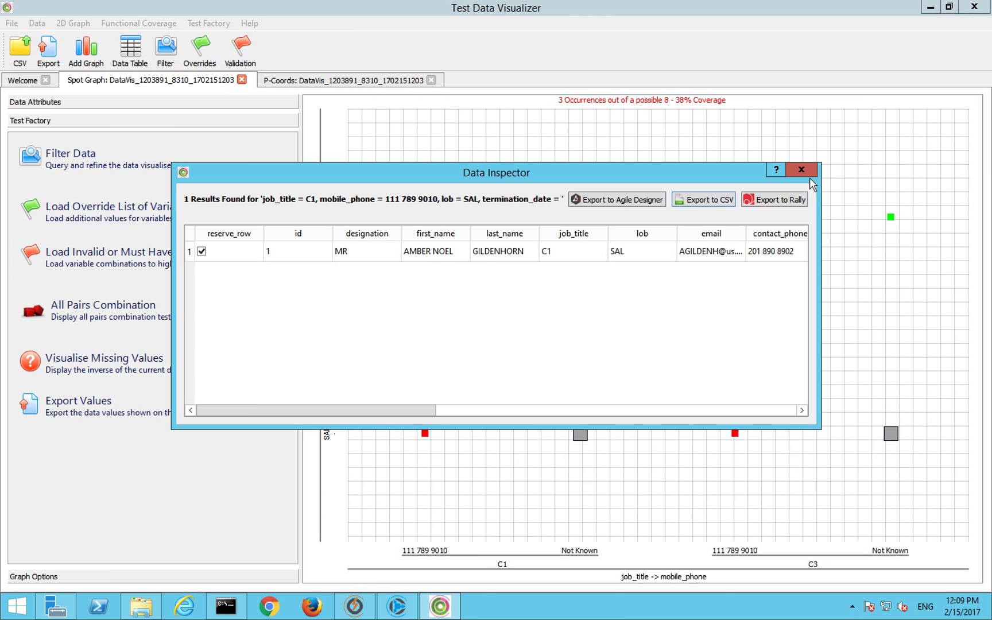
mouse_move(812, 184)
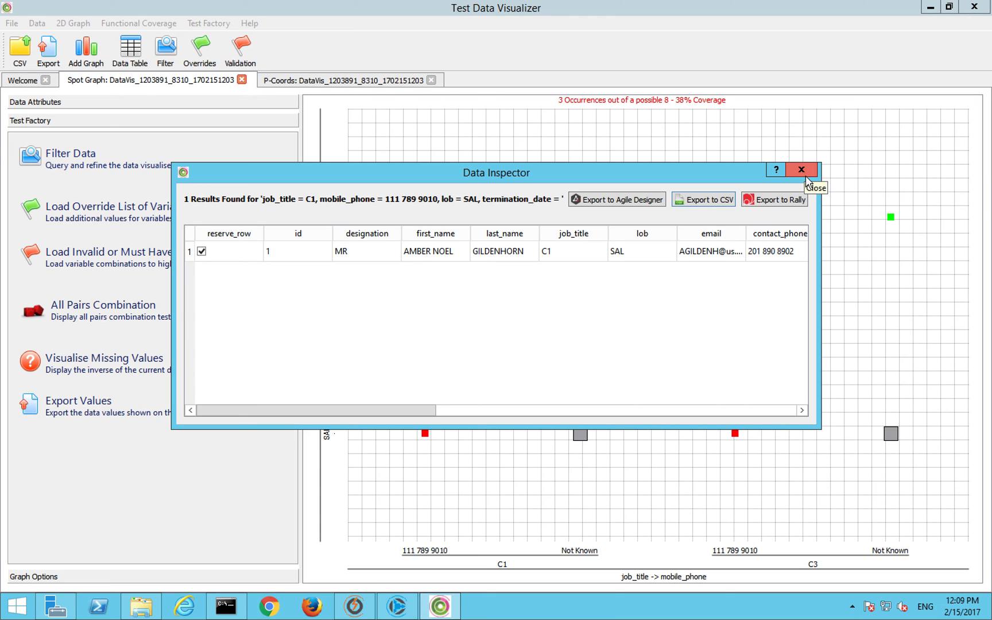
Step: Close the Data Inspector and show the Data Attributes list with X and Y axis assignments
click(802, 170)
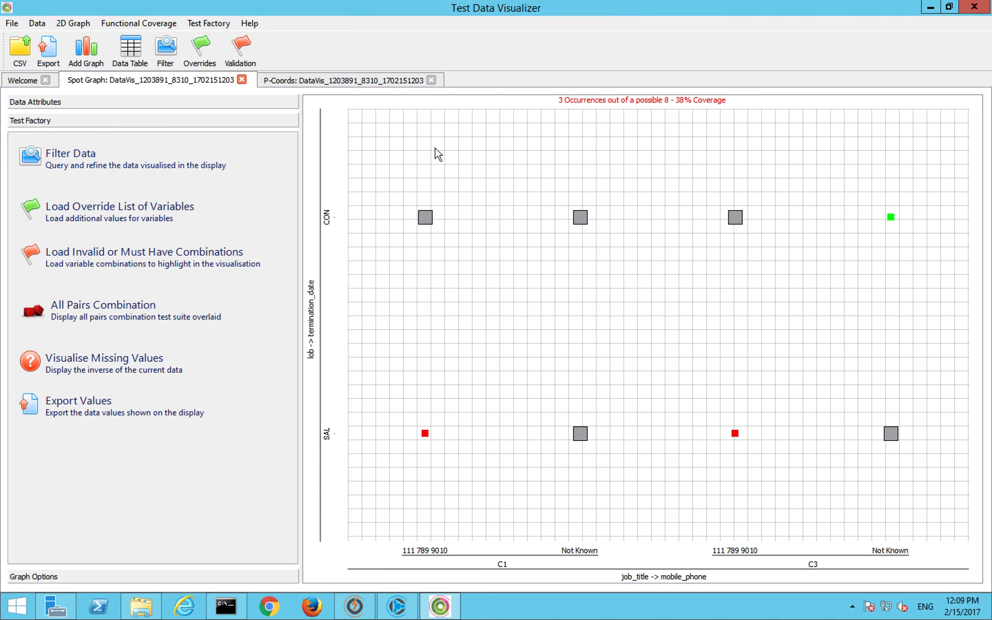
click(34, 103)
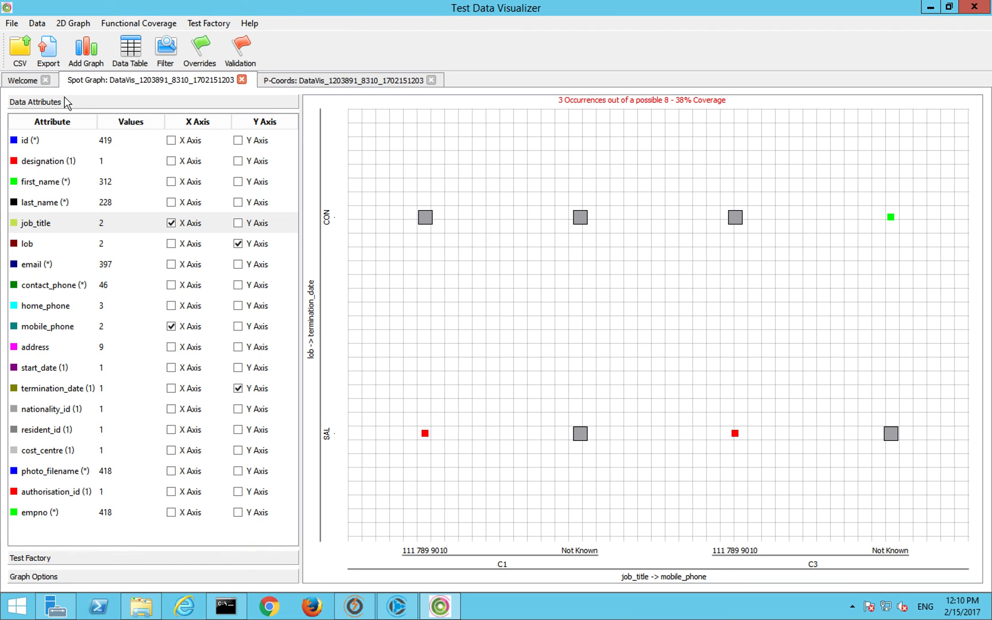
mouse_move(121, 116)
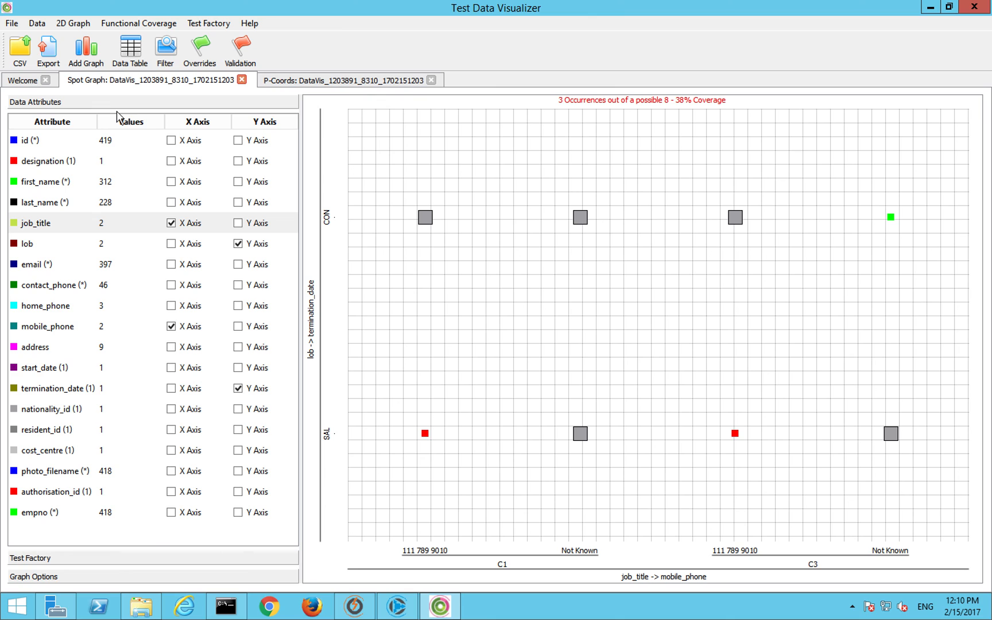
mouse_move(252, 96)
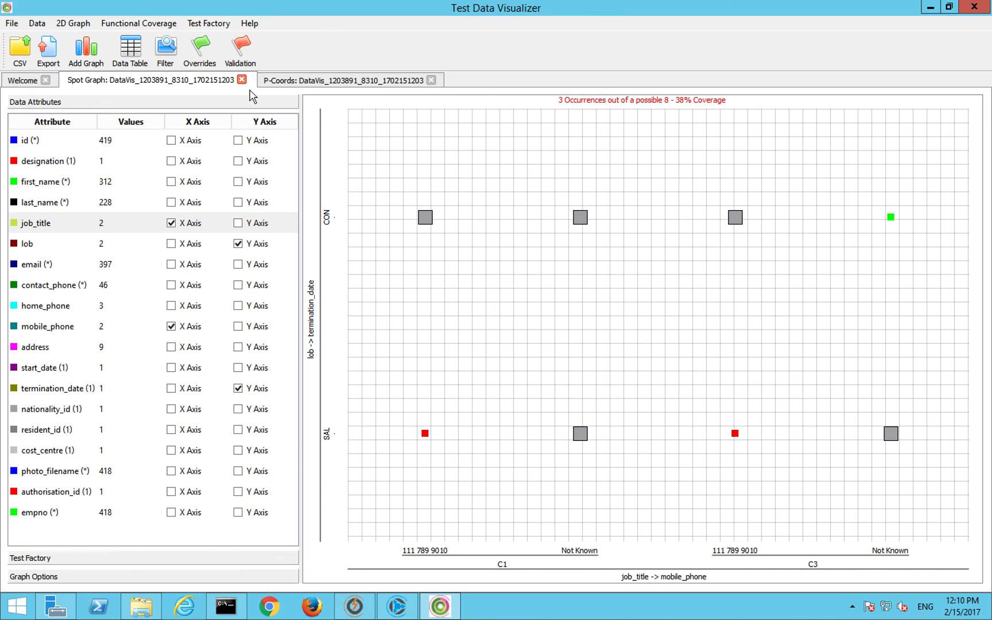
Step: Start a new visualisation via Add Graph, showing the P-Coords to Data Table chart choices
click(85, 50)
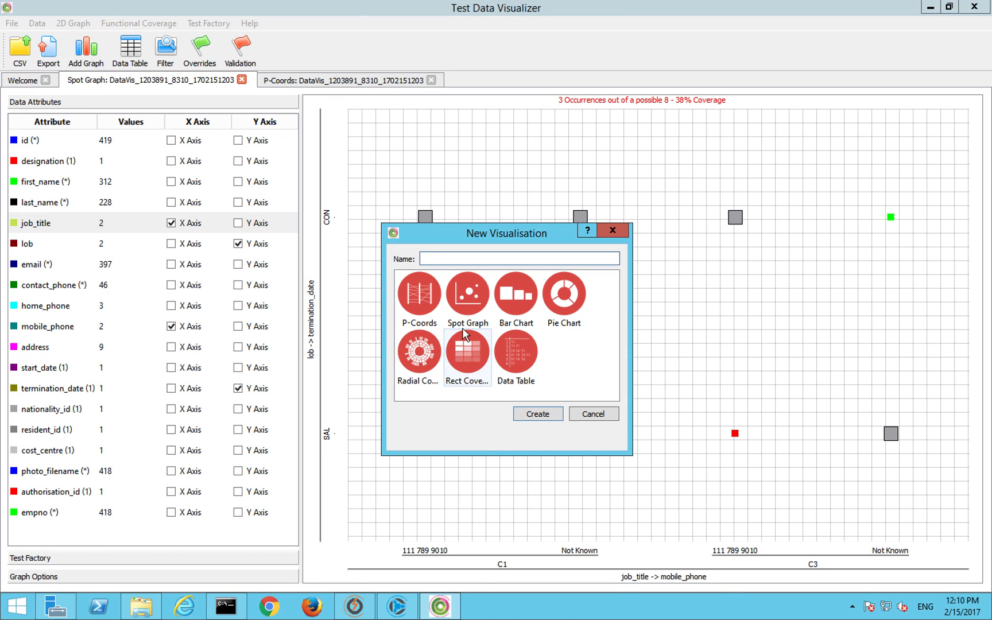
mouse_move(504, 363)
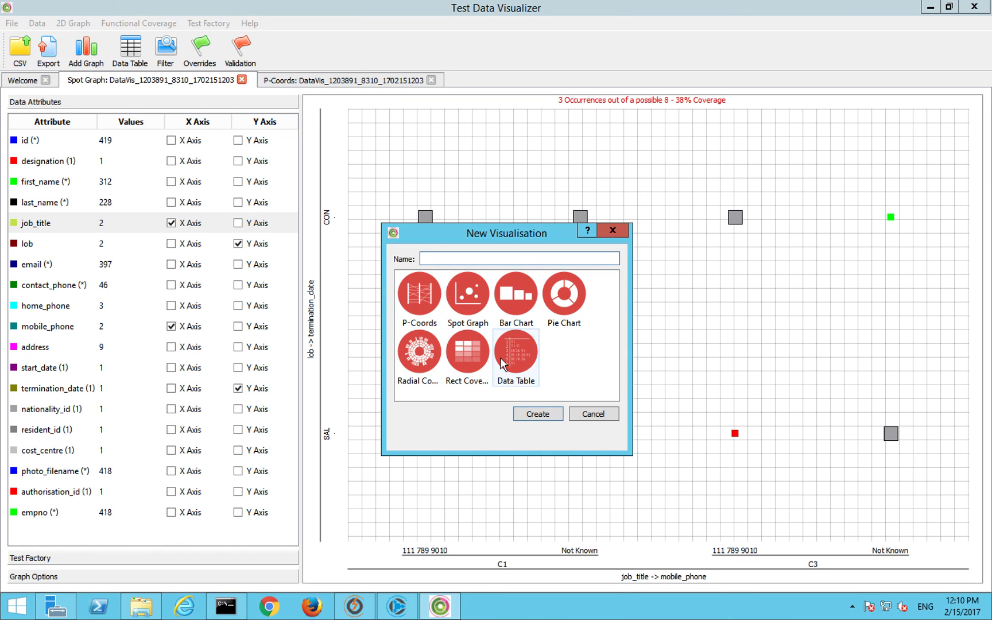
mouse_move(419, 351)
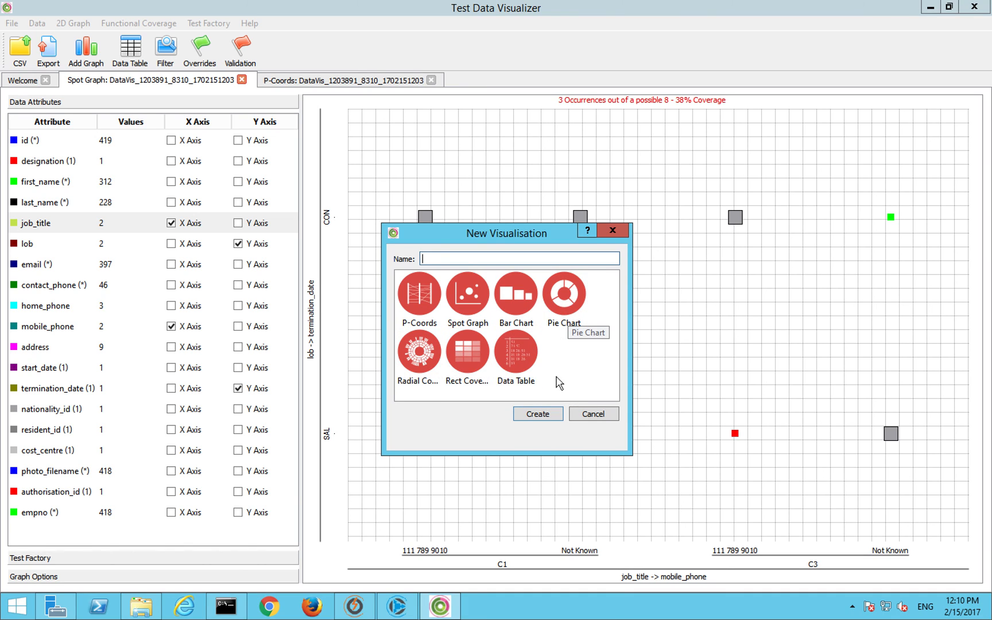
mouse_move(418, 293)
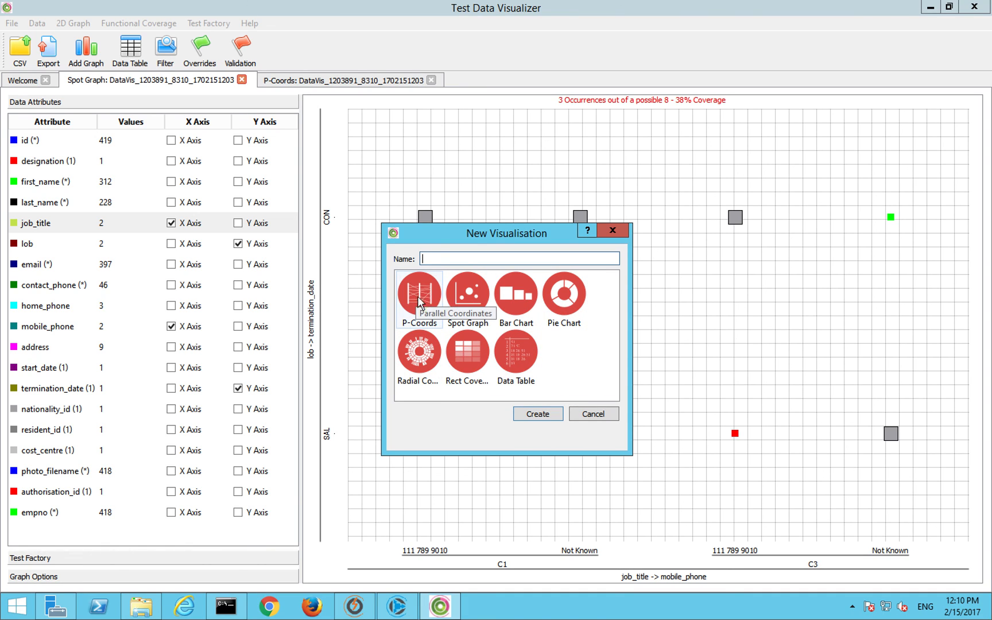
mouse_move(443, 303)
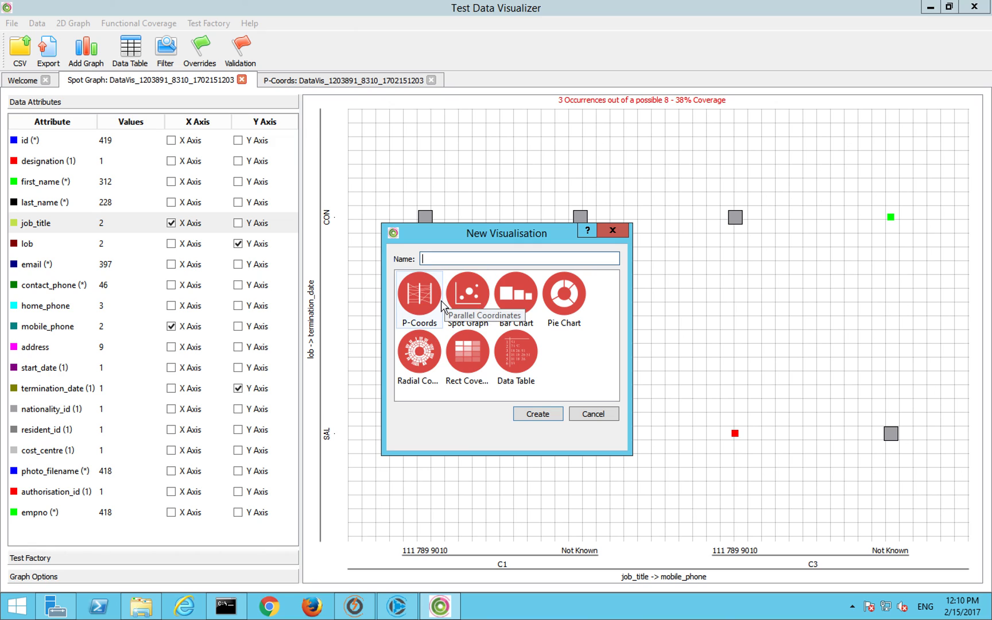
mouse_move(533, 307)
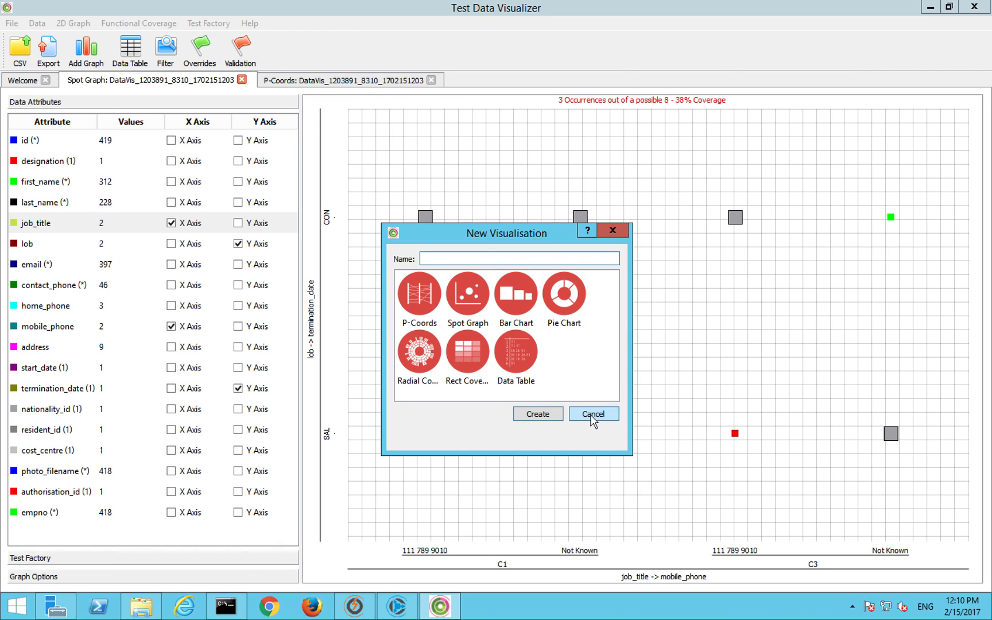
Step: Cancel the New Visualisation dialog without creating a chart
click(592, 413)
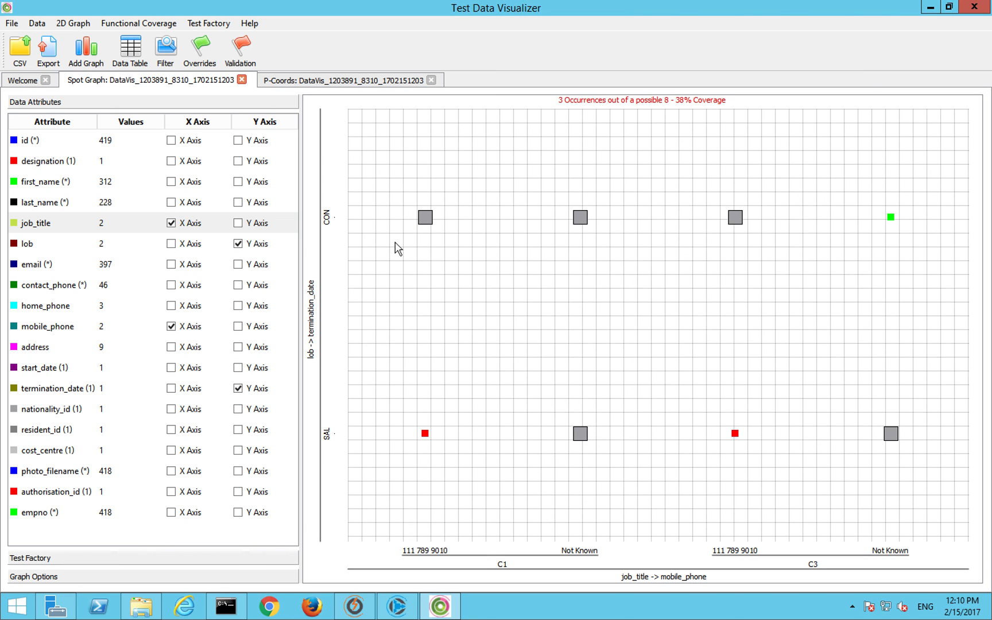
mouse_move(389, 245)
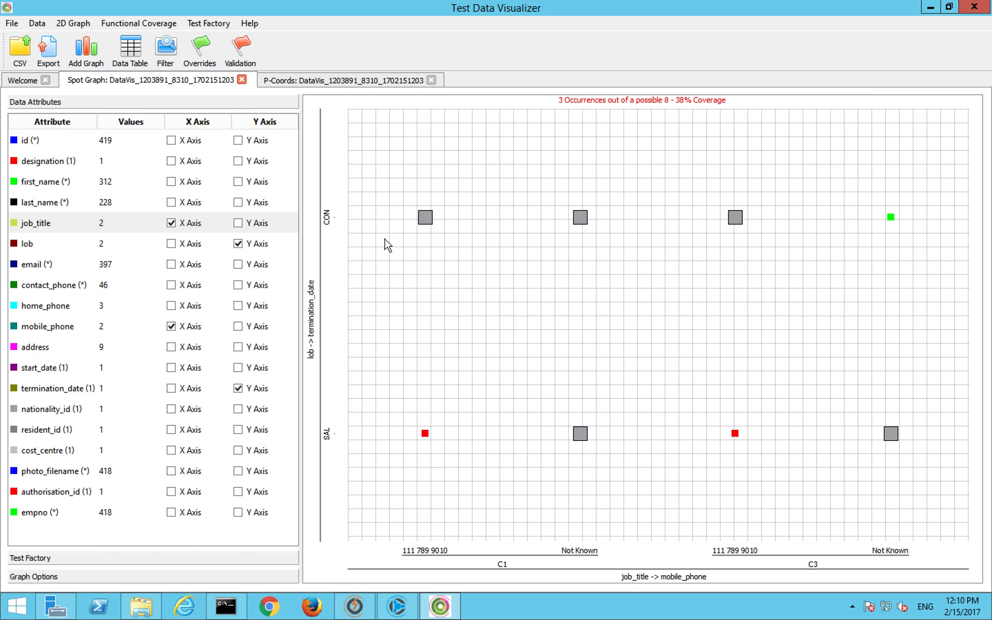
mouse_move(613, 266)
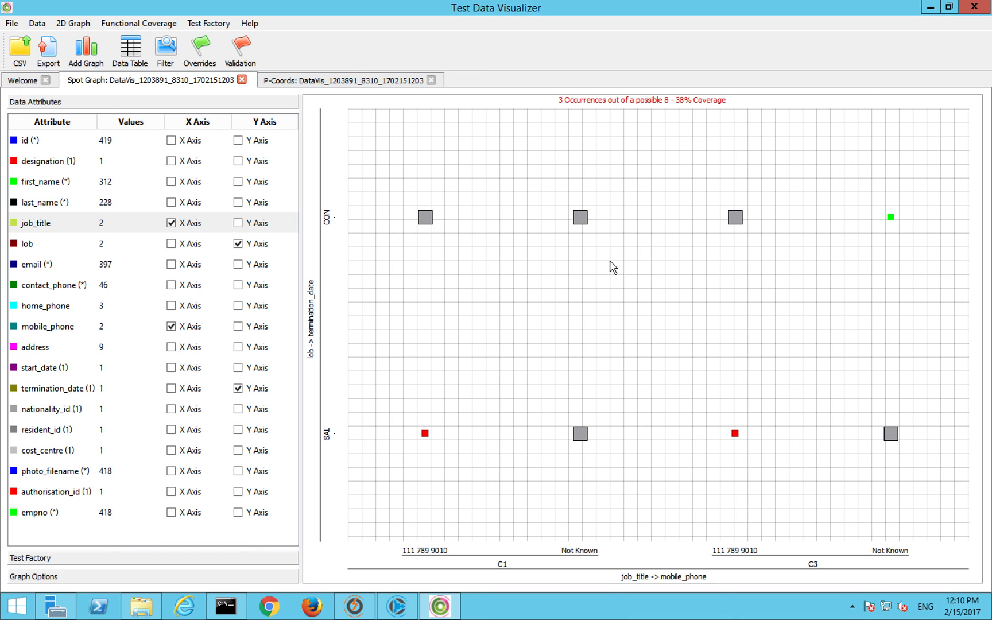
mouse_move(378, 314)
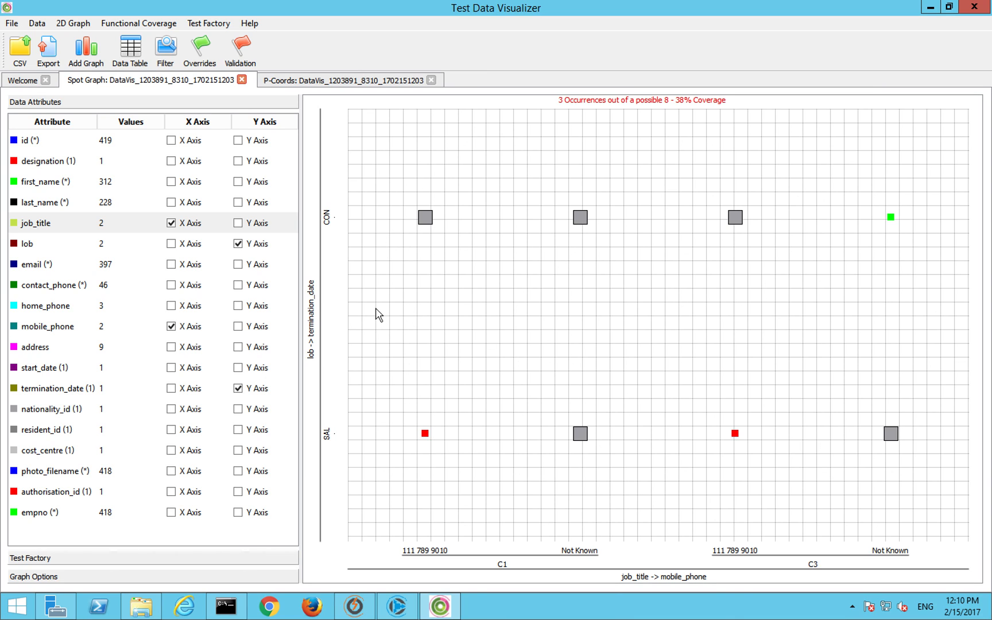
mouse_move(375, 303)
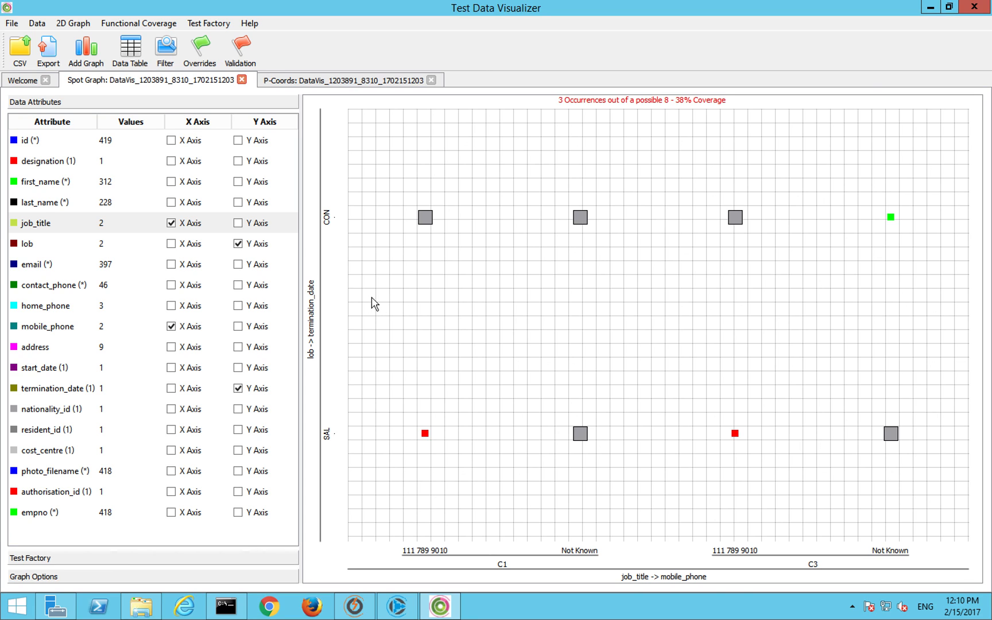